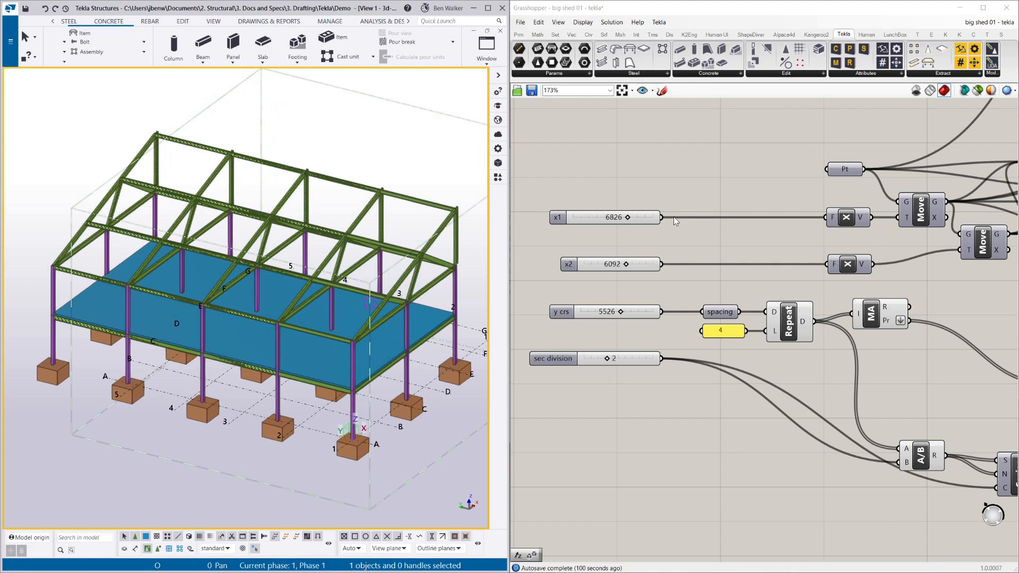
pyautogui.moveTo(658, 198)
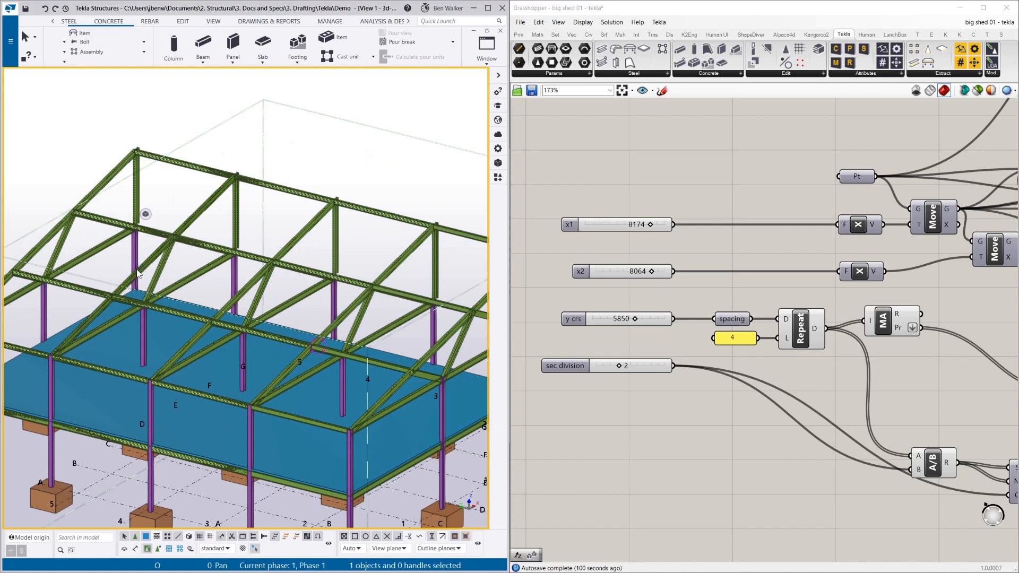
pyautogui.moveTo(214, 205)
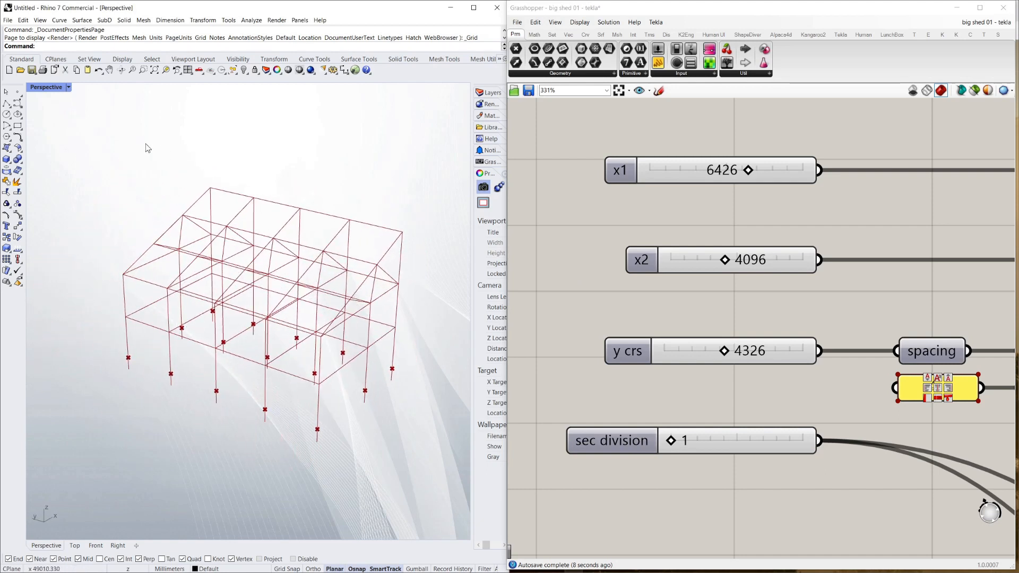
# - Highlight the truss members, longitudinal roof members and columns geometry in Rhino
pyautogui.scroll(-3)
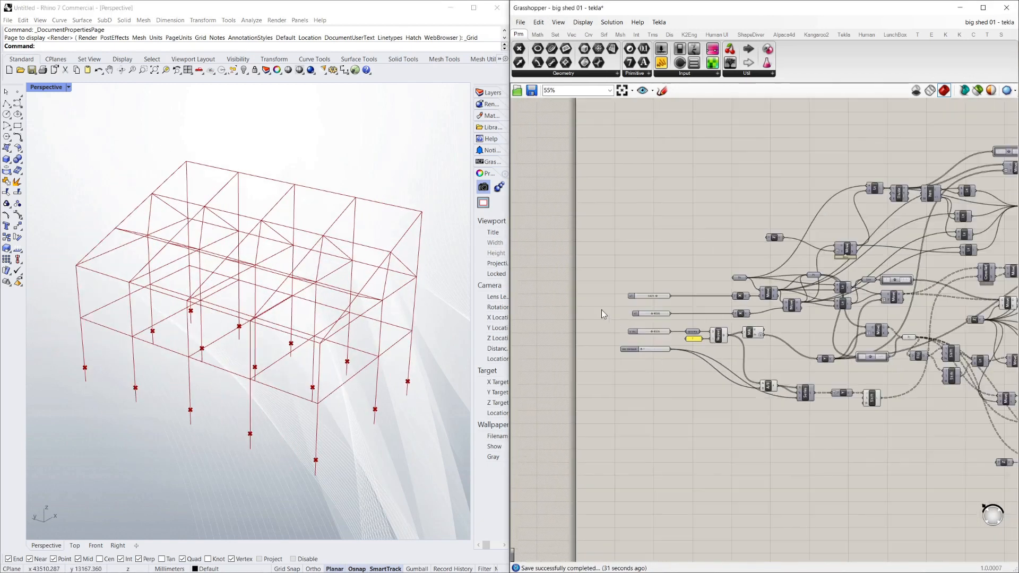
pyautogui.scroll(3)
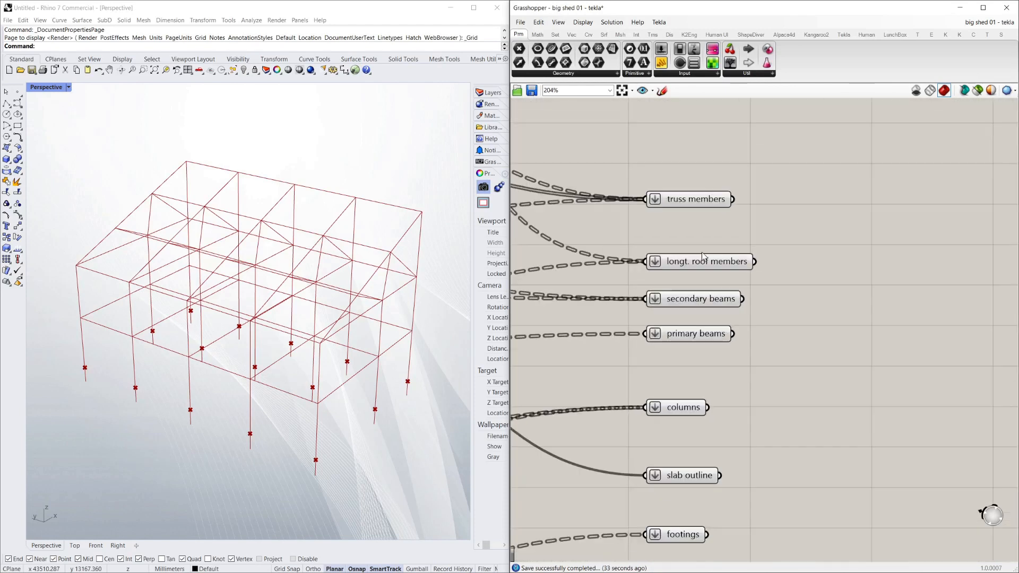
pyautogui.click(695, 199)
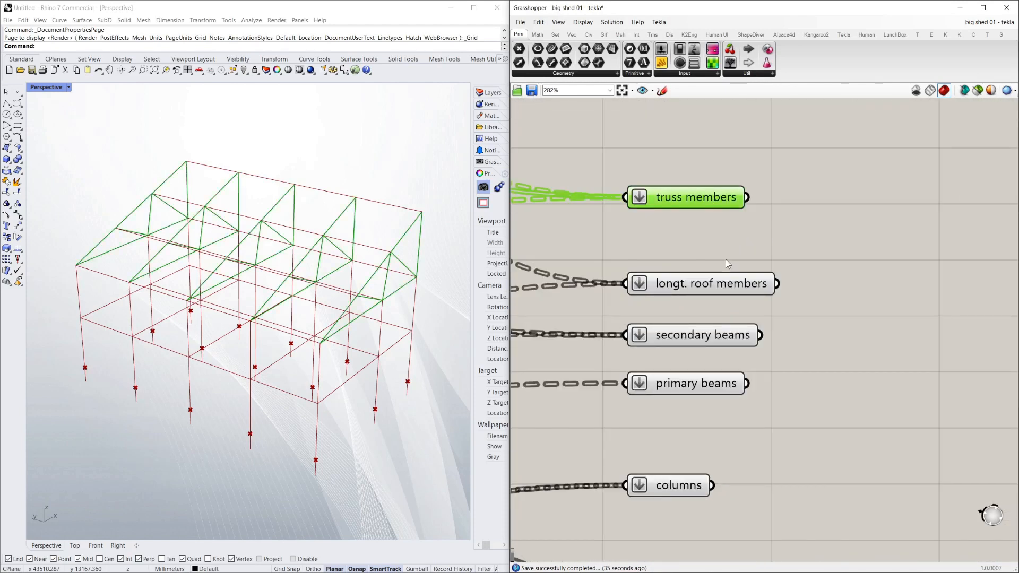
pyautogui.click(711, 283)
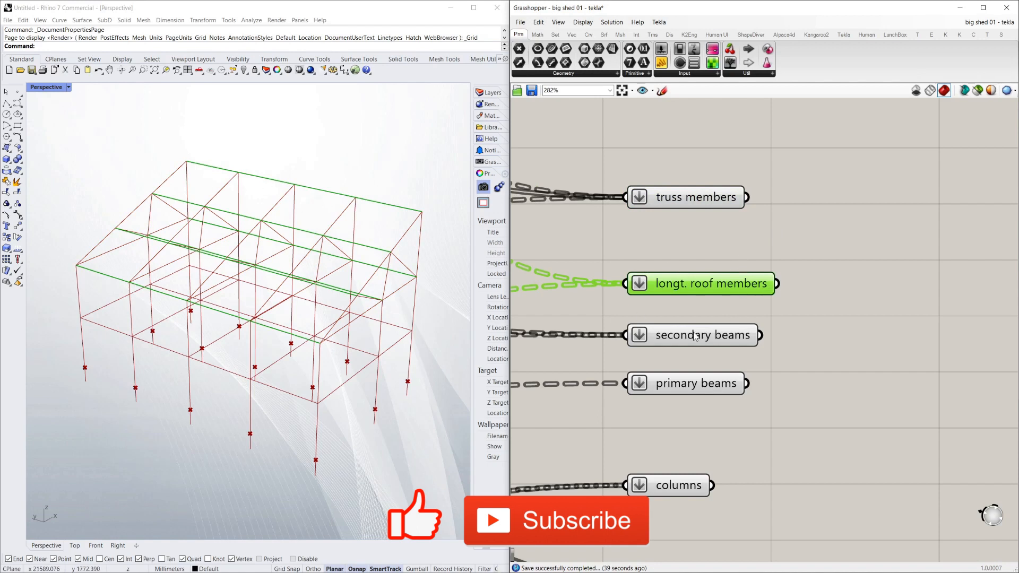
pyautogui.click(692, 335)
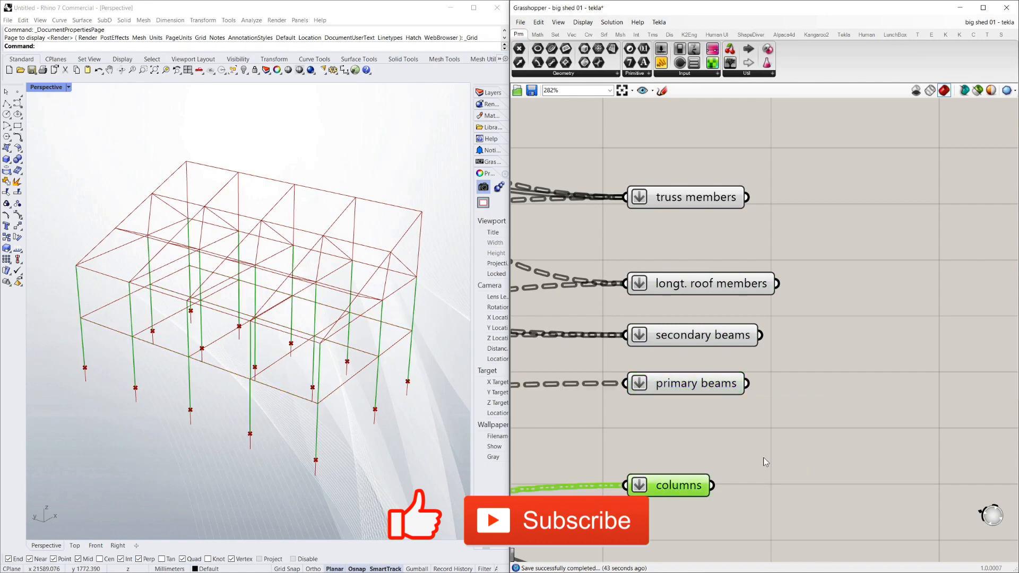
# - Highlight the footings geometry in Rhino and show the Tekla component set
pyautogui.scroll(-3)
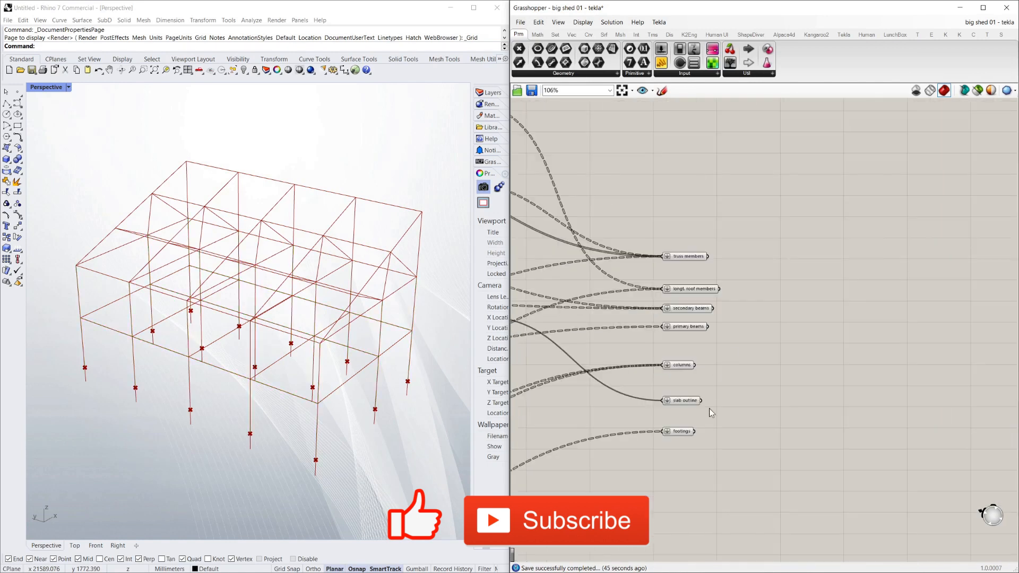
pyautogui.scroll(3)
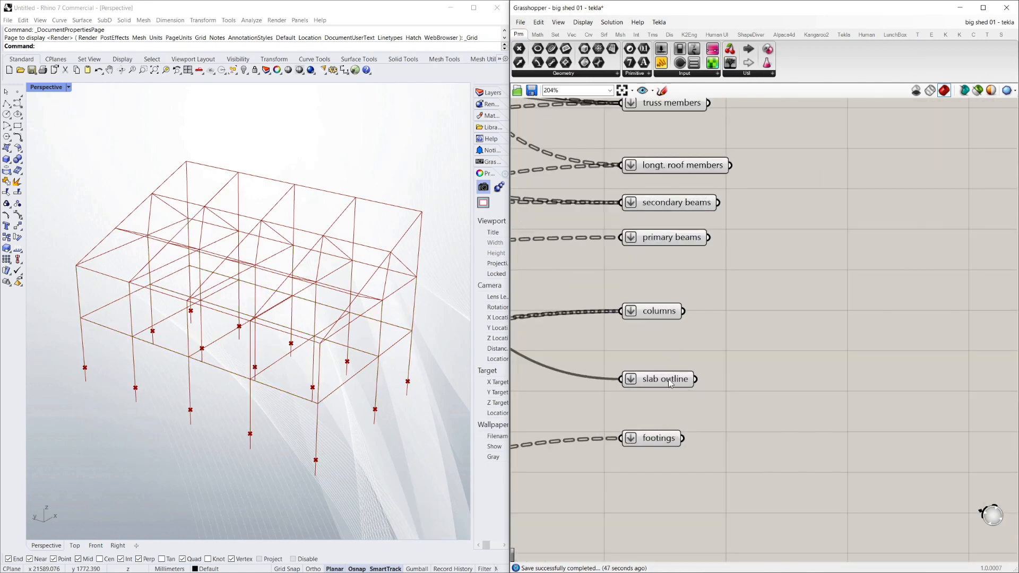
pyautogui.click(658, 437)
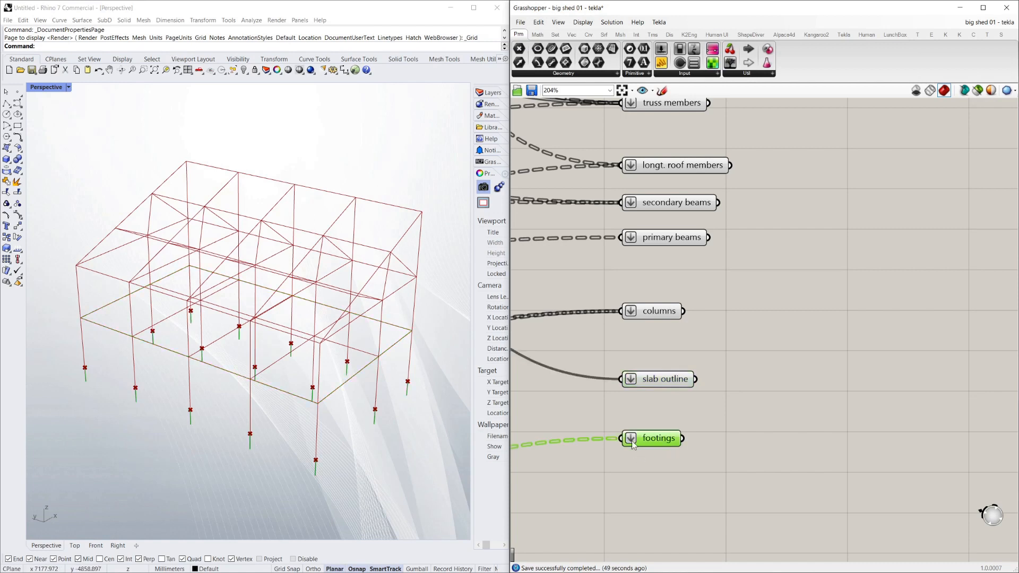
pyautogui.scroll(-3)
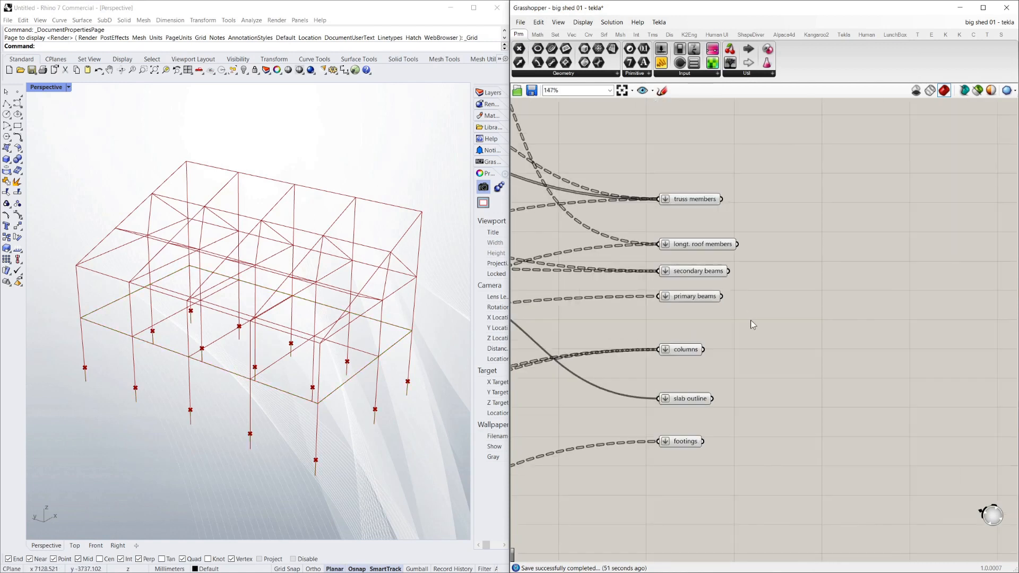
pyautogui.scroll(3)
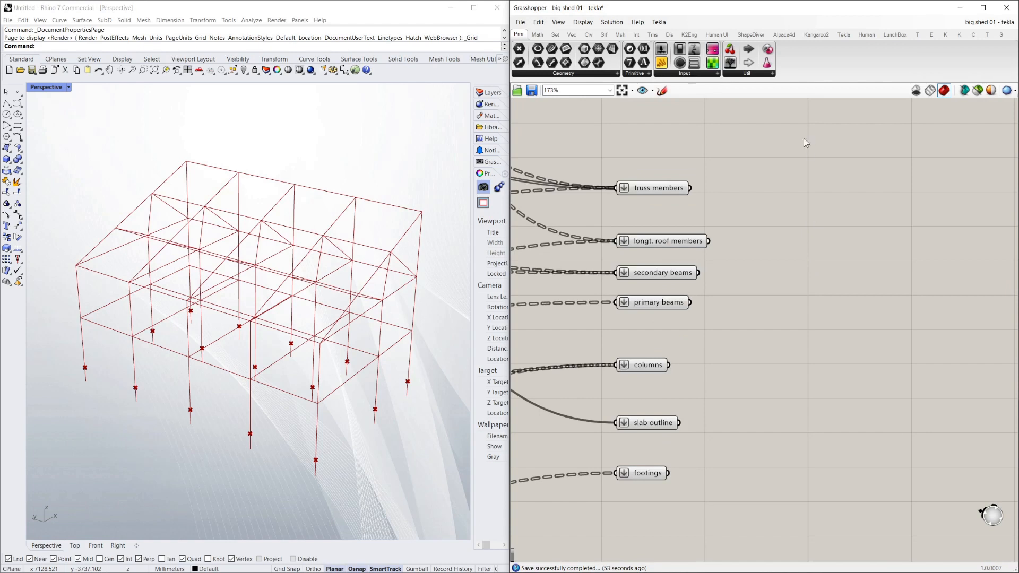
pyautogui.moveTo(817, 51)
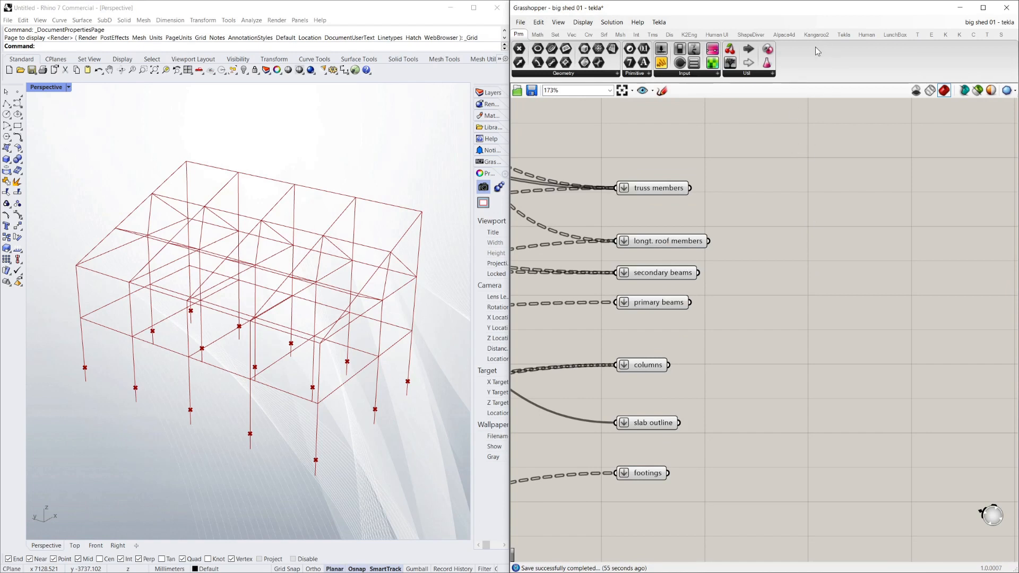
pyautogui.moveTo(834, 49)
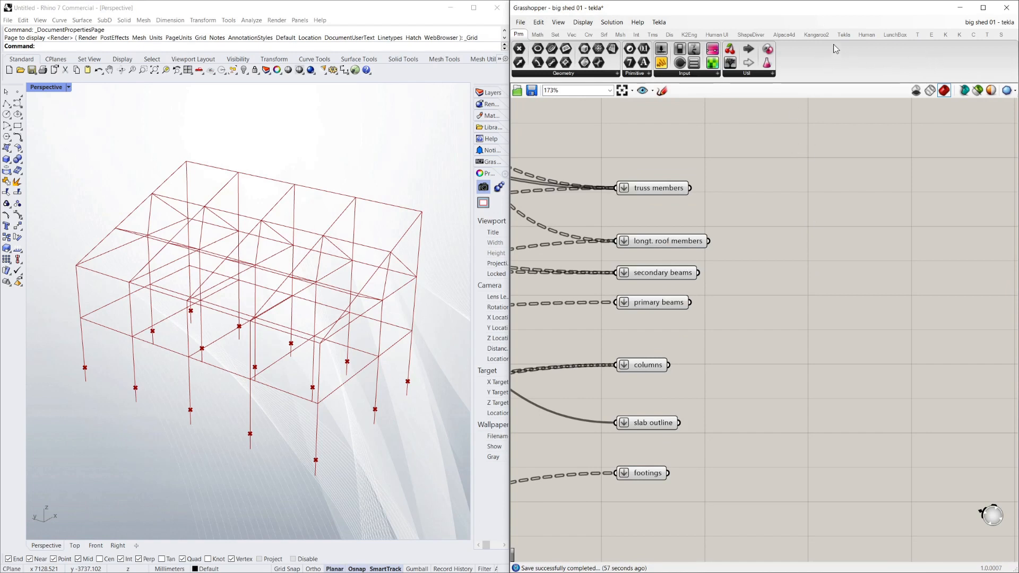
pyautogui.click(843, 34)
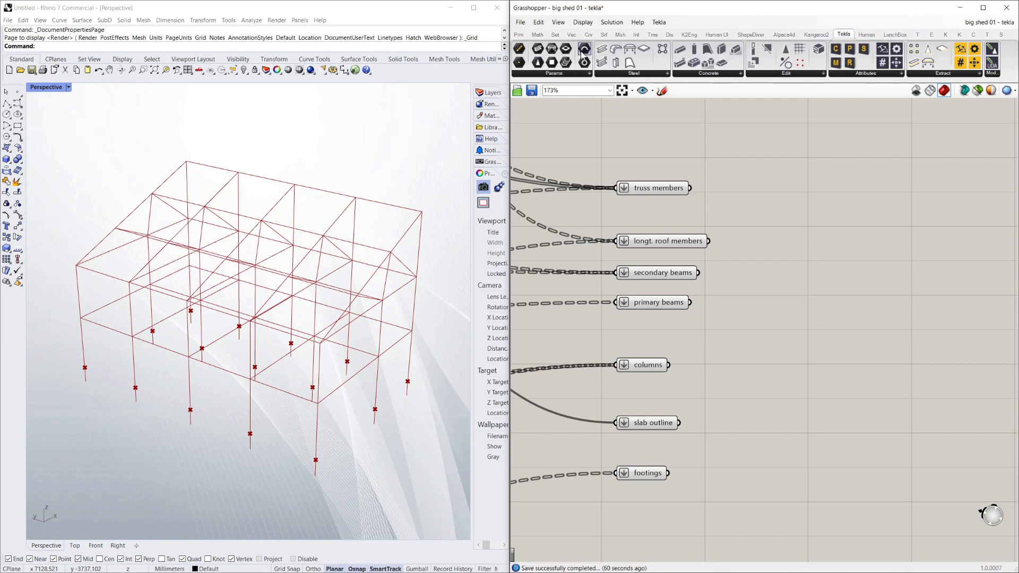
# - Bring the empty Tekla Structures model grid forward and list the Tekla Edit components
pyautogui.click(636, 21)
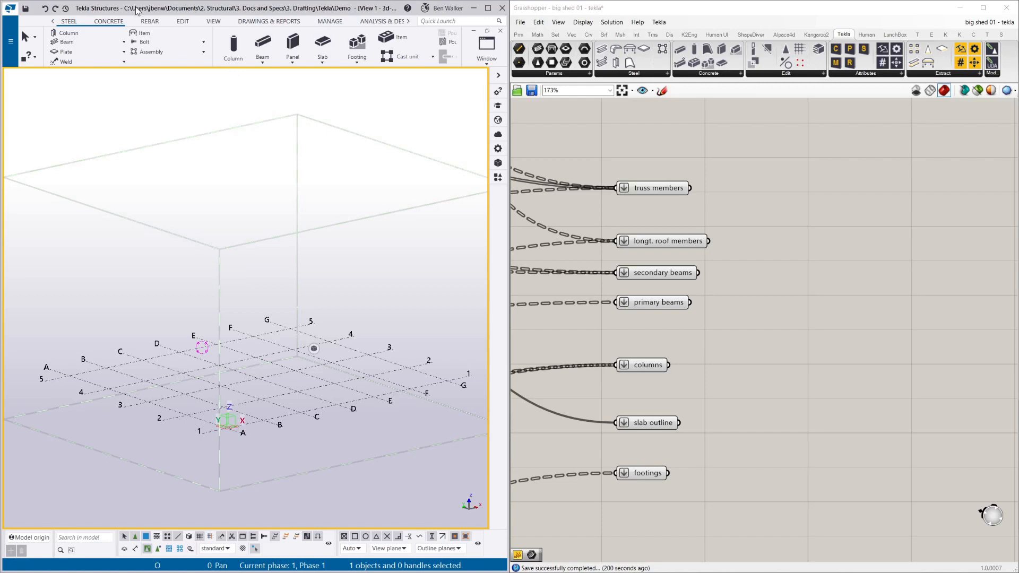
pyautogui.scroll(-3)
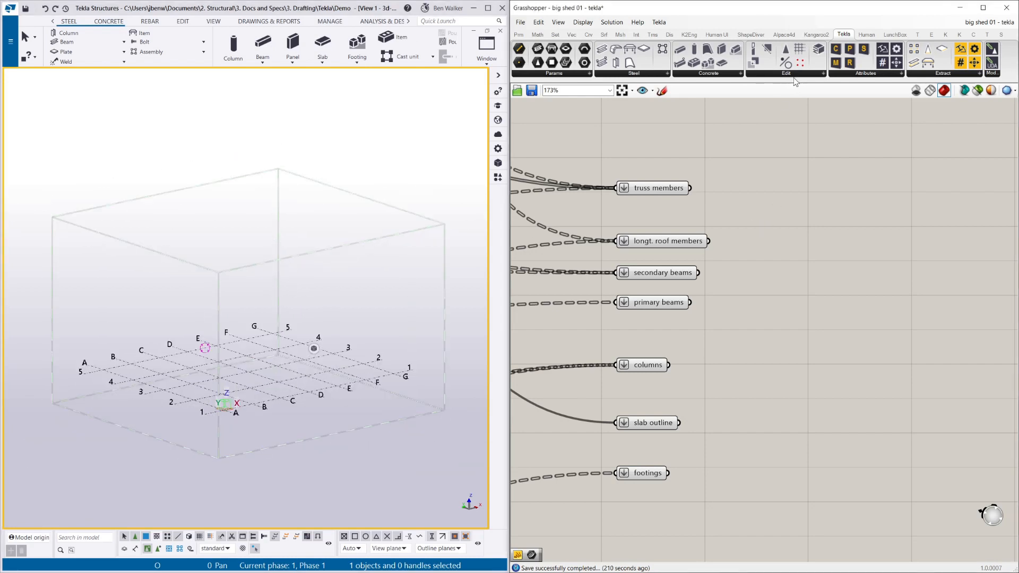
pyautogui.click(658, 188)
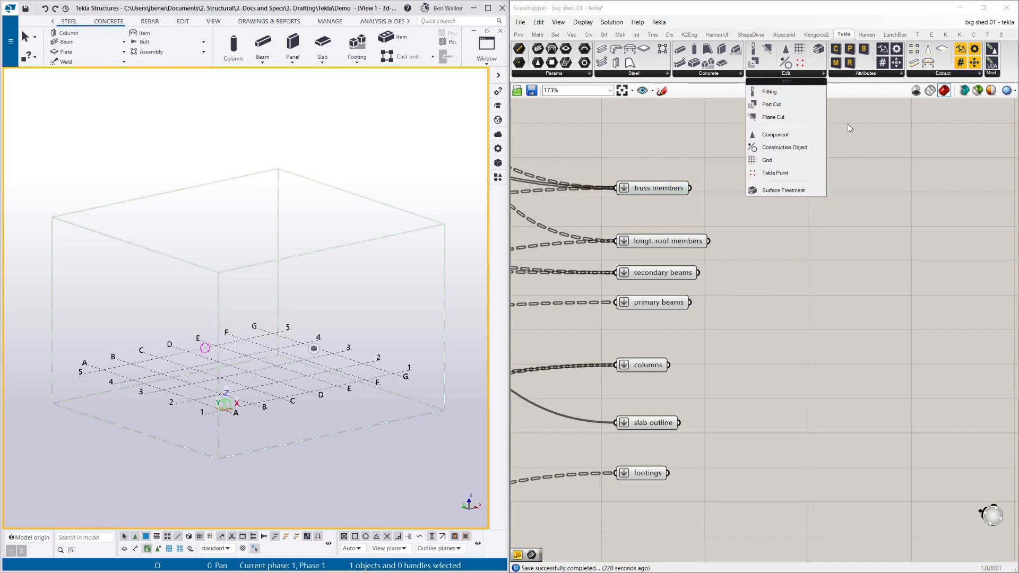
pyautogui.moveTo(784, 147)
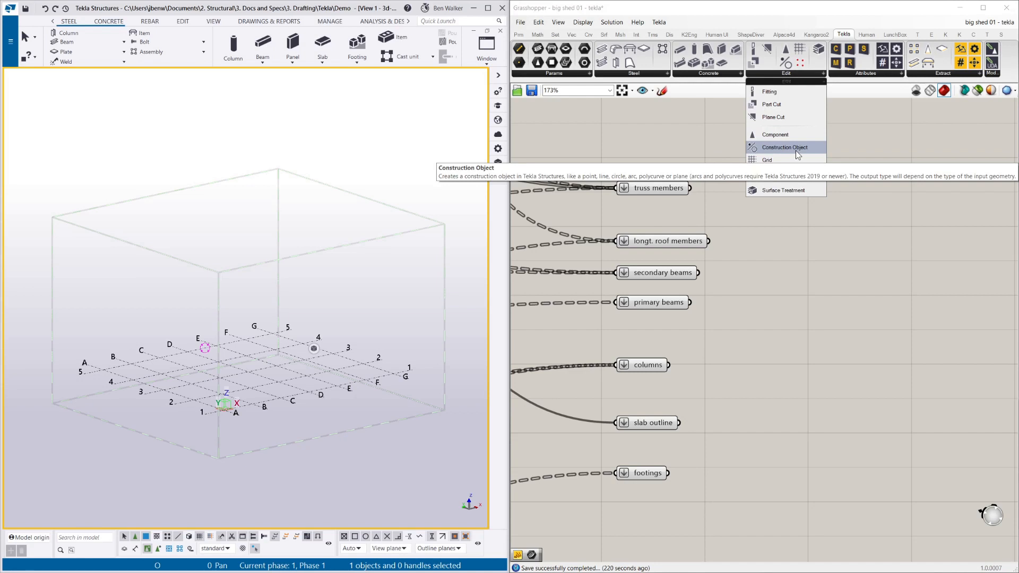
# - Place a Construction Object component and wire truss members into its geometry input
pyautogui.click(783, 147)
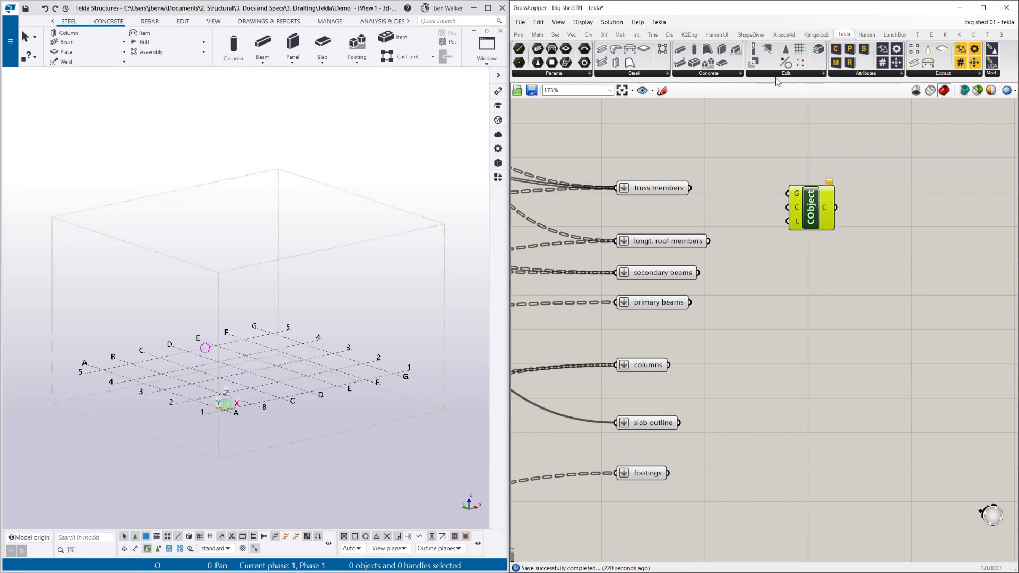
pyautogui.click(785, 63)
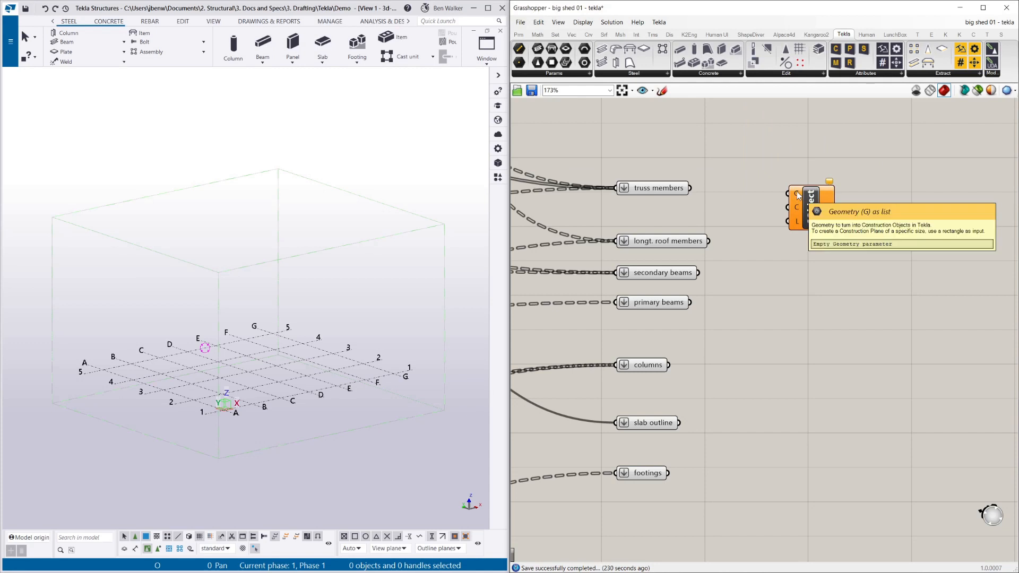
pyautogui.moveTo(666, 190)
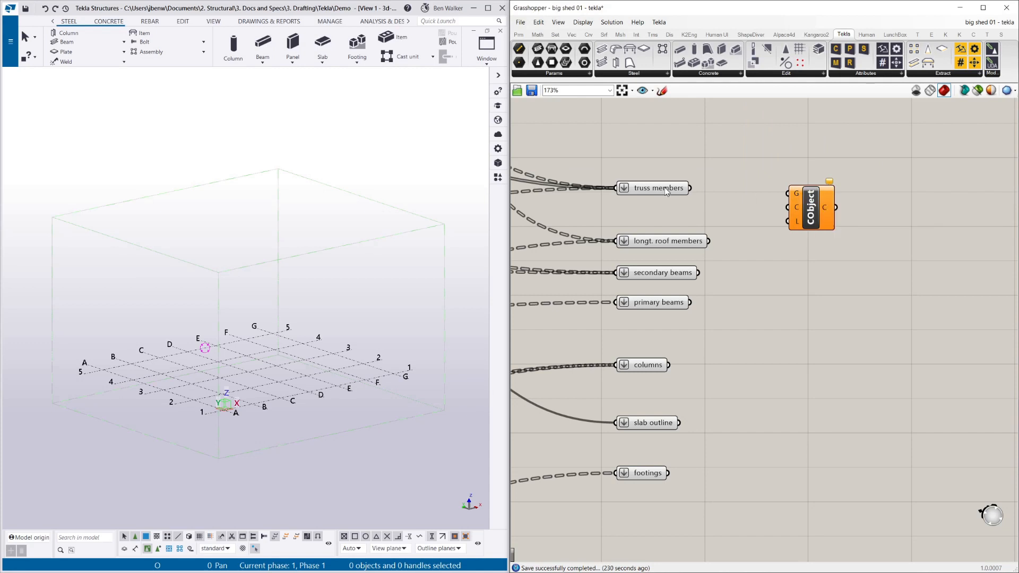
pyautogui.click(654, 188)
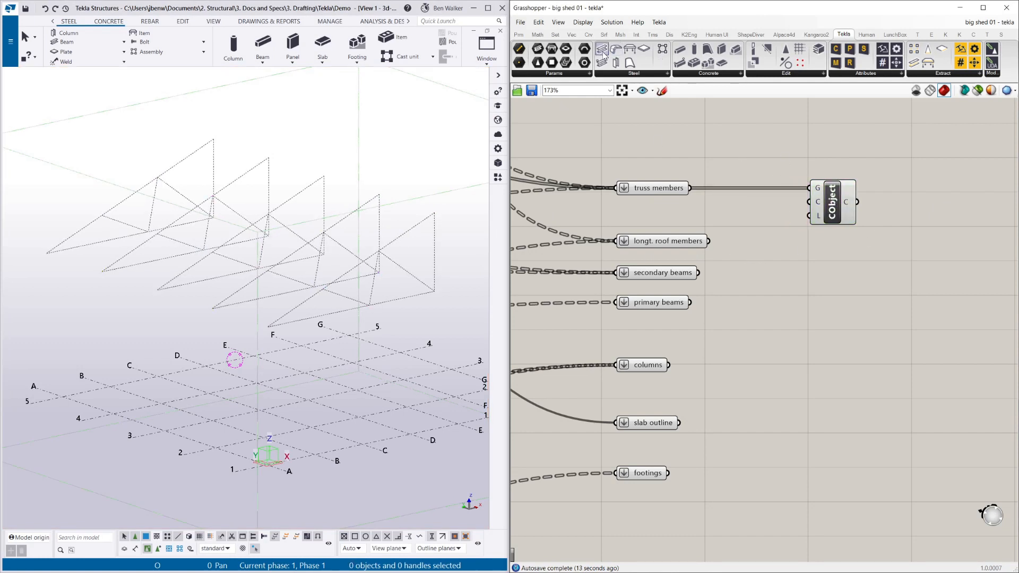
pyautogui.moveTo(617, 49)
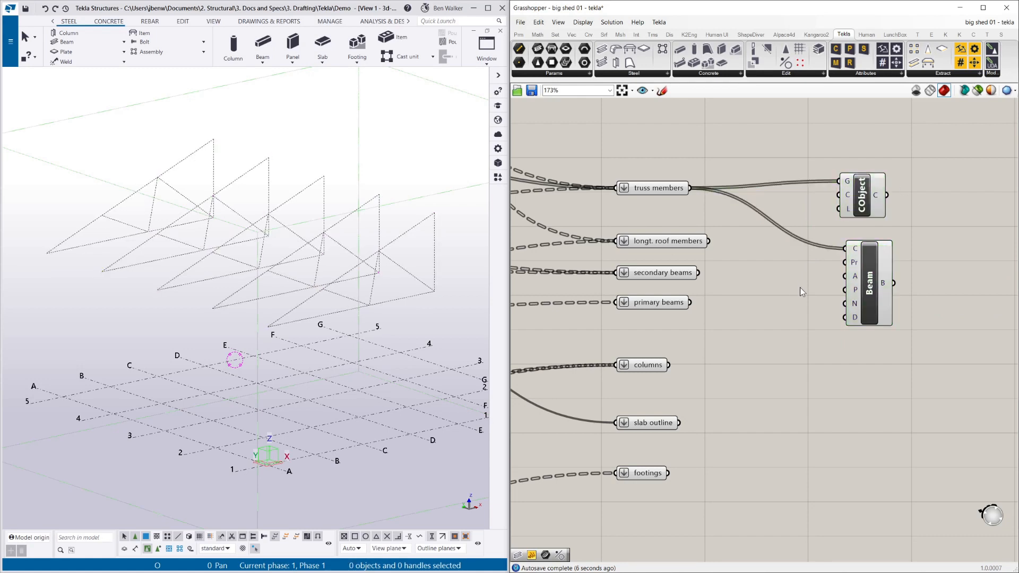
pyautogui.moveTo(765, 265)
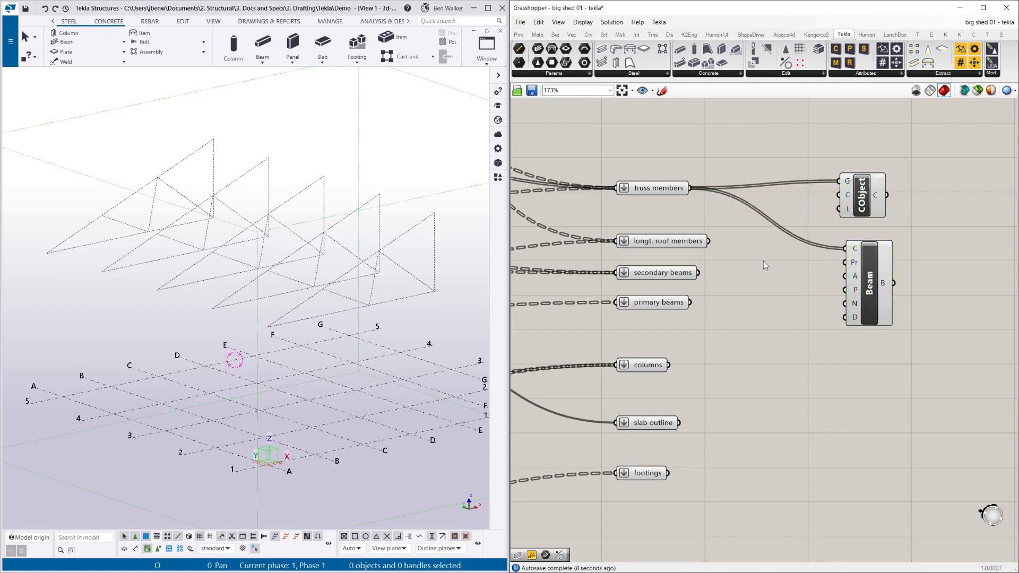
# - Add a UB250*26 profile panel for the truss Beam component, then show Tekla attributes
pyautogui.click(517, 34)
pyautogui.write('UB250*26')
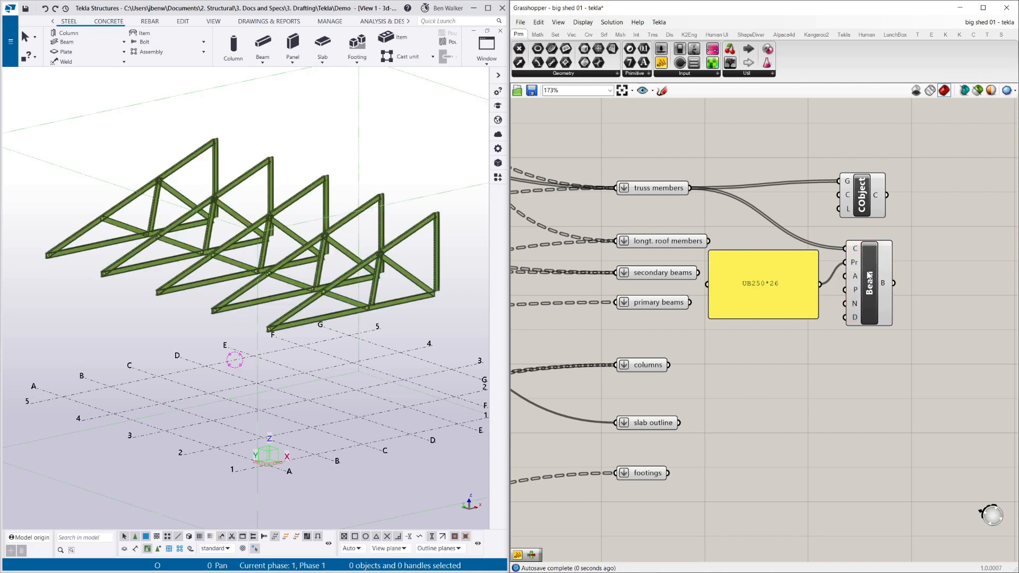
pyautogui.moveTo(763, 272)
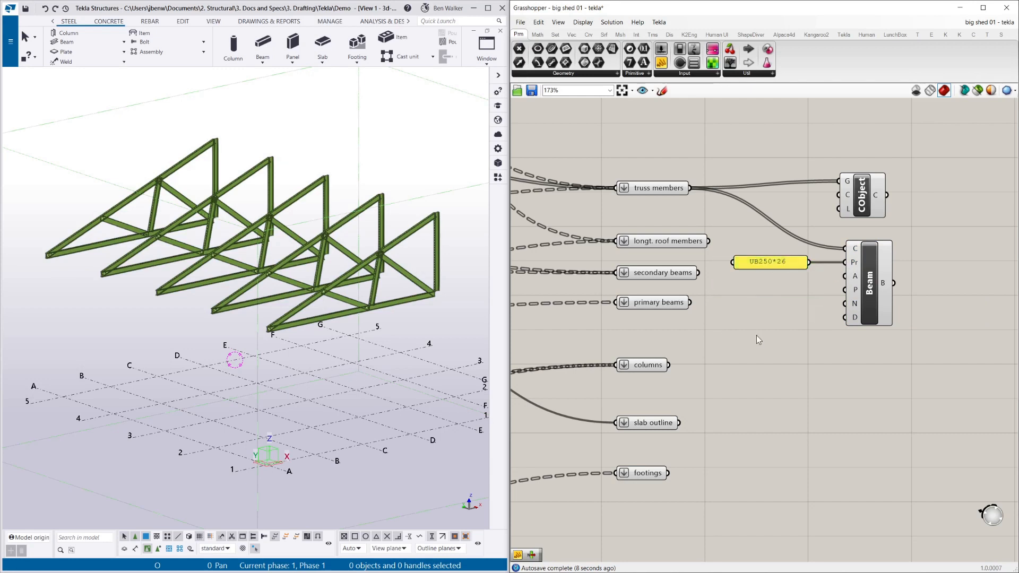
pyautogui.click(843, 34)
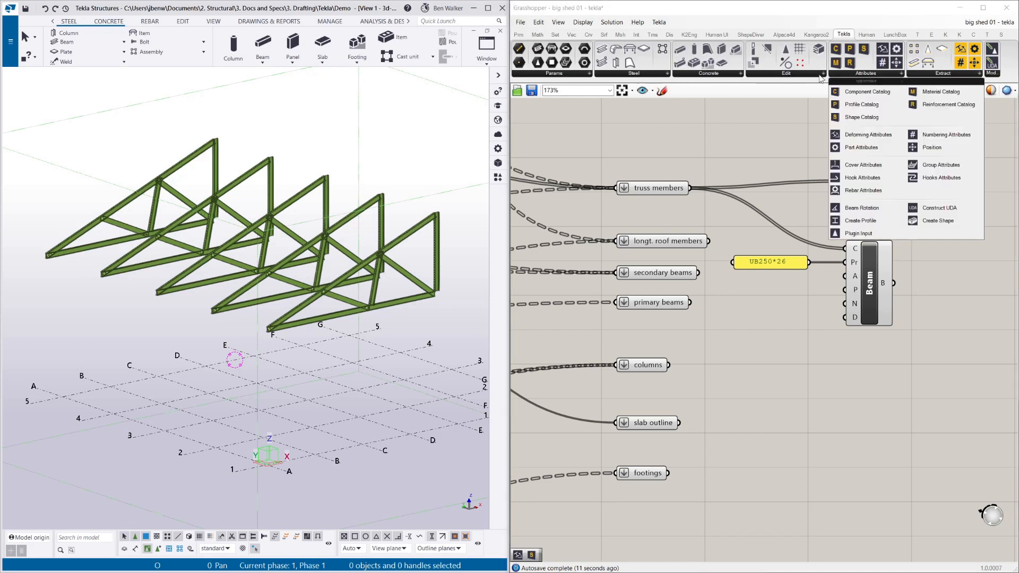
pyautogui.moveTo(861, 104)
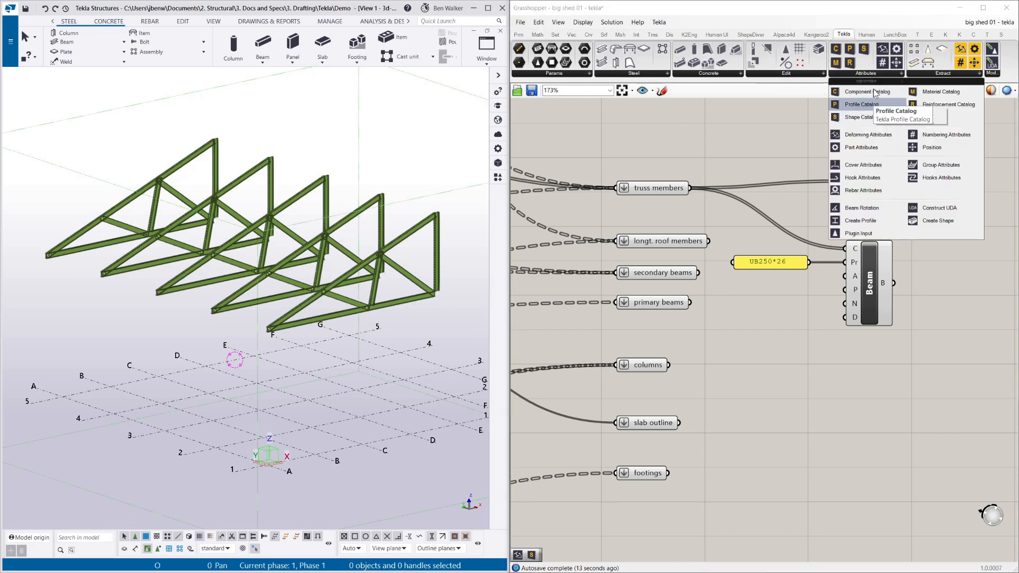
pyautogui.moveTo(861, 104)
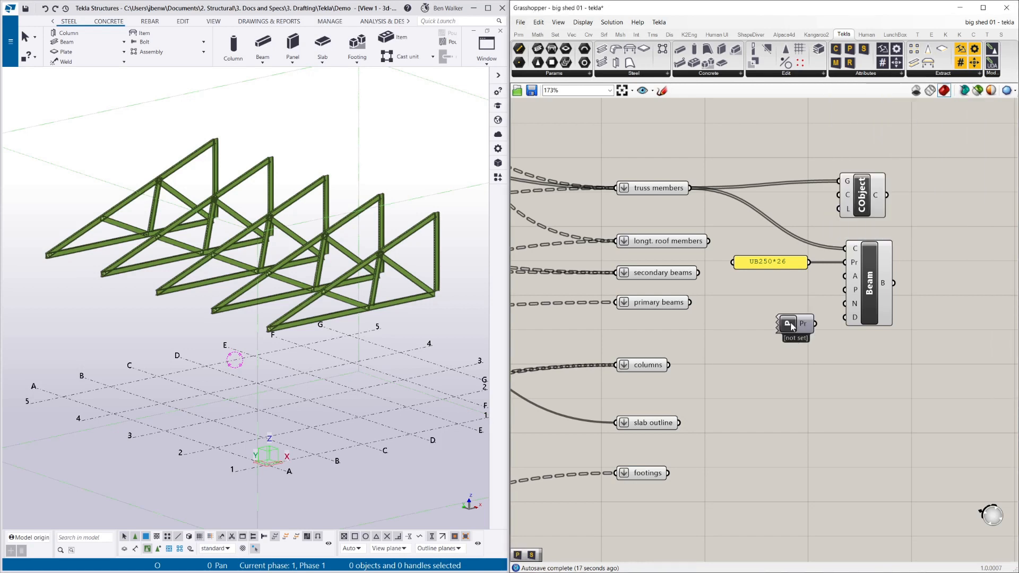
# - Pick UB310*32 from the Tekla catalog under I profiles > UB > 310
pyautogui.rightClick(793, 327)
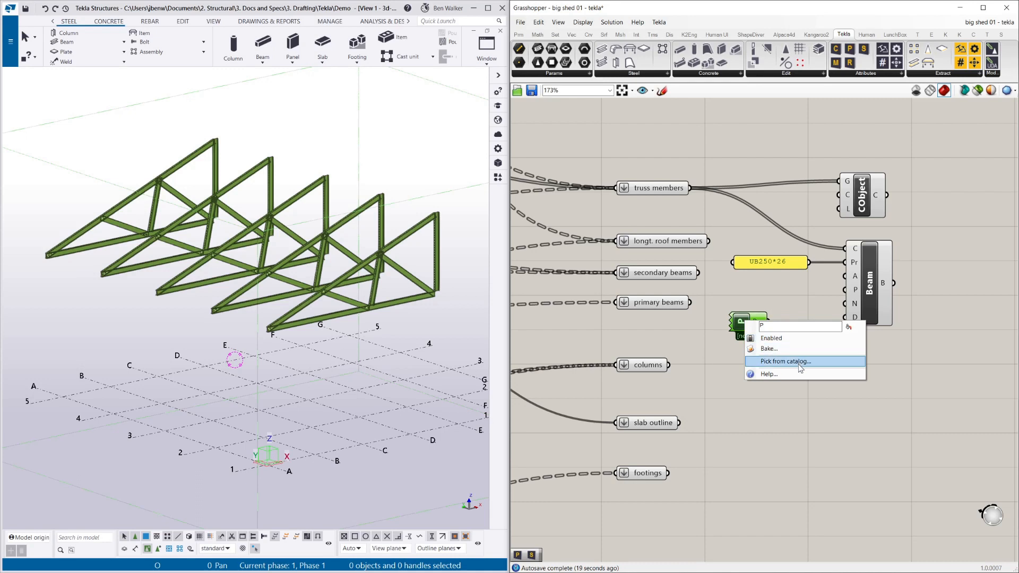
pyautogui.click(786, 361)
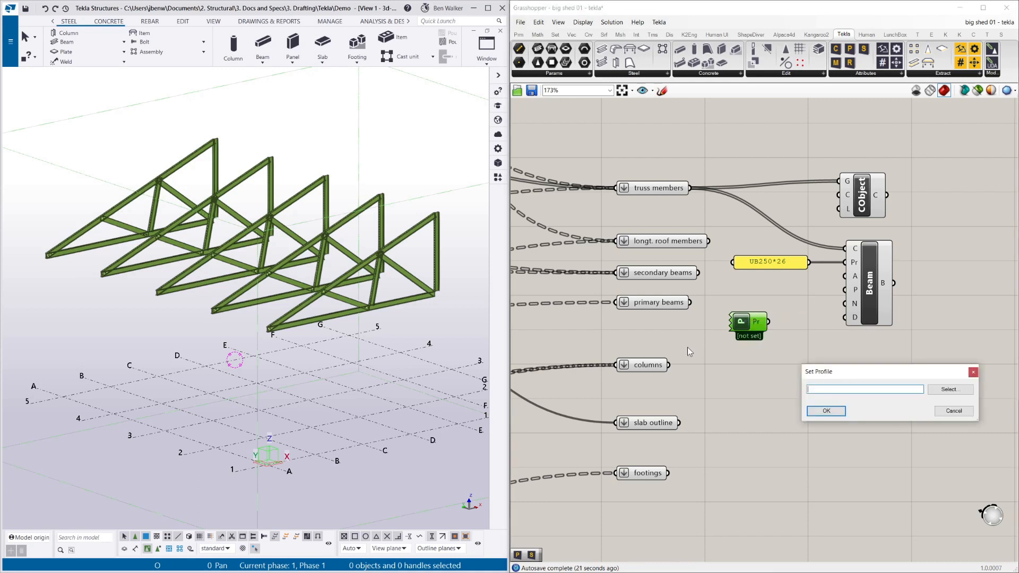
pyautogui.moveTo(949, 389)
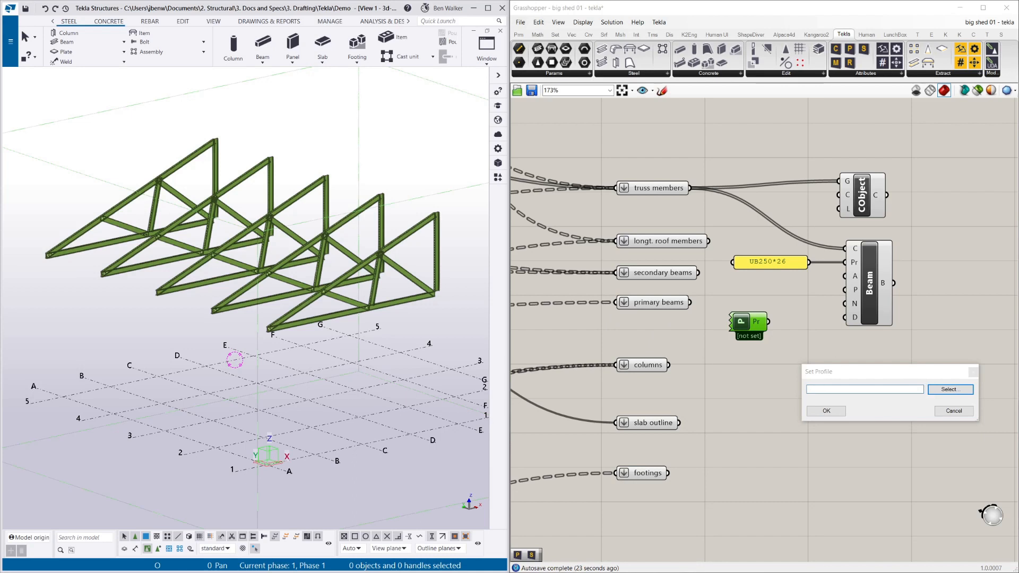
pyautogui.click(949, 389)
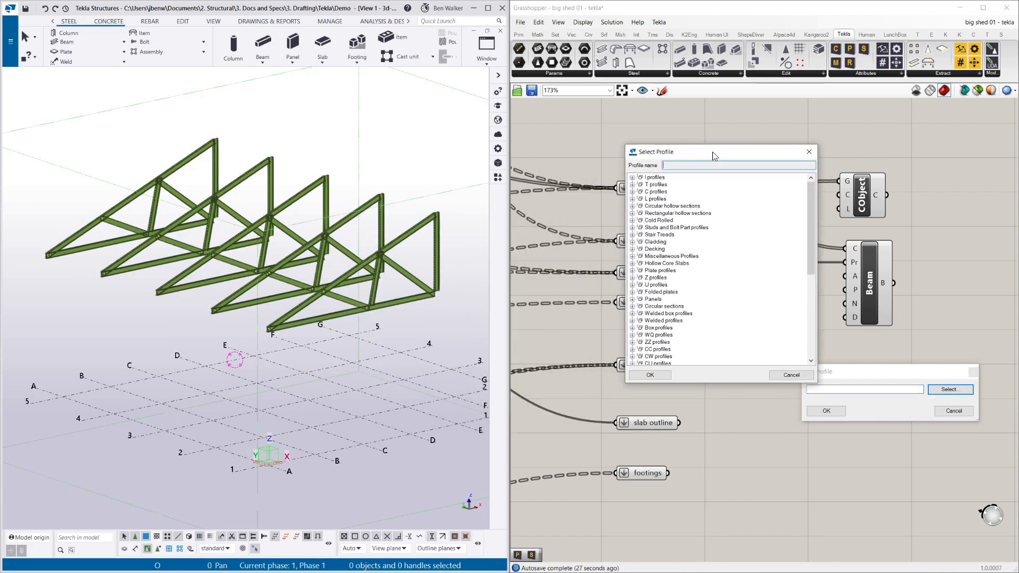
pyautogui.scroll(-3)
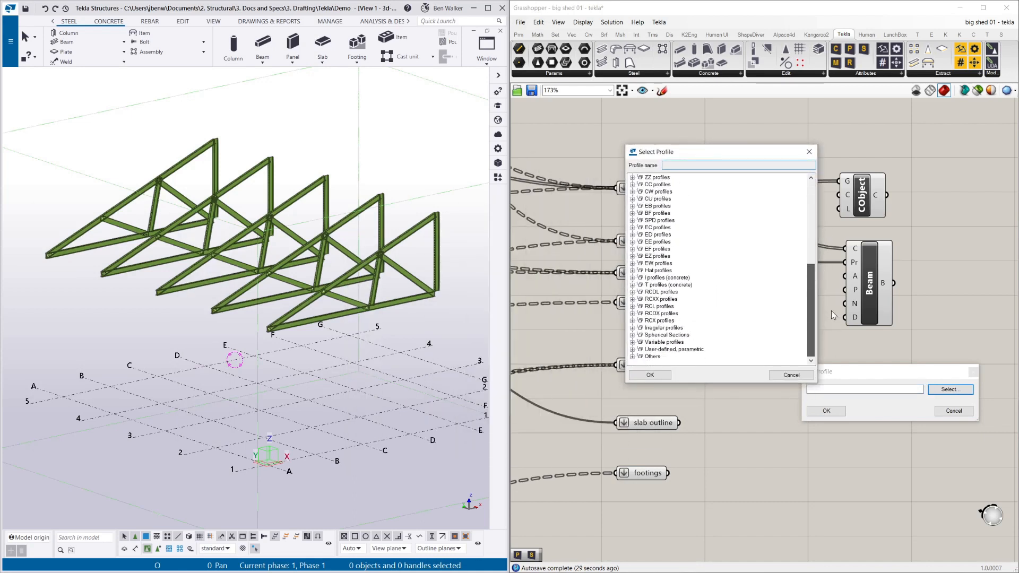
pyautogui.moveTo(824, 283)
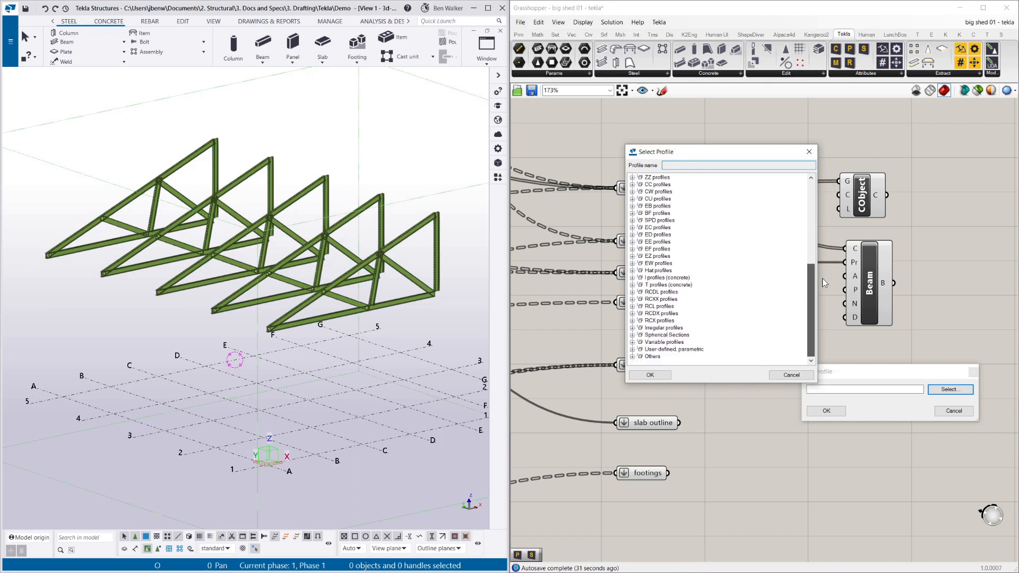
pyautogui.scroll(3)
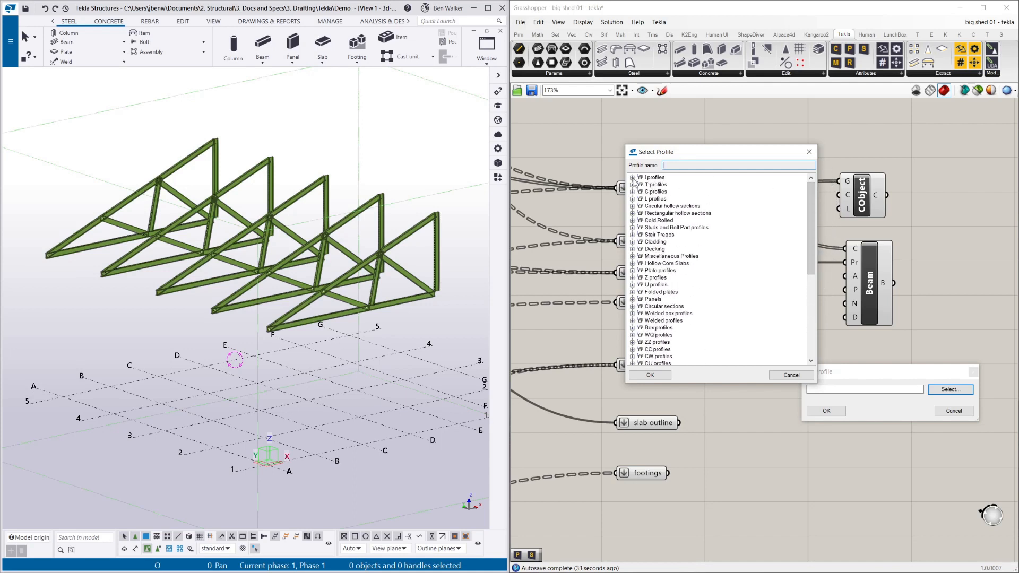
pyautogui.click(631, 177)
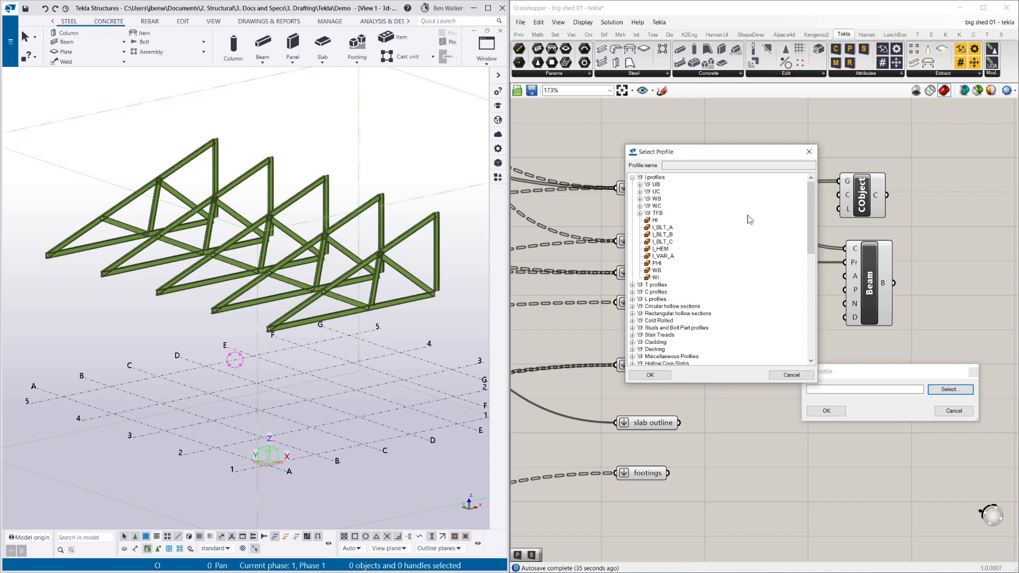
pyautogui.click(639, 184)
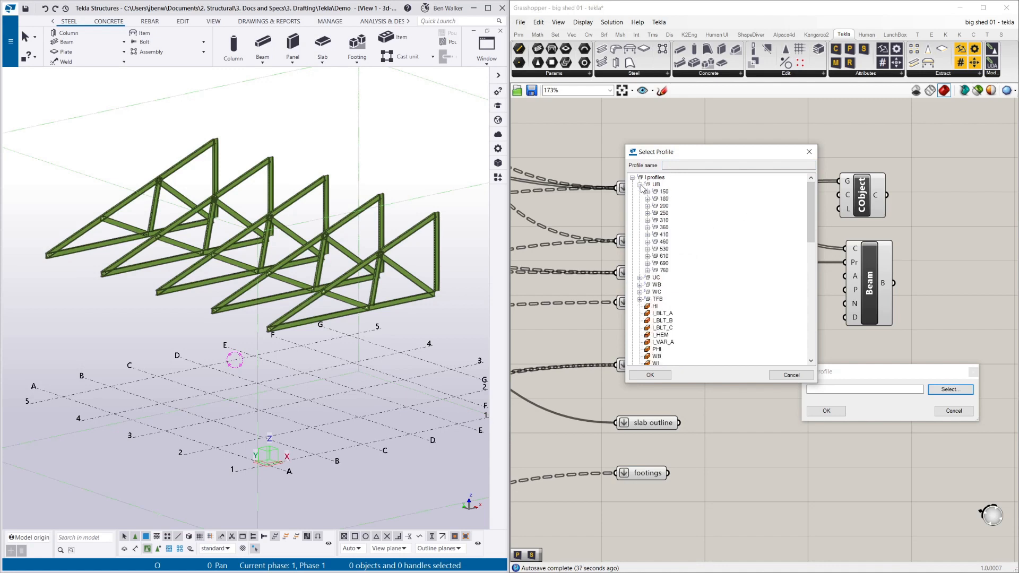
pyautogui.moveTo(674, 200)
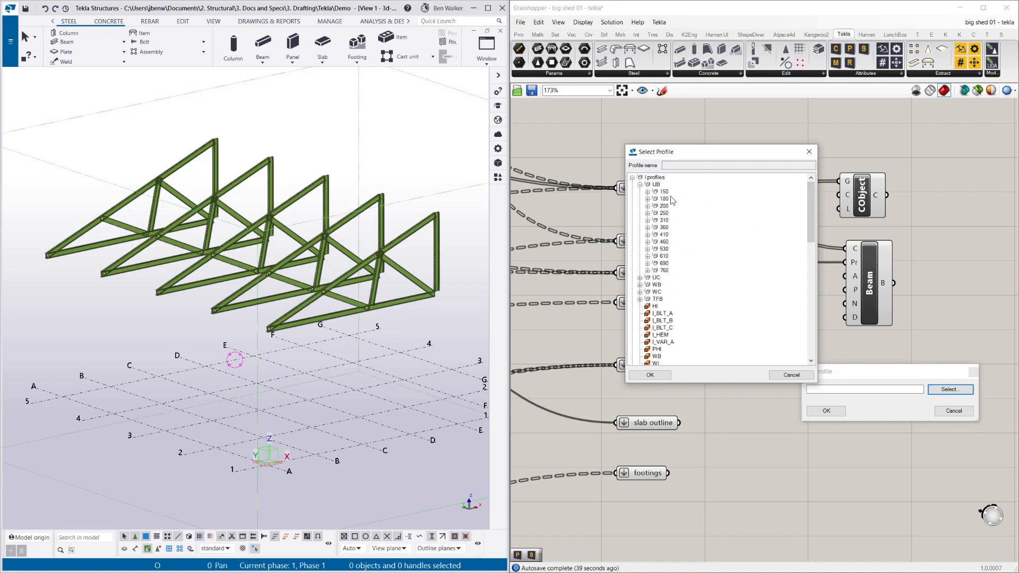
pyautogui.moveTo(651, 225)
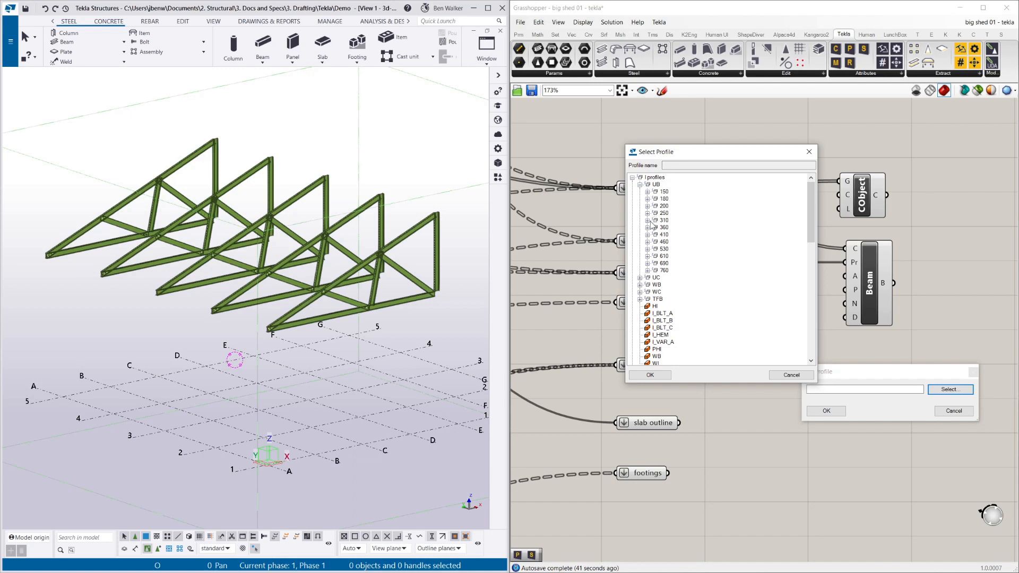
pyautogui.click(663, 219)
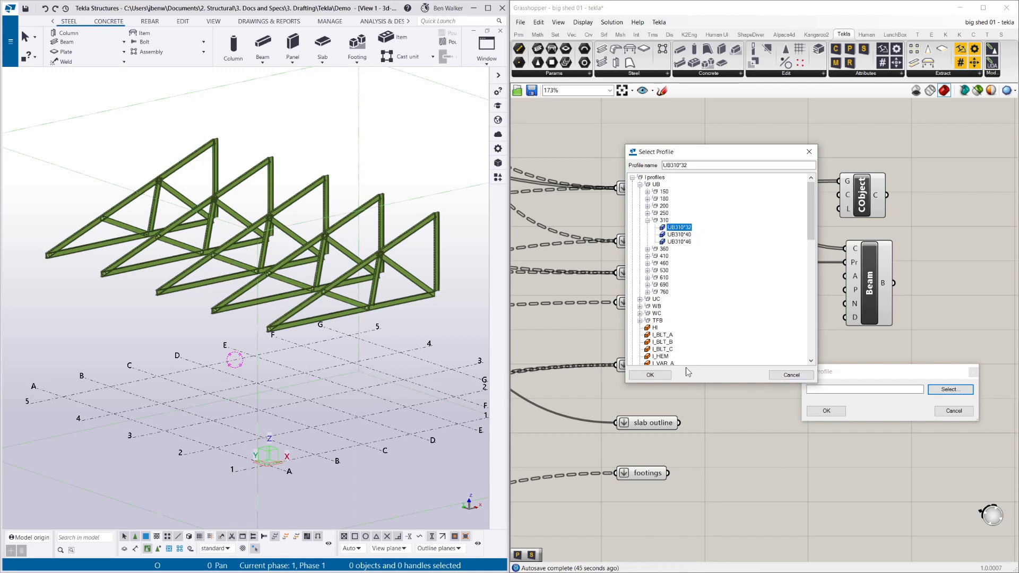
pyautogui.click(649, 375)
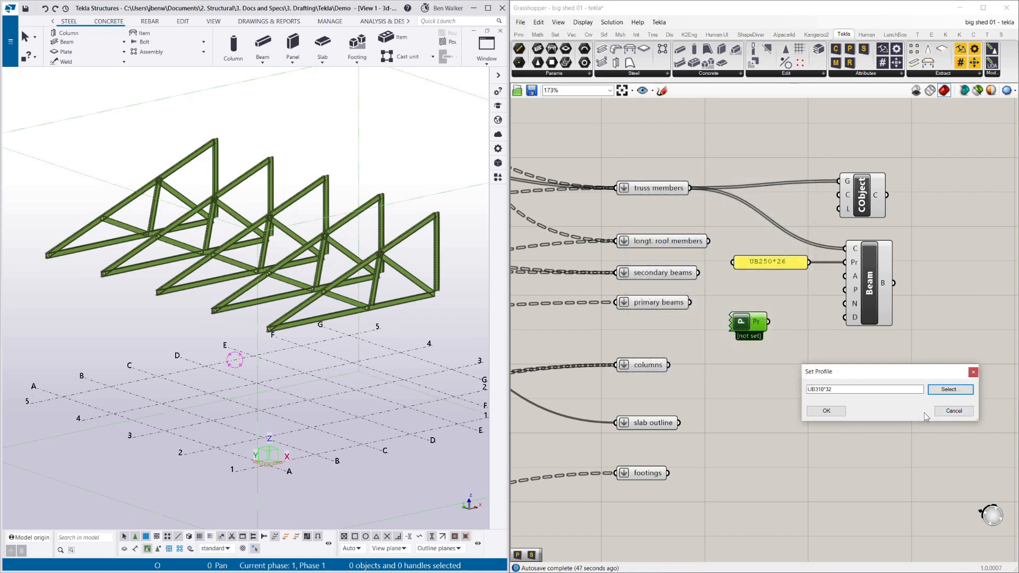
# - Confirm UB310*32 in the Set Profile box for the profile component
pyautogui.click(825, 411)
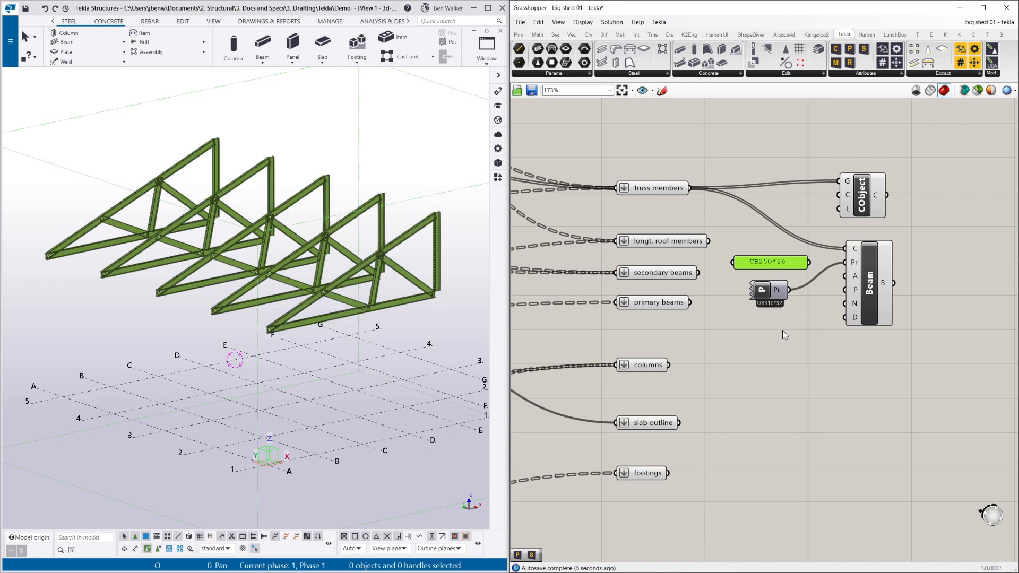
# - Navigate the canvas to the y crs slider and set it to 4606
pyautogui.scroll(-3)
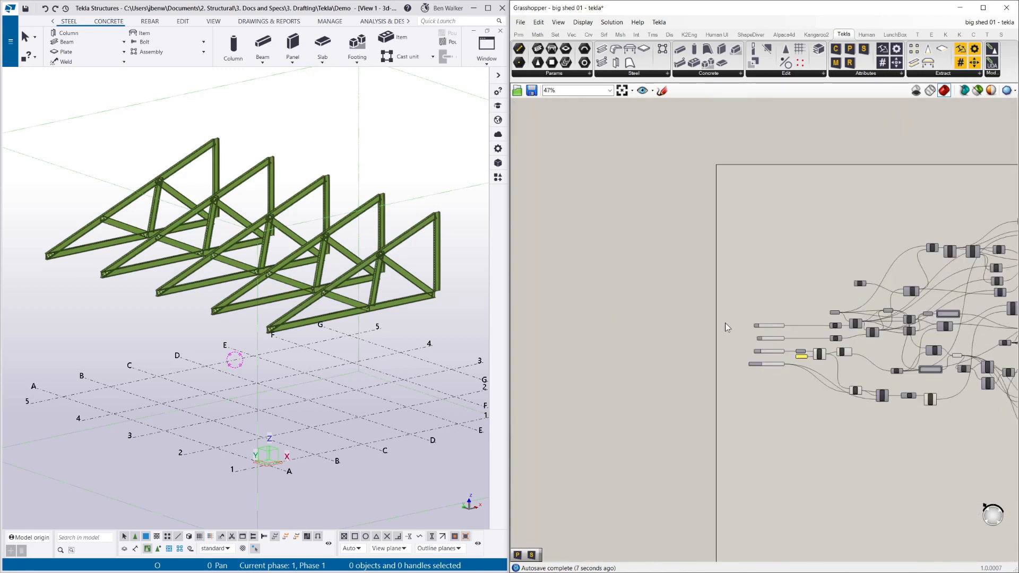
pyautogui.scroll(3)
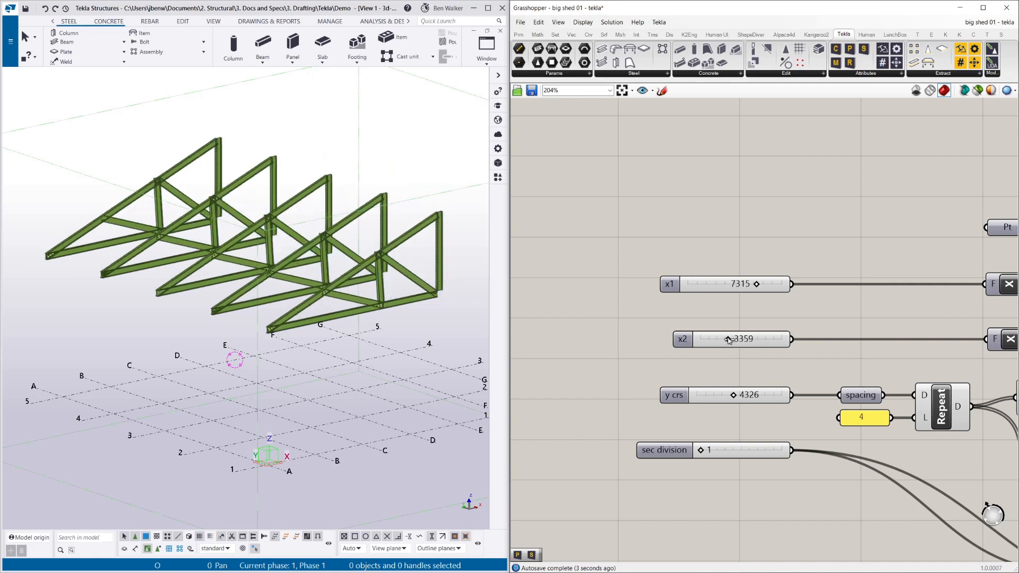
pyautogui.moveTo(763, 406)
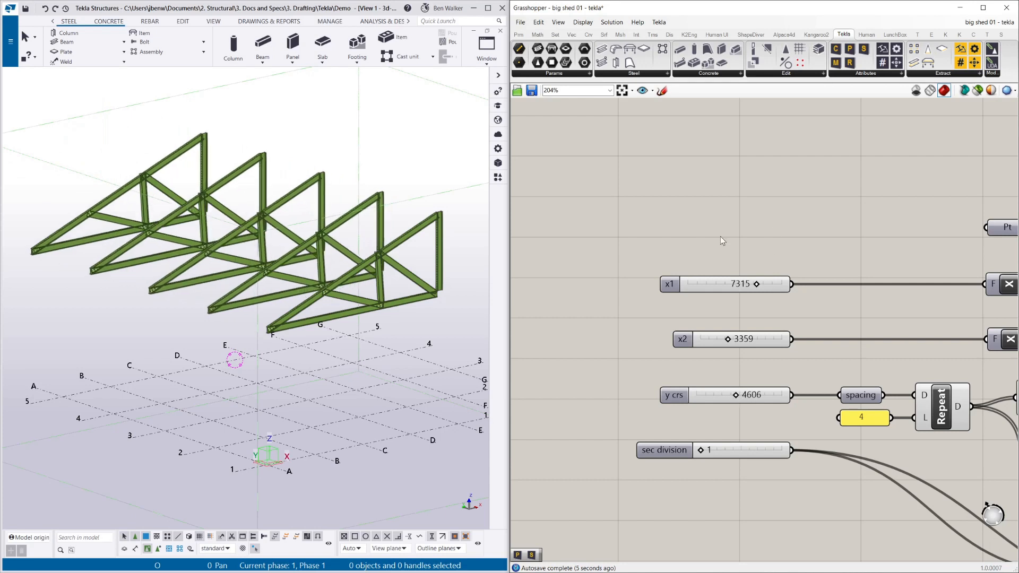
pyautogui.scroll(-3)
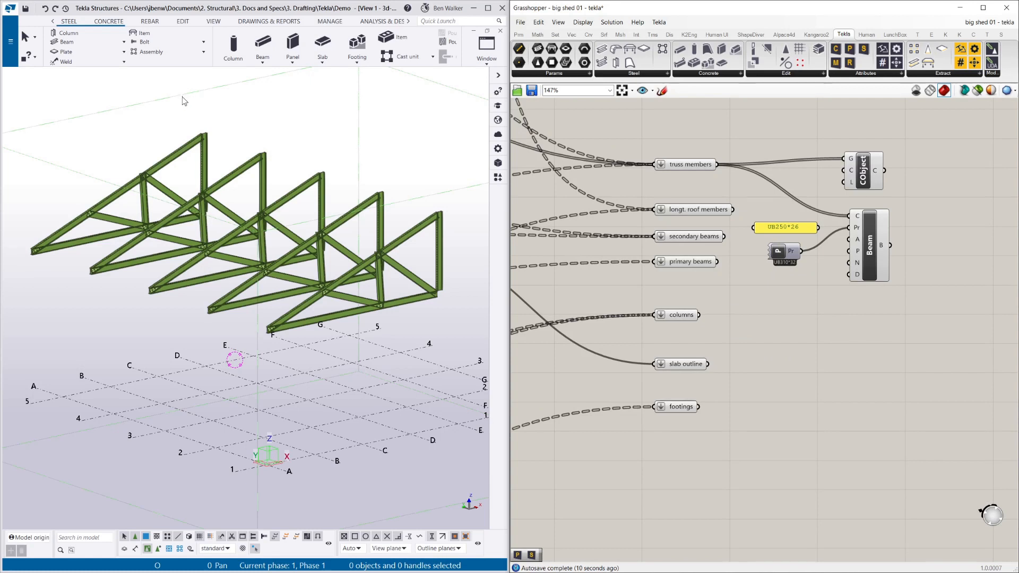
pyautogui.scroll(-3)
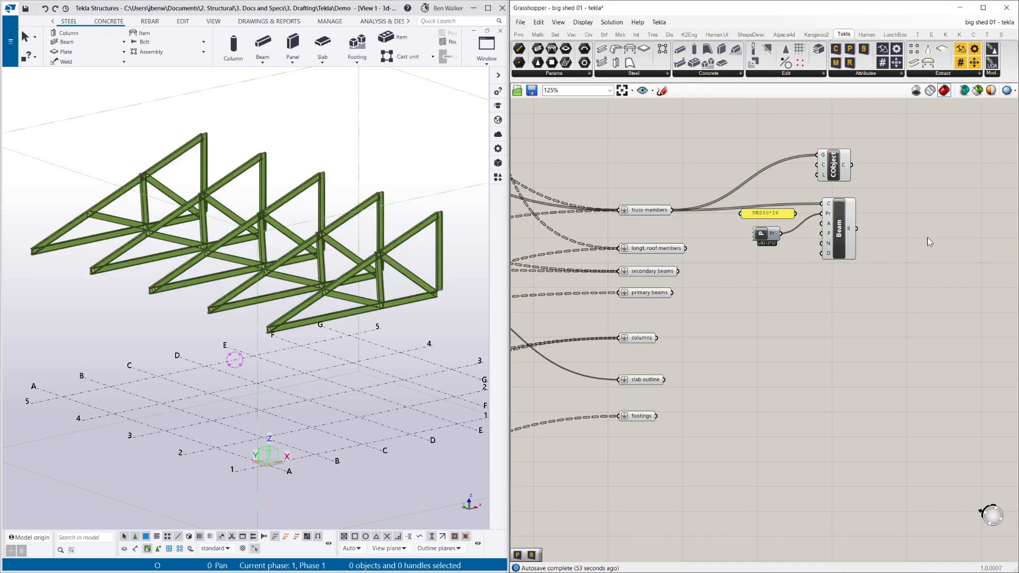
# - Place a second Beam component fed by the longt. roof members with UB310*32
pyautogui.click(842, 229)
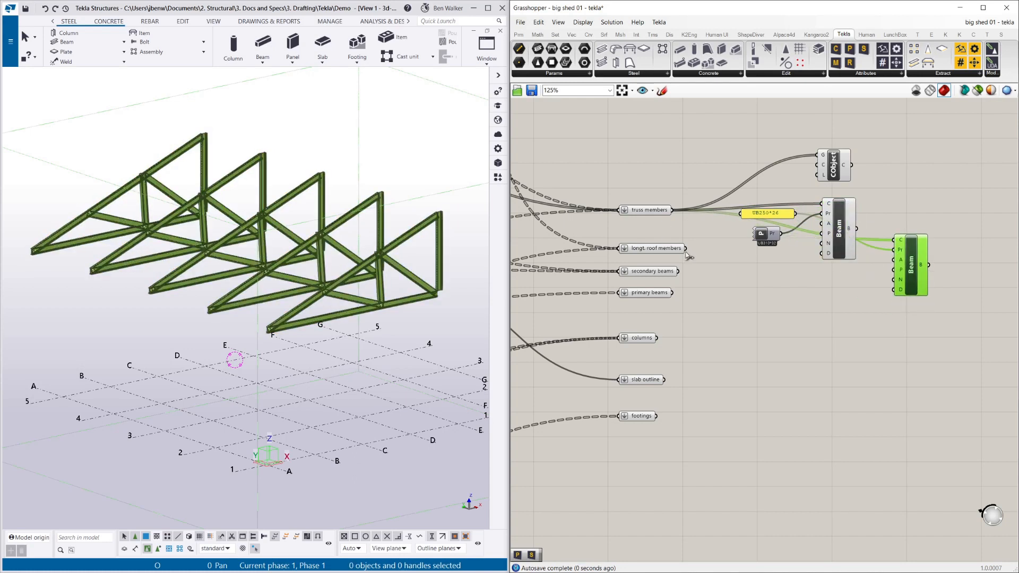
pyautogui.click(652, 248)
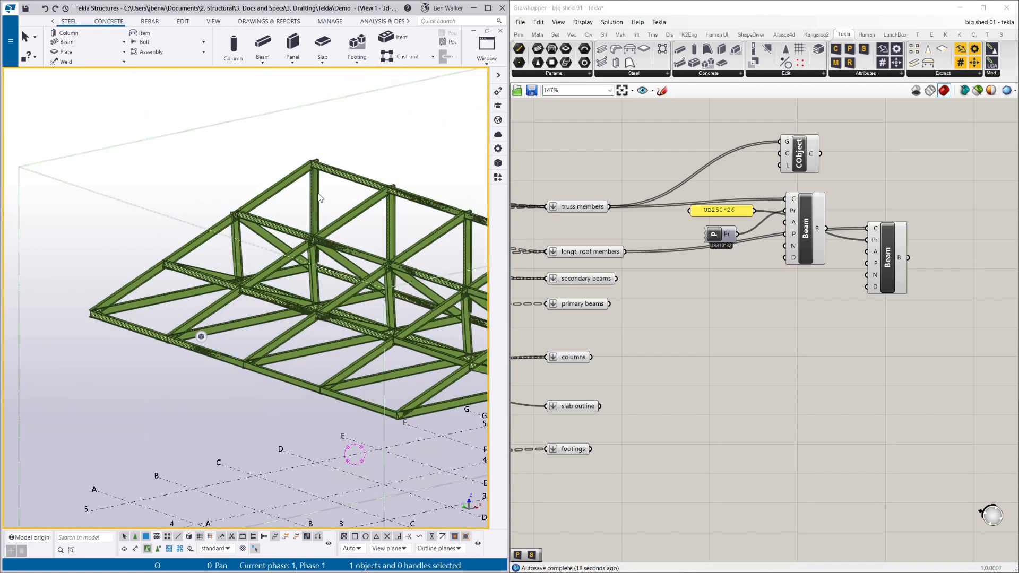
pyautogui.scroll(3)
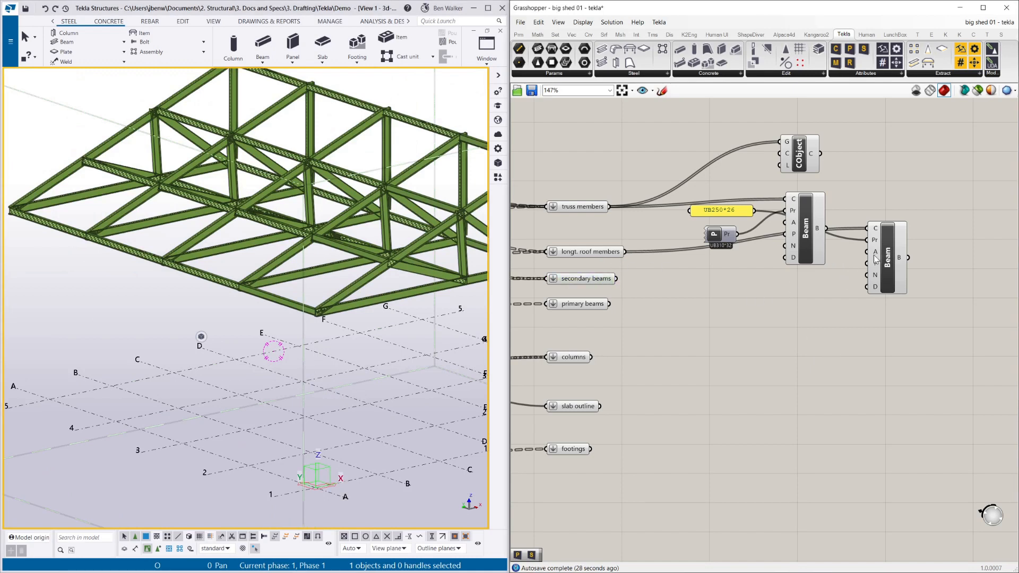
pyautogui.moveTo(839, 93)
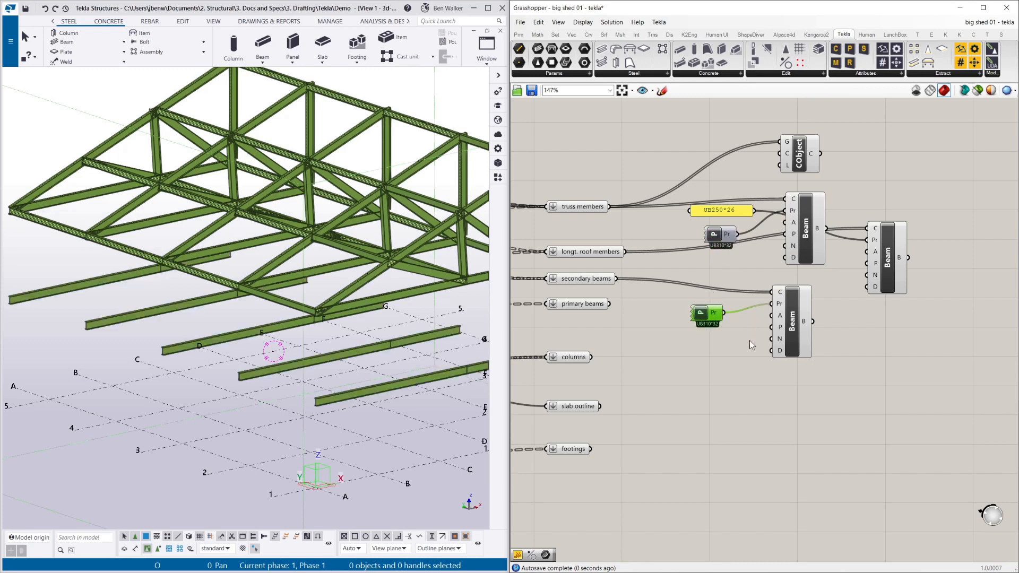
# - Add a Position component and choose the primary beams' placement cell in its grid
pyautogui.scroll(3)
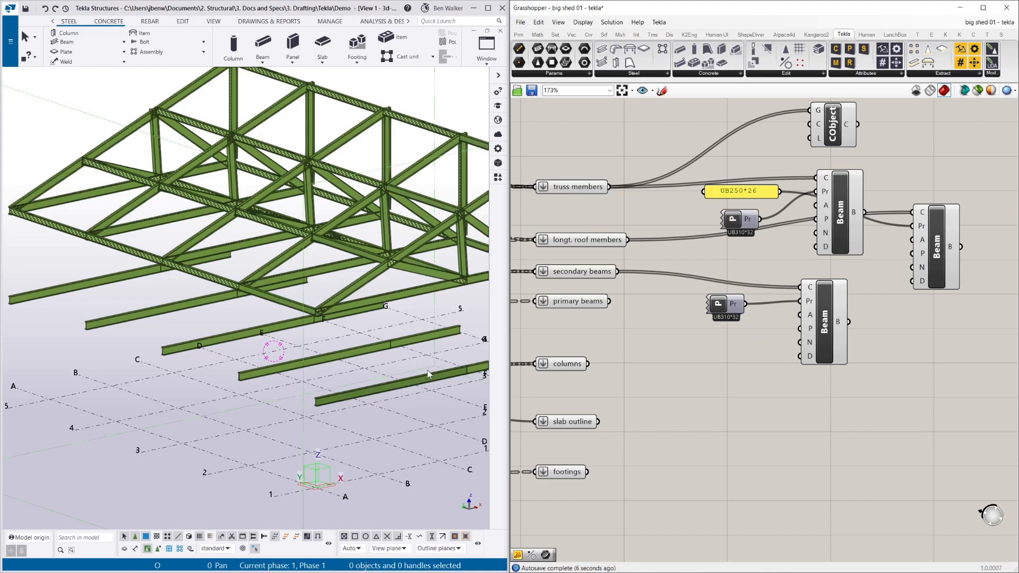
pyautogui.moveTo(326, 406)
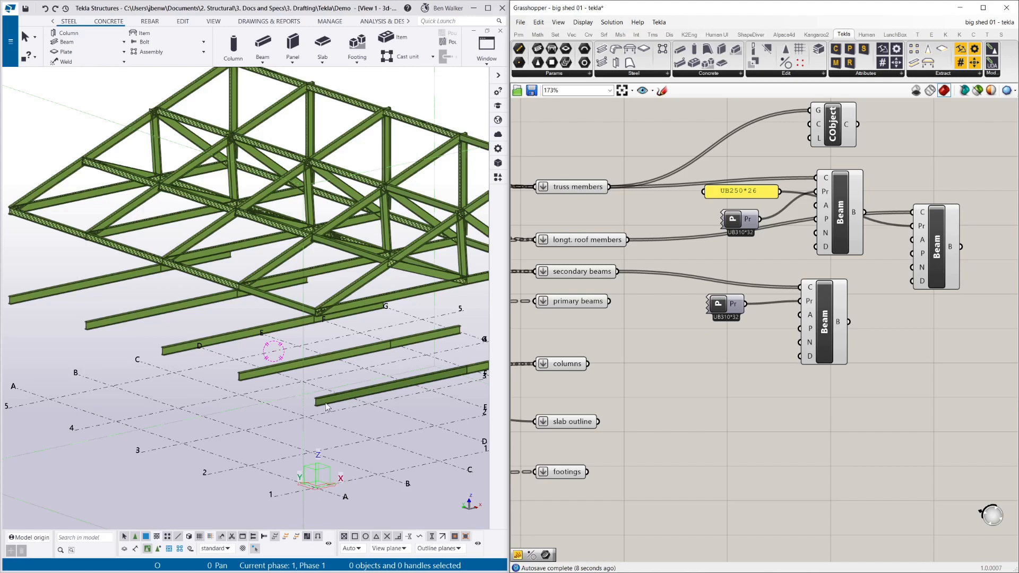
pyautogui.scroll(-3)
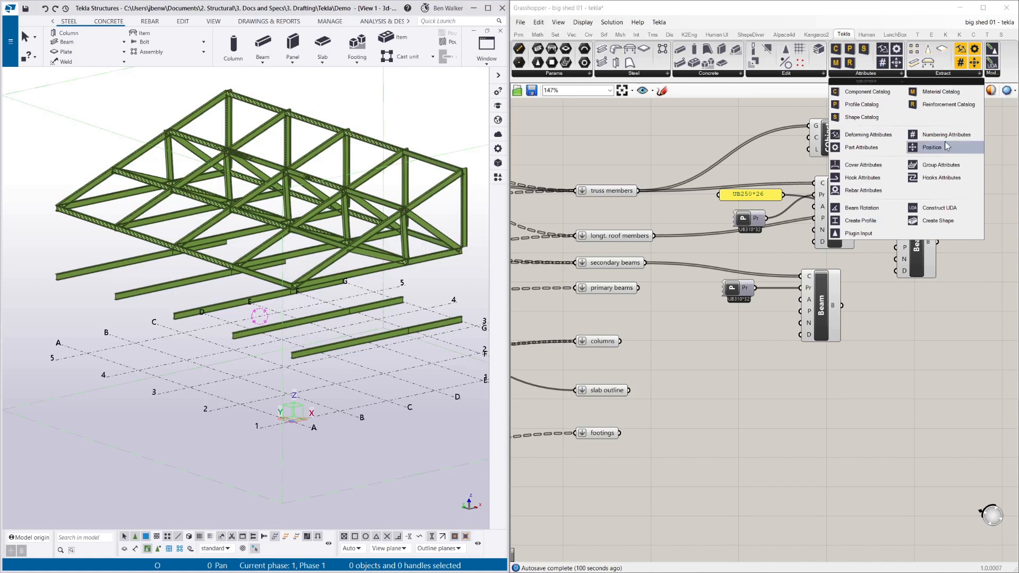
pyautogui.click(931, 146)
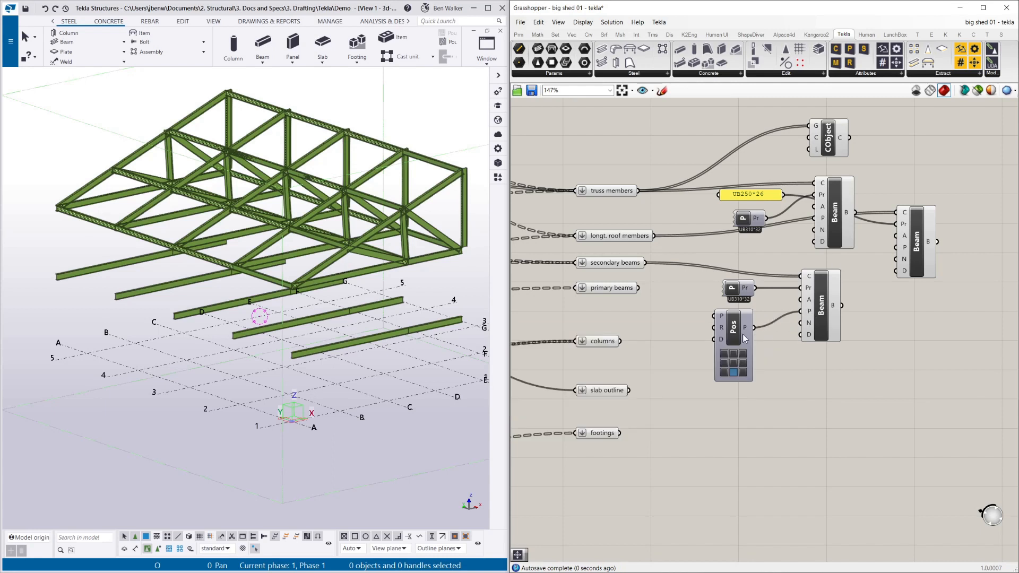
pyautogui.click(732, 370)
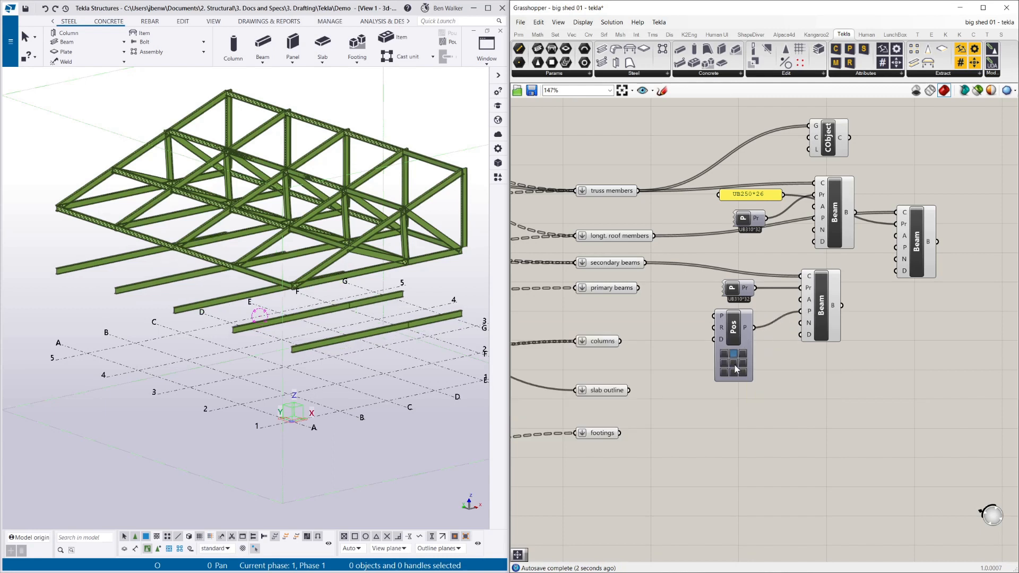
pyautogui.click(734, 370)
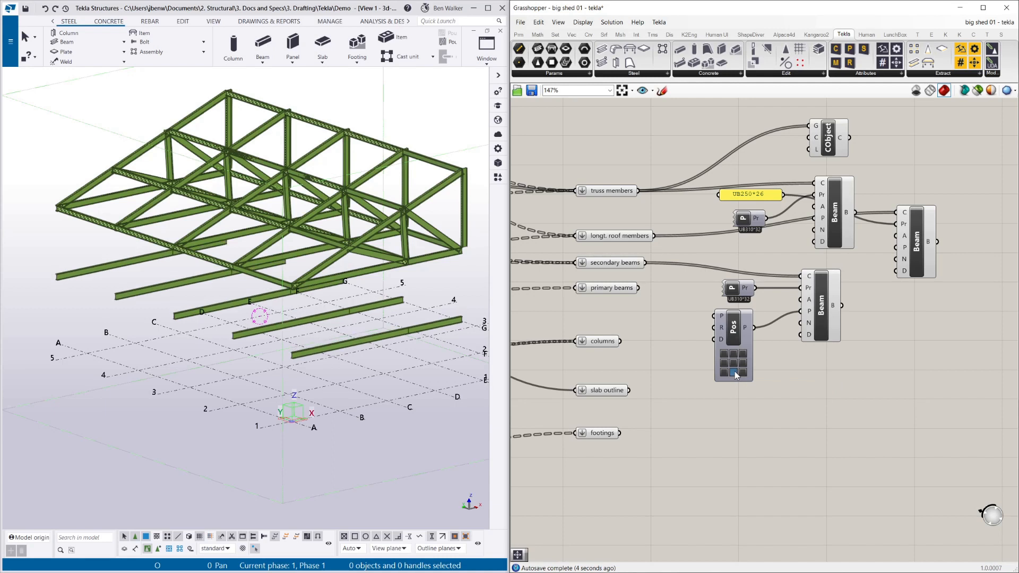
pyautogui.moveTo(730, 369)
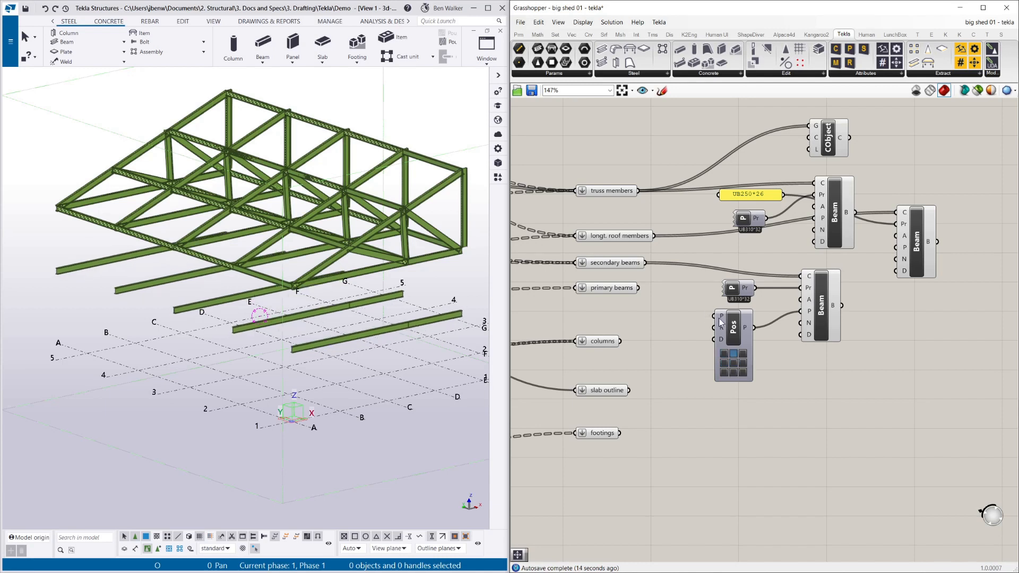
pyautogui.moveTo(721, 318)
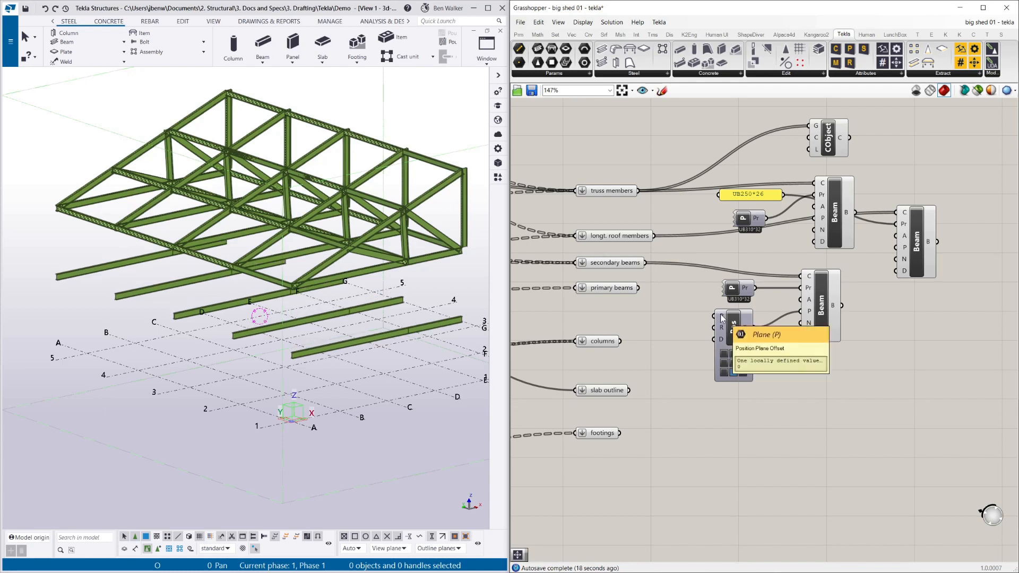
pyautogui.moveTo(721, 333)
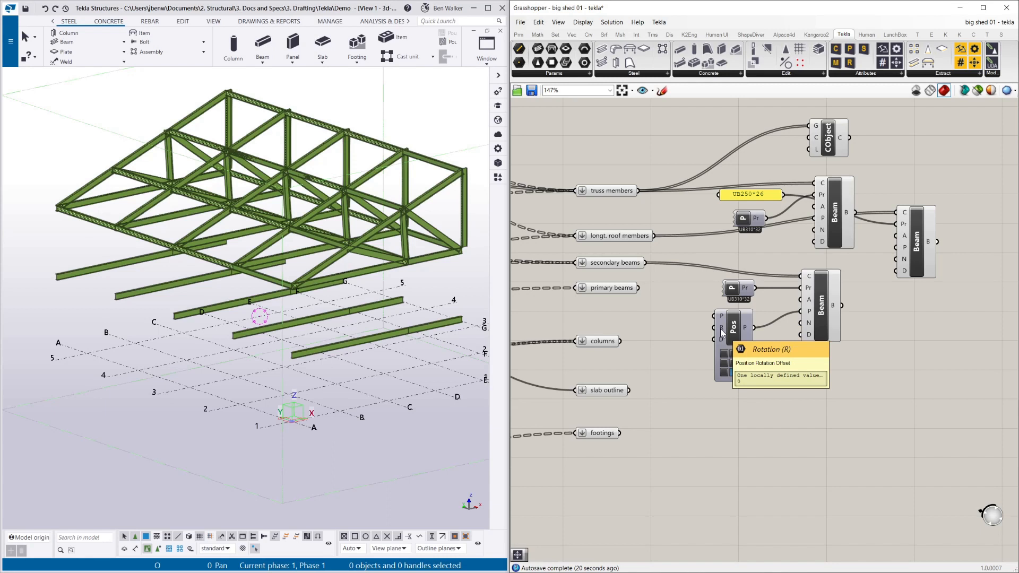
pyautogui.moveTo(721, 341)
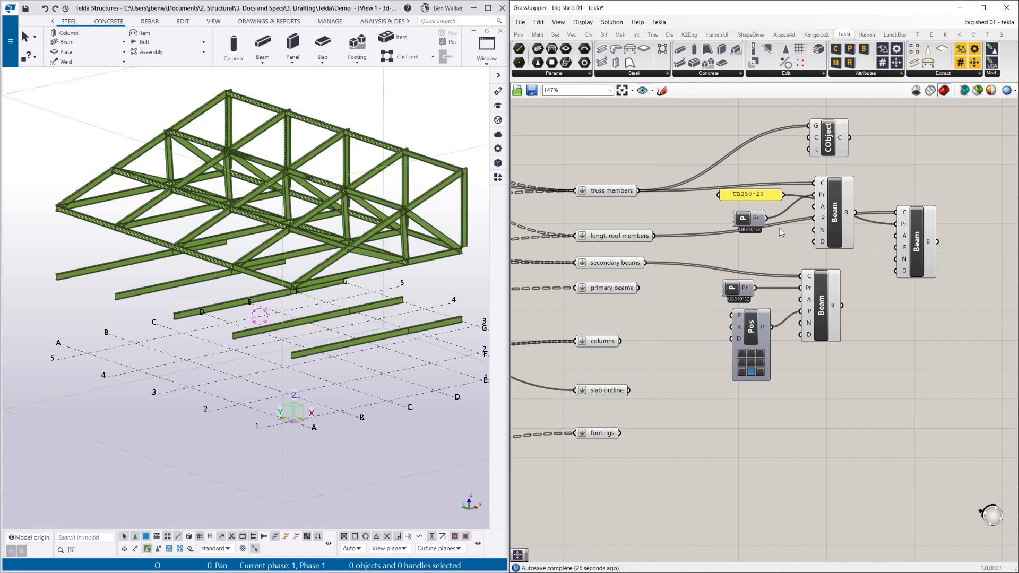
pyautogui.click(865, 72)
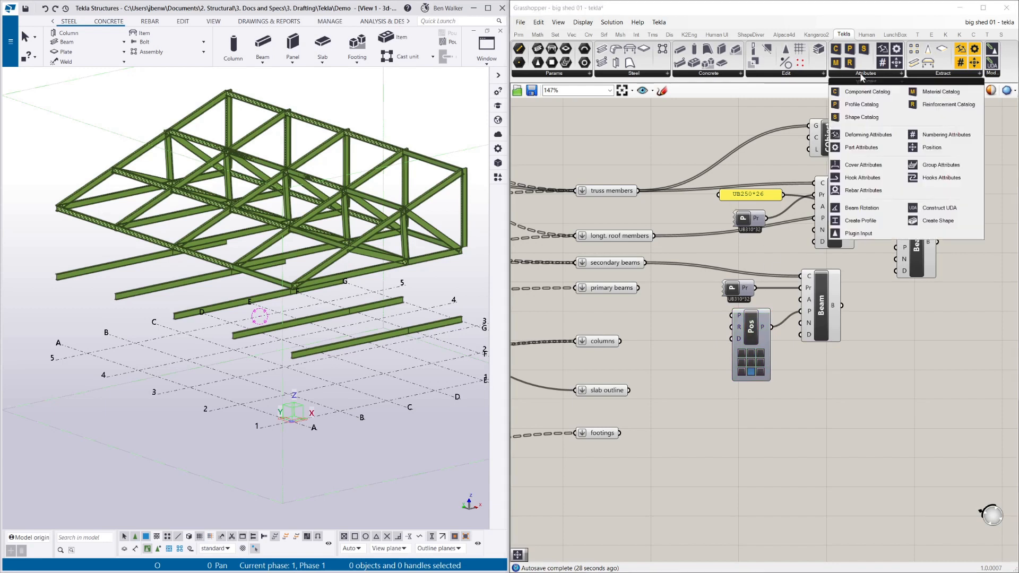
pyautogui.moveTo(867, 134)
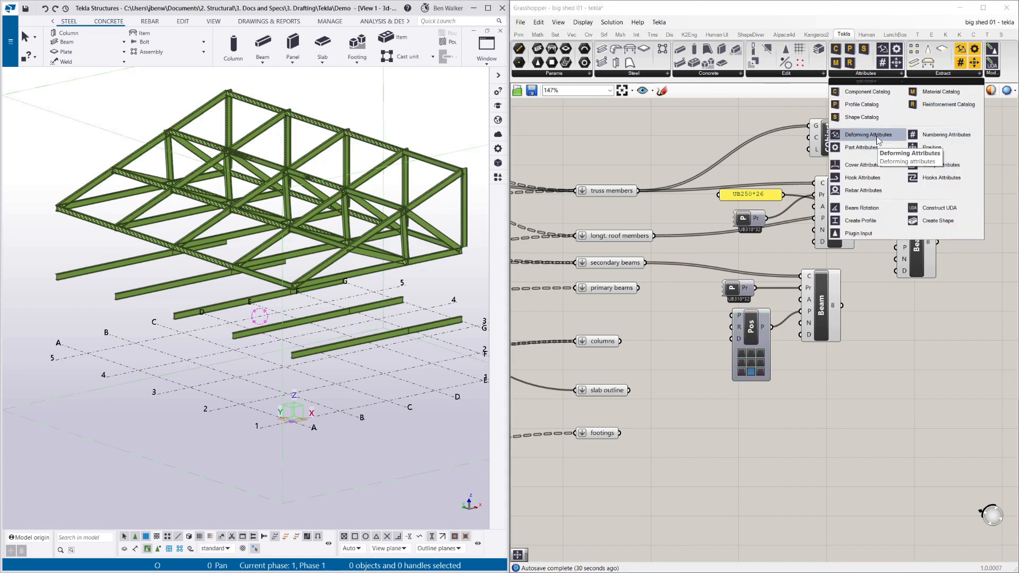
# - Add a Deforming Attributes component and a copied panel holding the shortening value 40
pyautogui.click(866, 134)
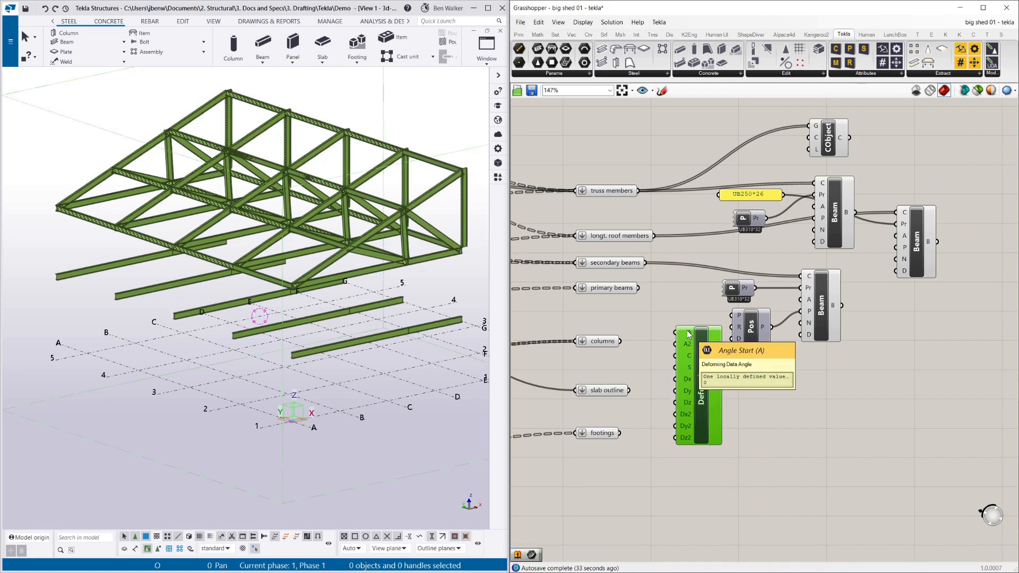
pyautogui.moveTo(689, 357)
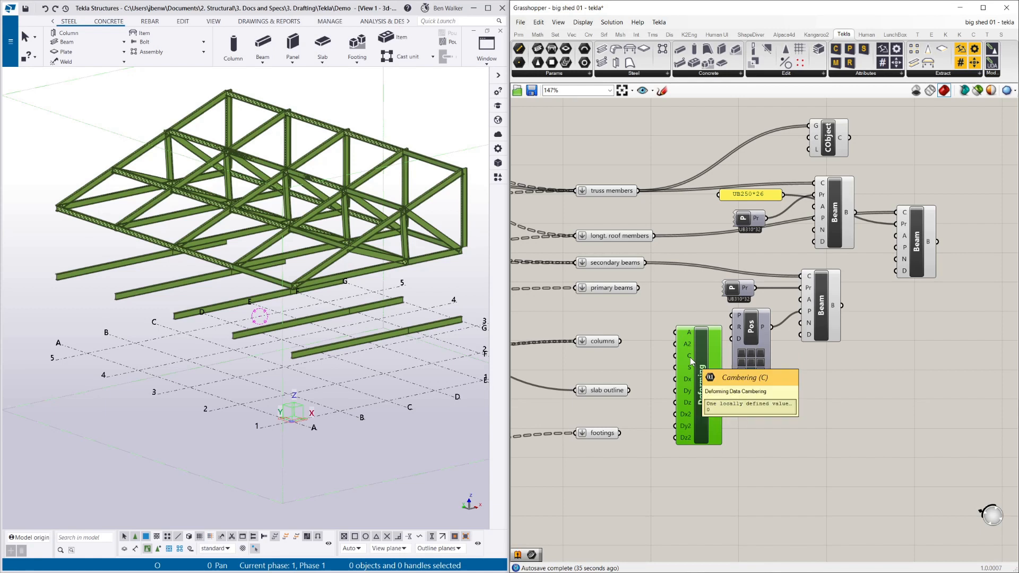
pyautogui.moveTo(628, 236)
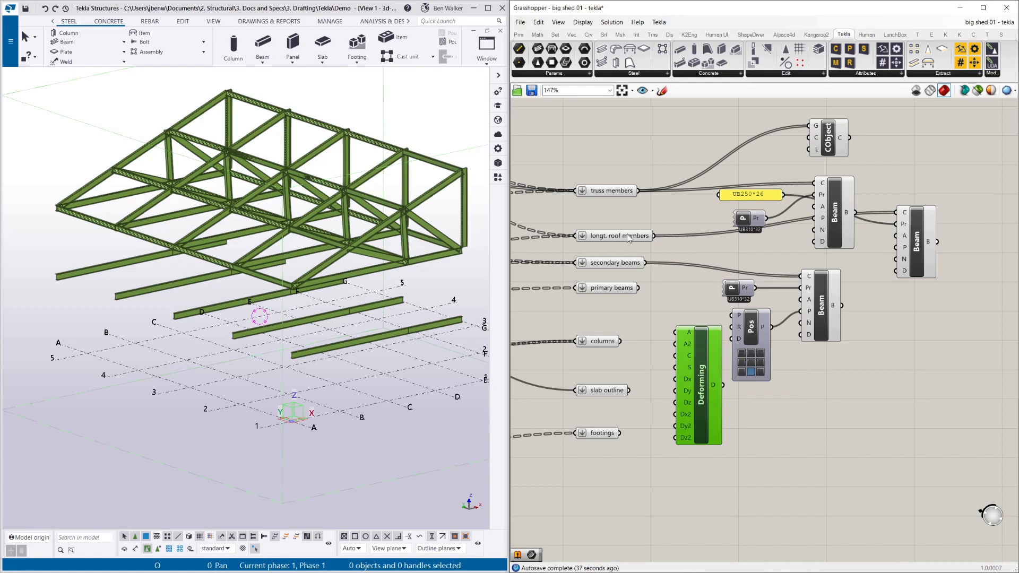
pyautogui.click(518, 34)
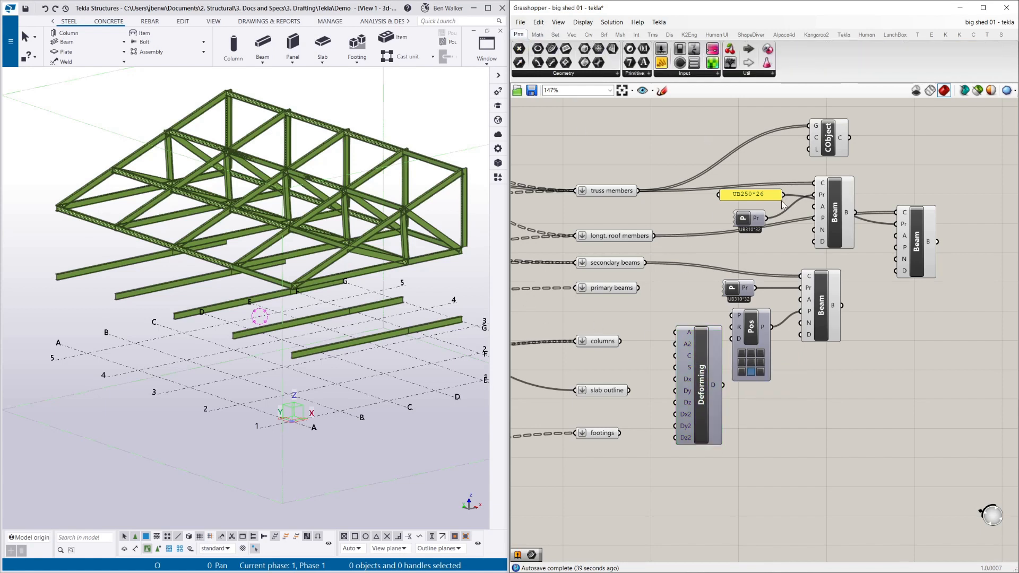
pyautogui.click(750, 194)
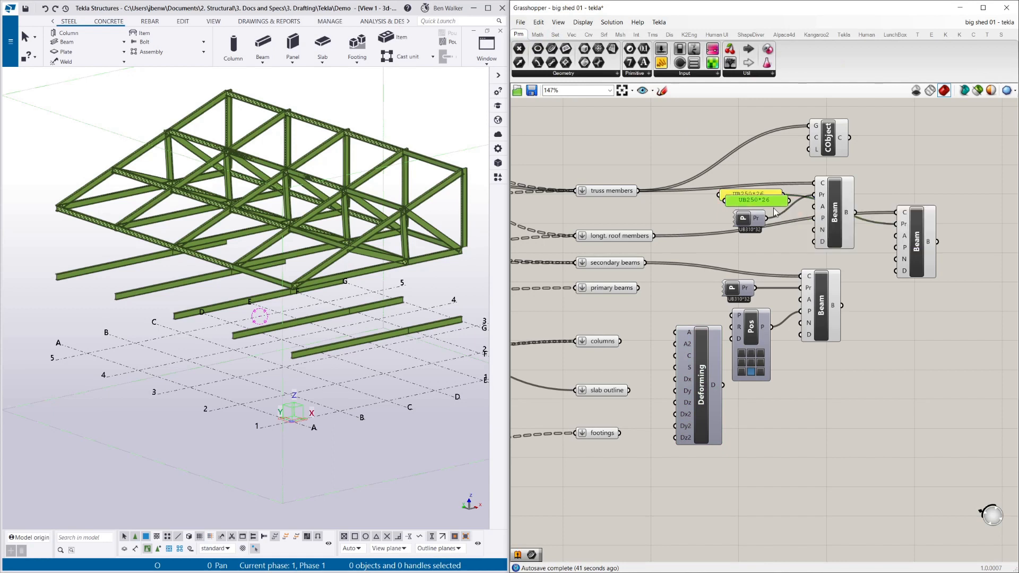
pyautogui.doubleClick(751, 194)
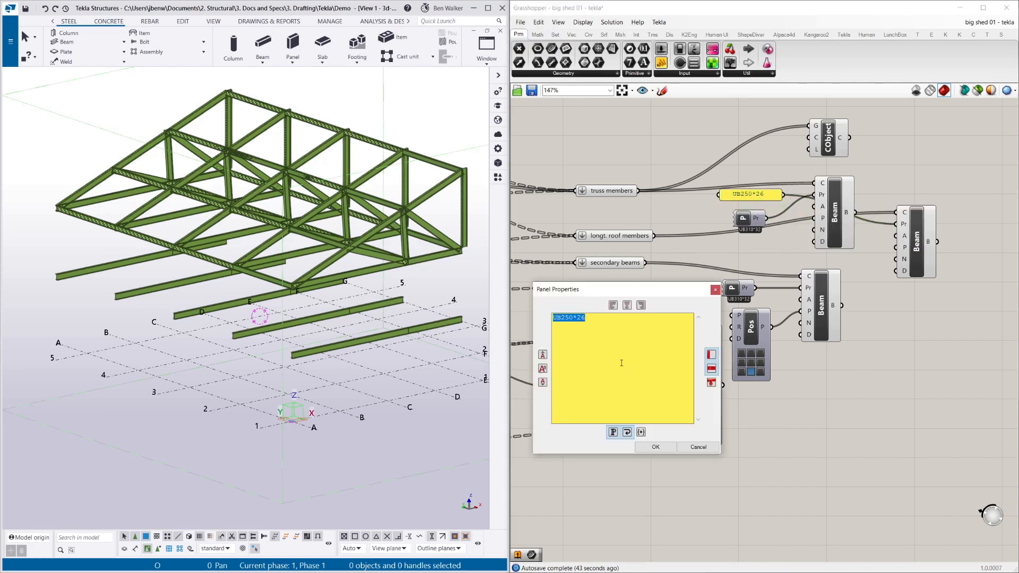
pyautogui.write('40')
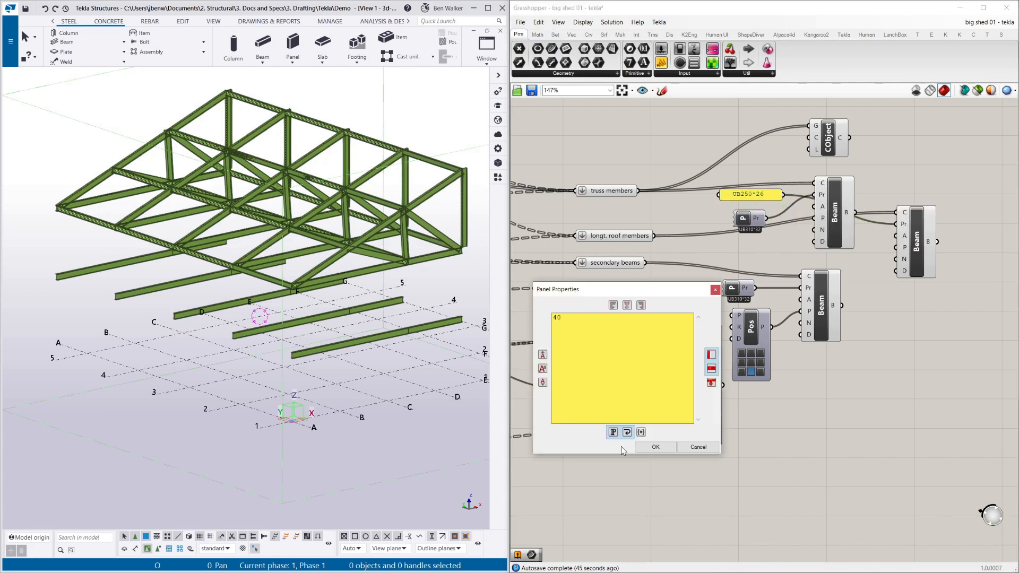
pyautogui.click(654, 446)
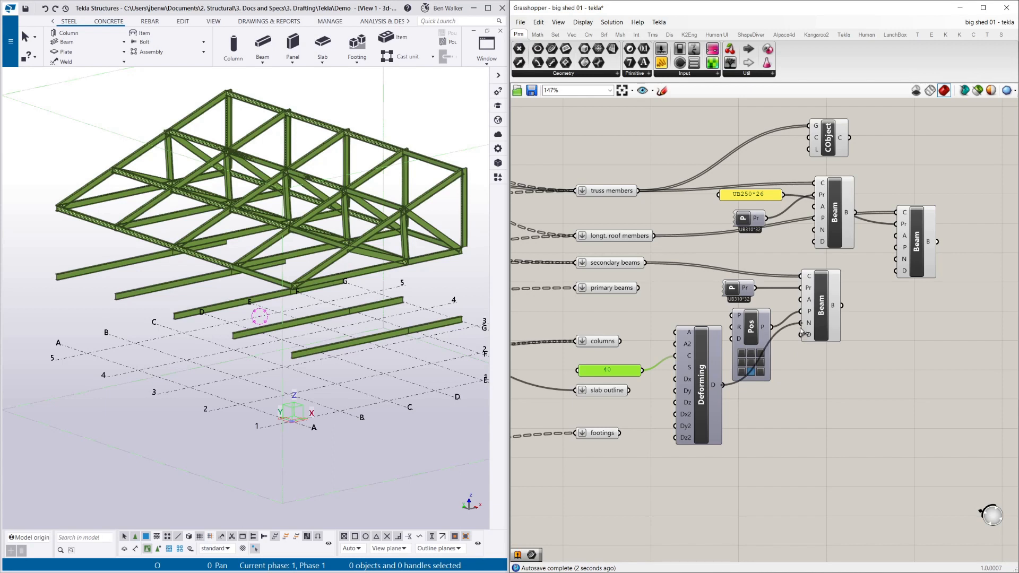
pyautogui.scroll(3)
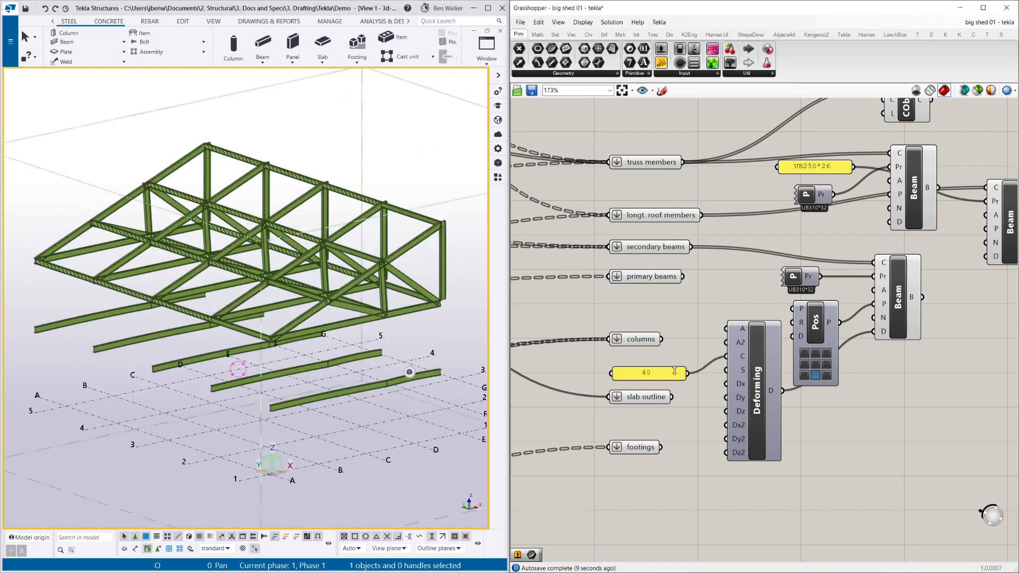
pyautogui.moveTo(531, 90)
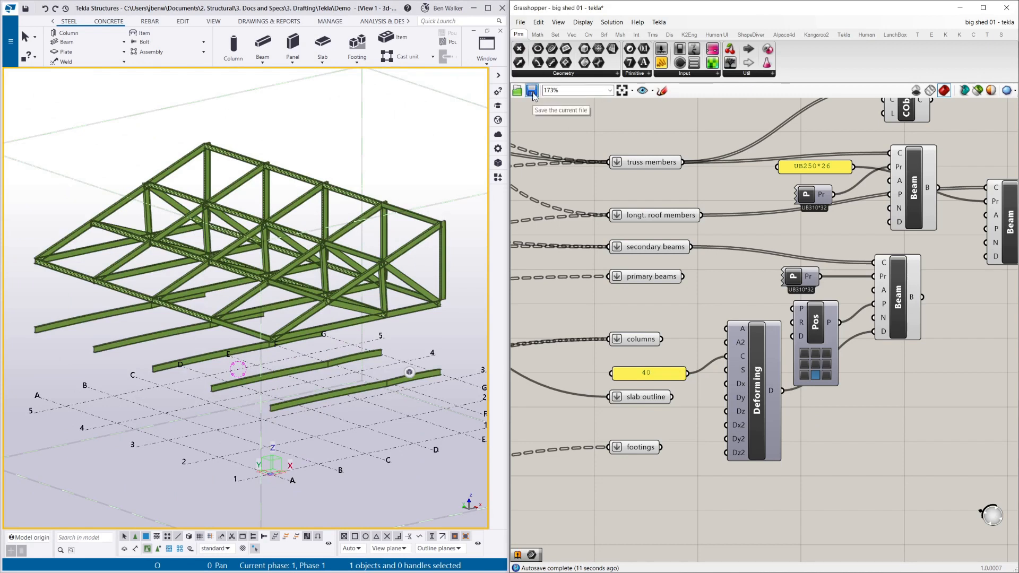
pyautogui.scroll(-3)
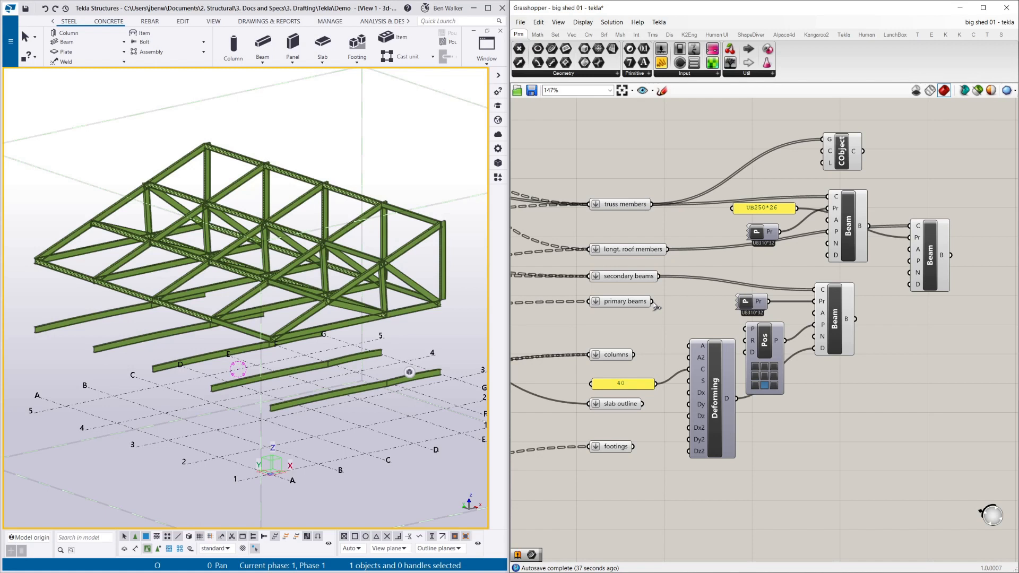
pyautogui.moveTo(707, 320)
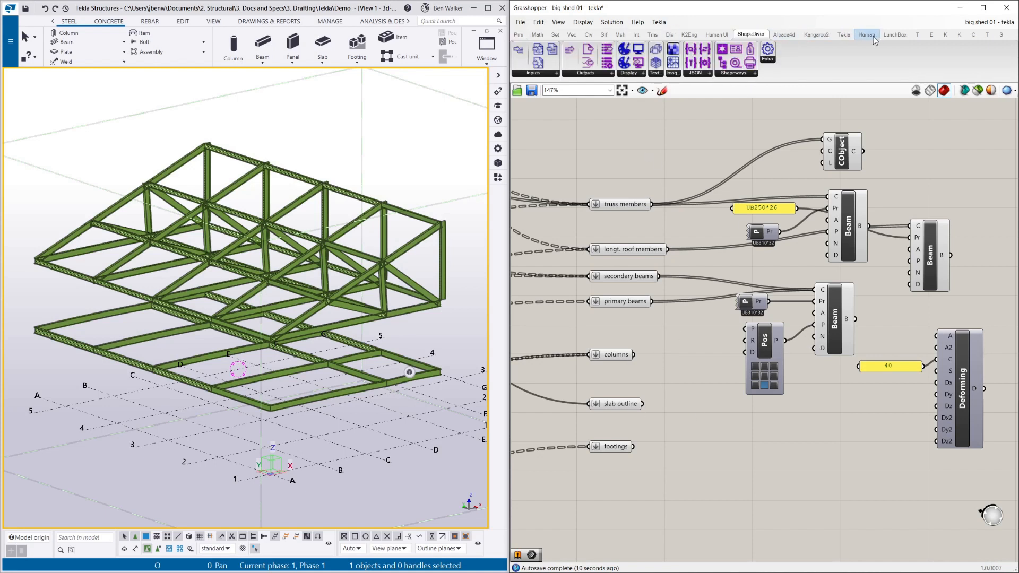
# - Bring up the Tekla component set while the lower beams form a rectangular frame
pyautogui.click(843, 35)
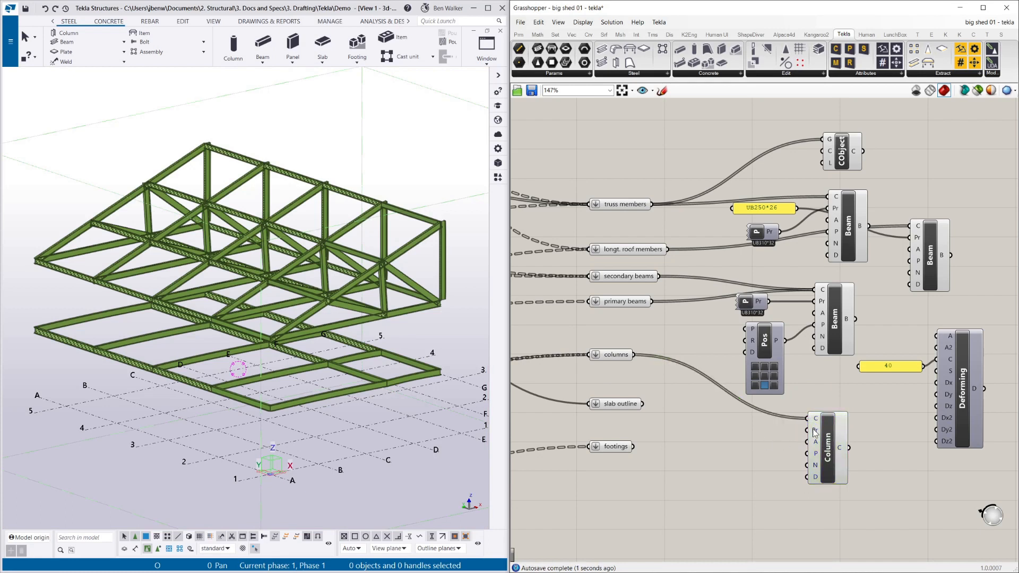
pyautogui.click(752, 301)
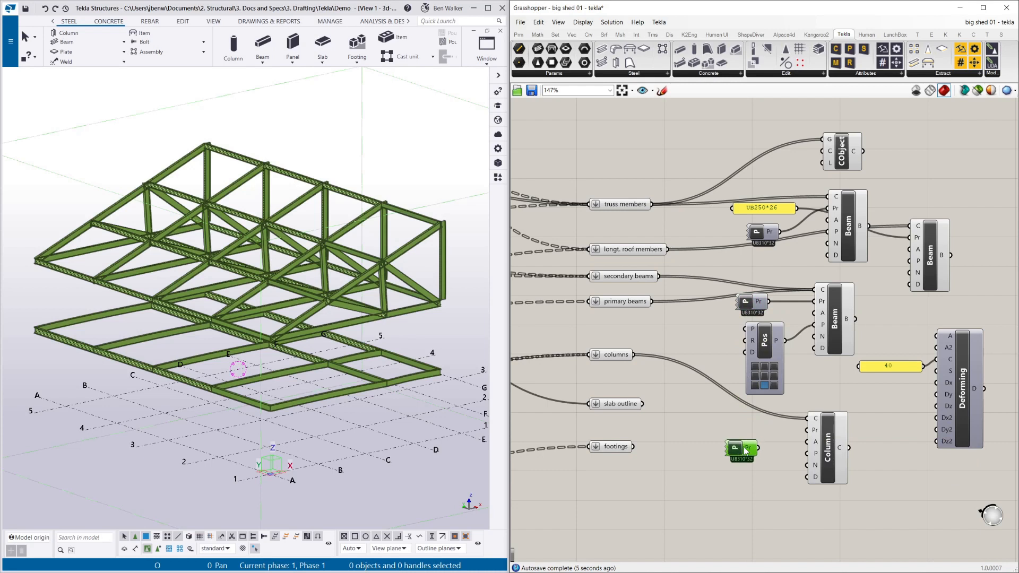
pyautogui.rightClick(738, 448)
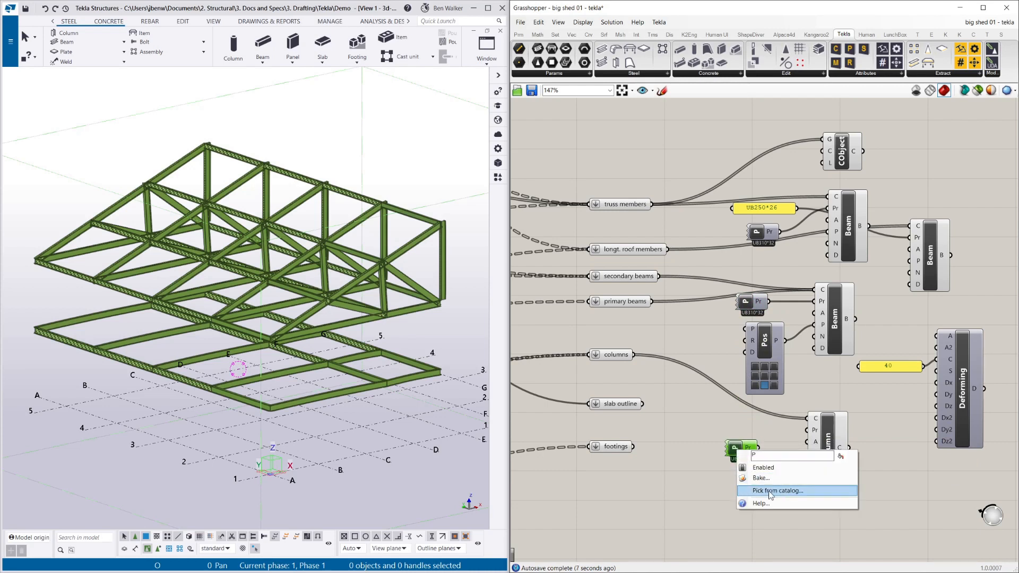
pyautogui.click(776, 490)
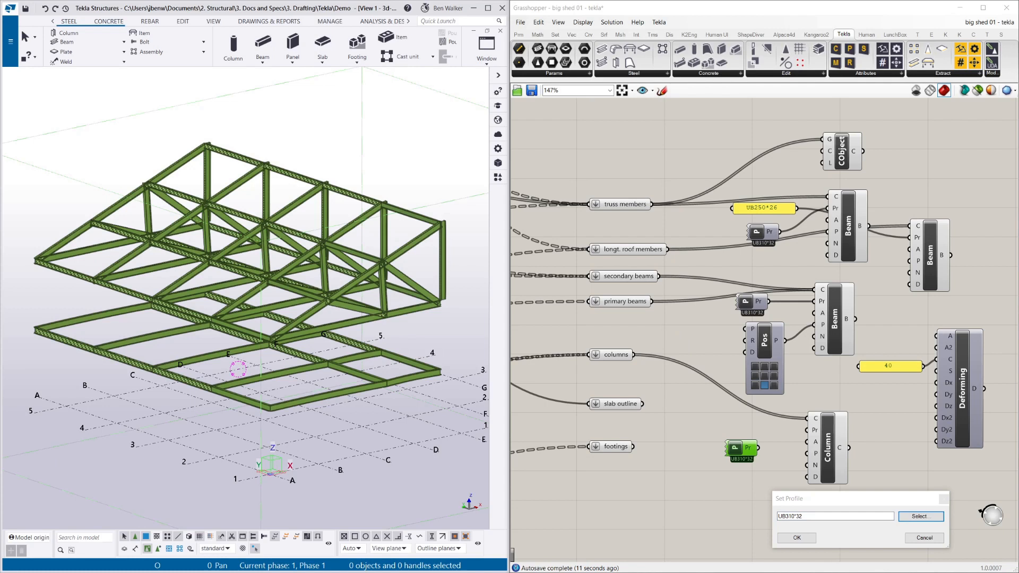
pyautogui.click(920, 515)
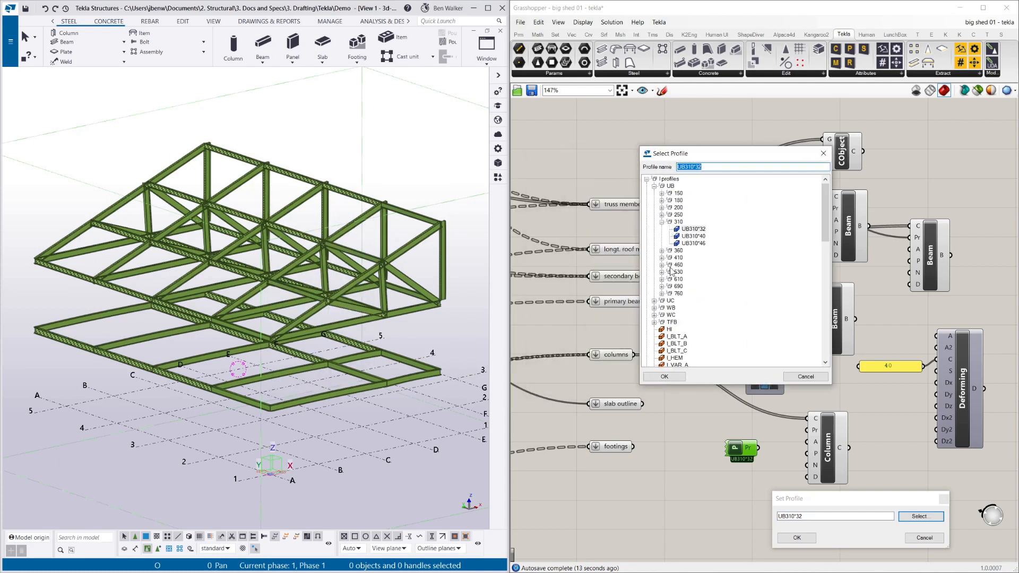
pyautogui.click(660, 300)
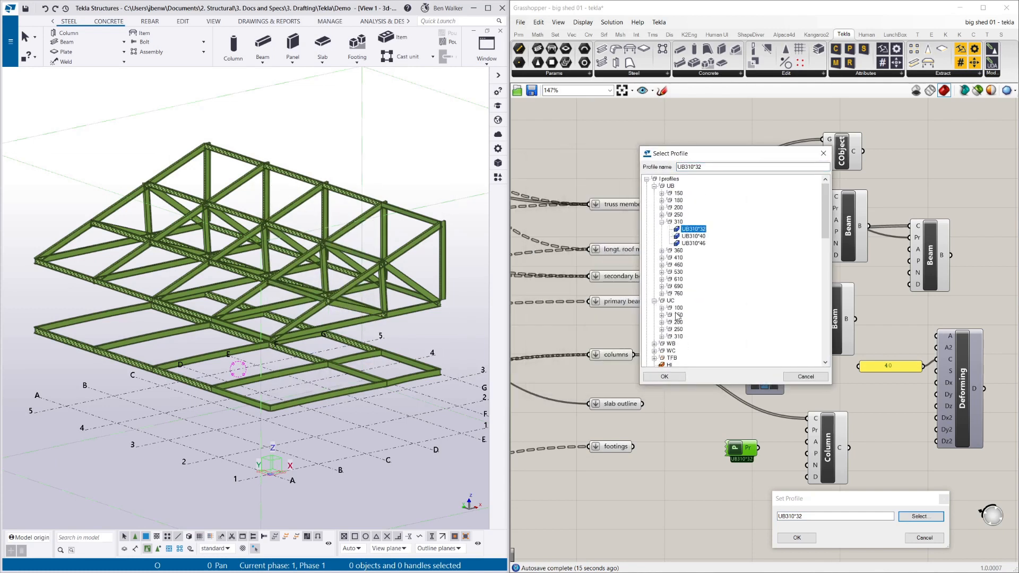
pyautogui.click(692, 330)
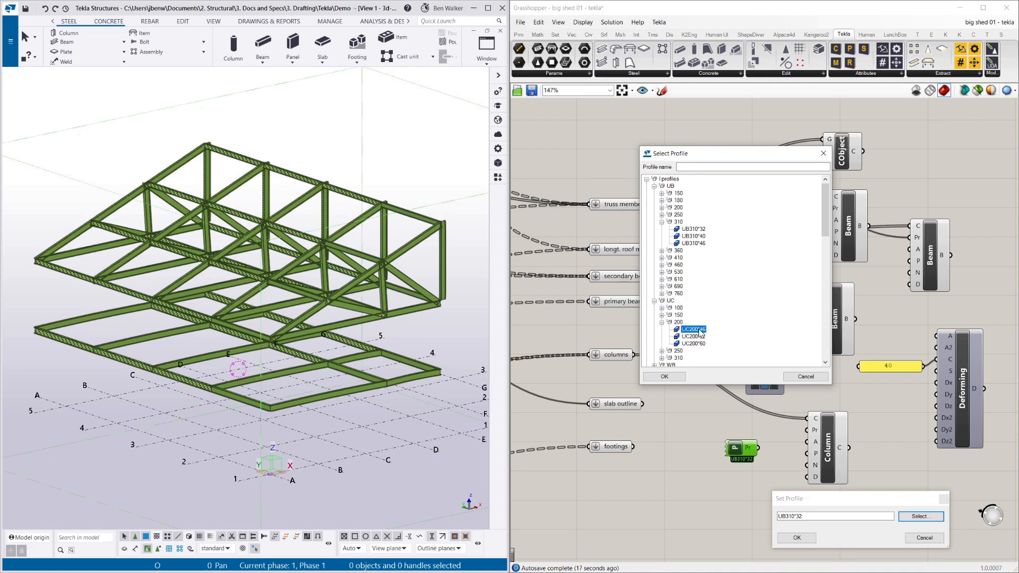
pyautogui.click(663, 376)
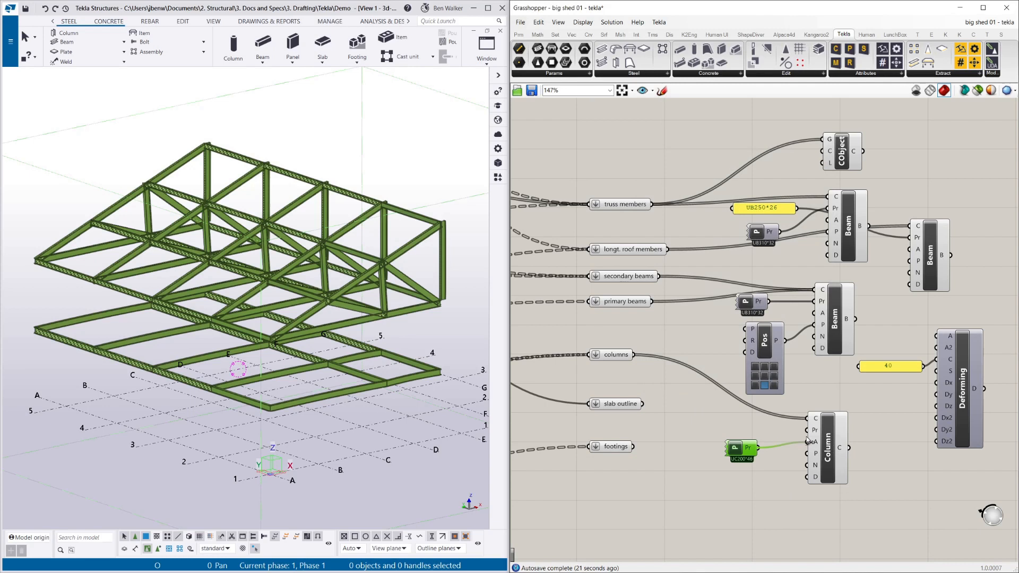
pyautogui.click(735, 448)
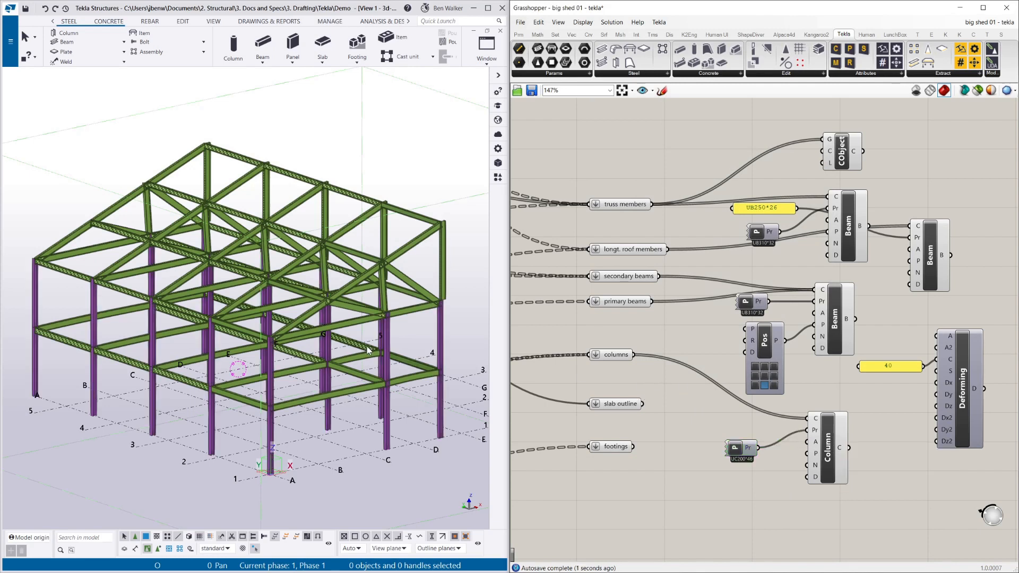
pyautogui.scroll(-3)
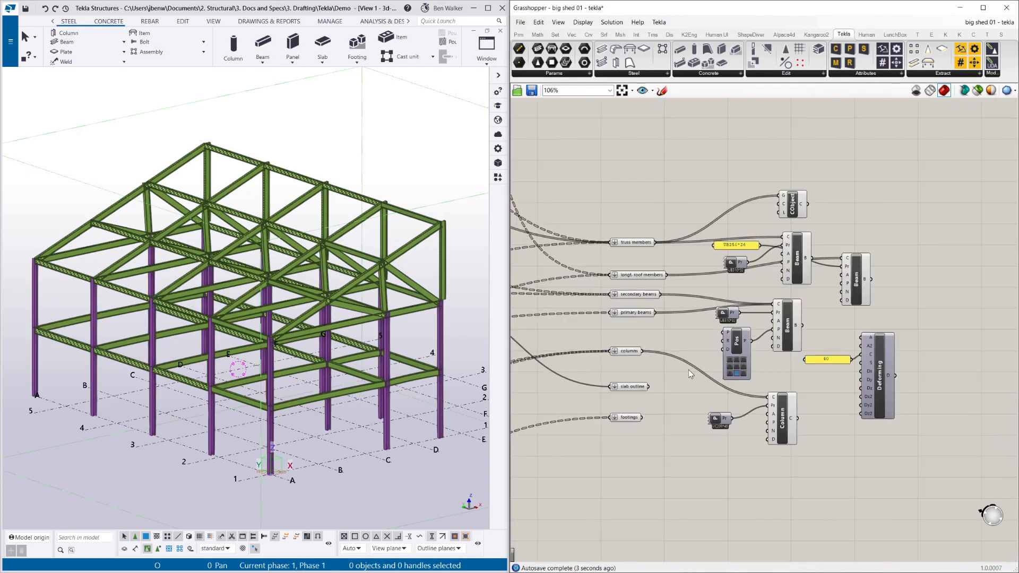
pyautogui.scroll(3)
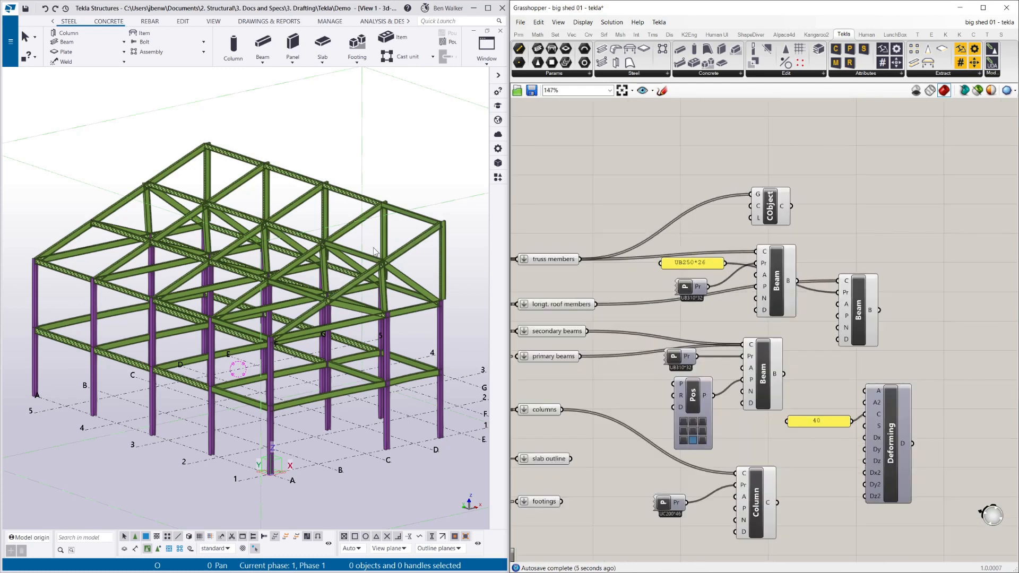
pyautogui.moveTo(784, 127)
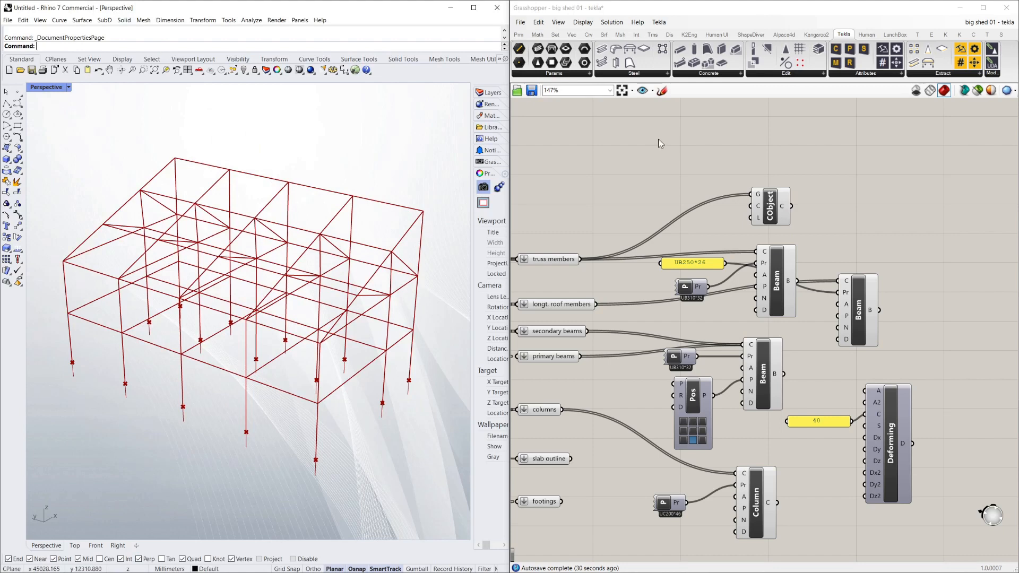
# - Place a Tekla Deconstruct Beam component fed by the primary beams' B output
pyautogui.scroll(-3)
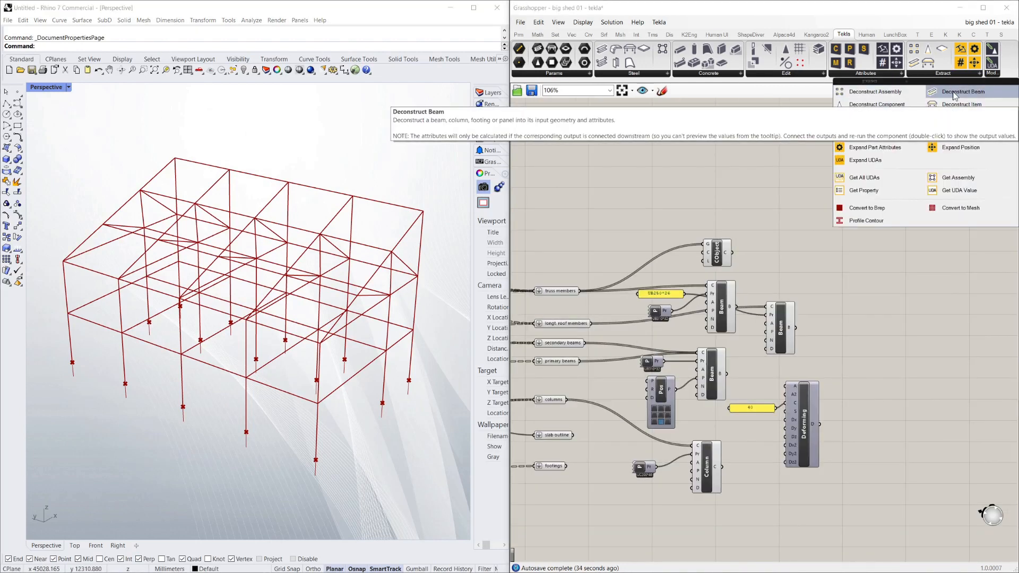
pyautogui.click(963, 90)
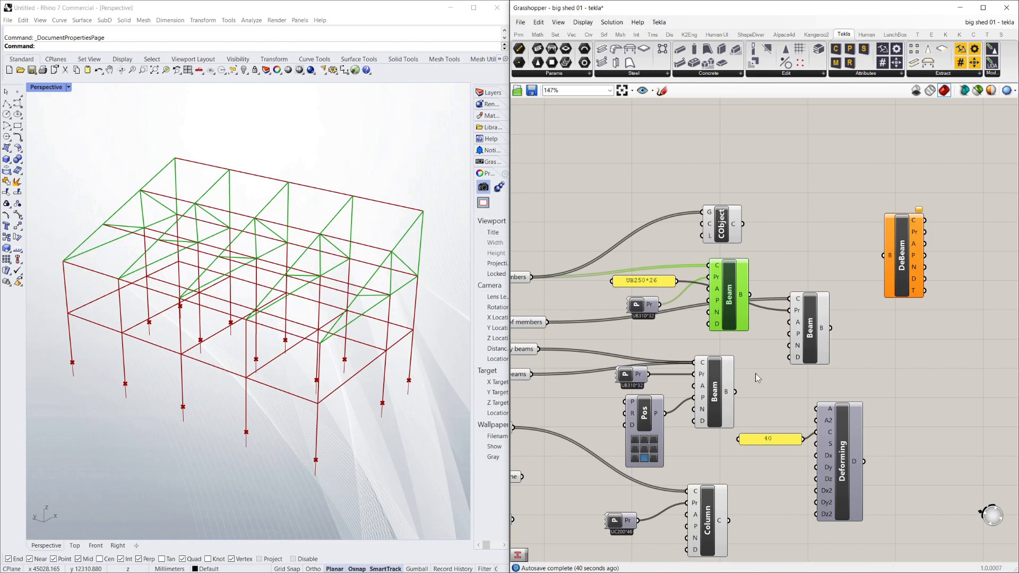
pyautogui.click(712, 390)
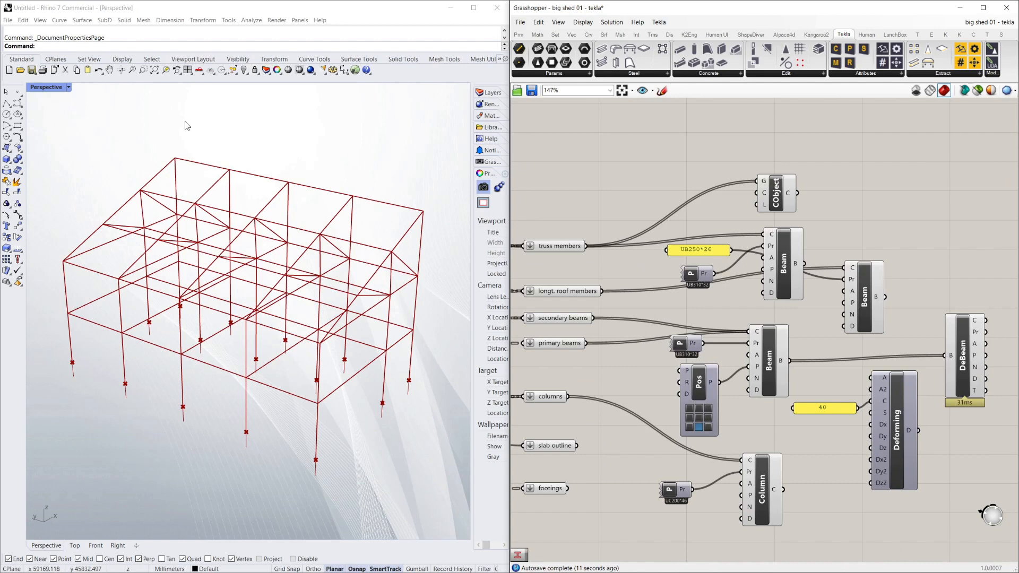
pyautogui.scroll(-3)
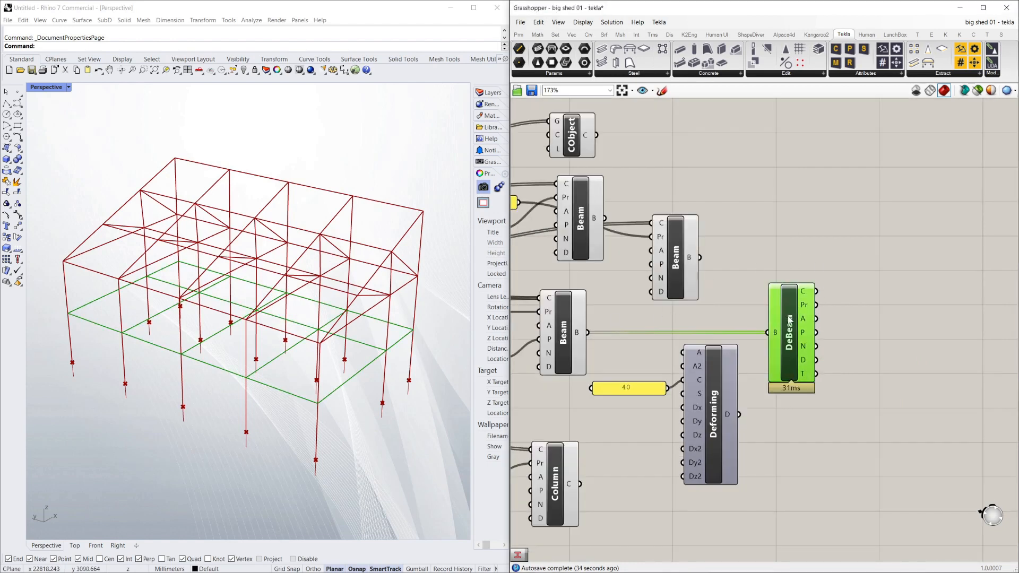
pyautogui.moveTo(799, 306)
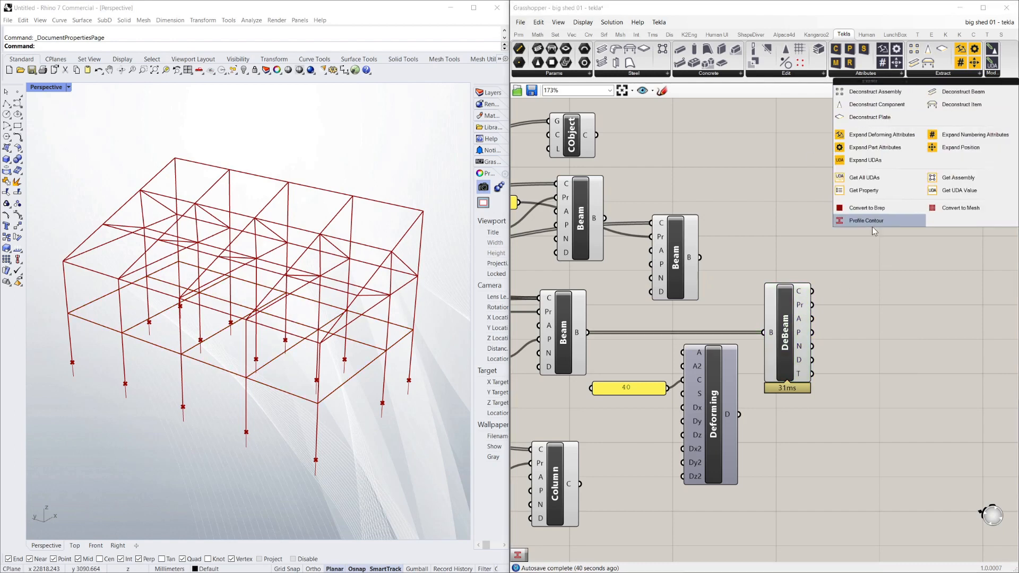
pyautogui.moveTo(867, 220)
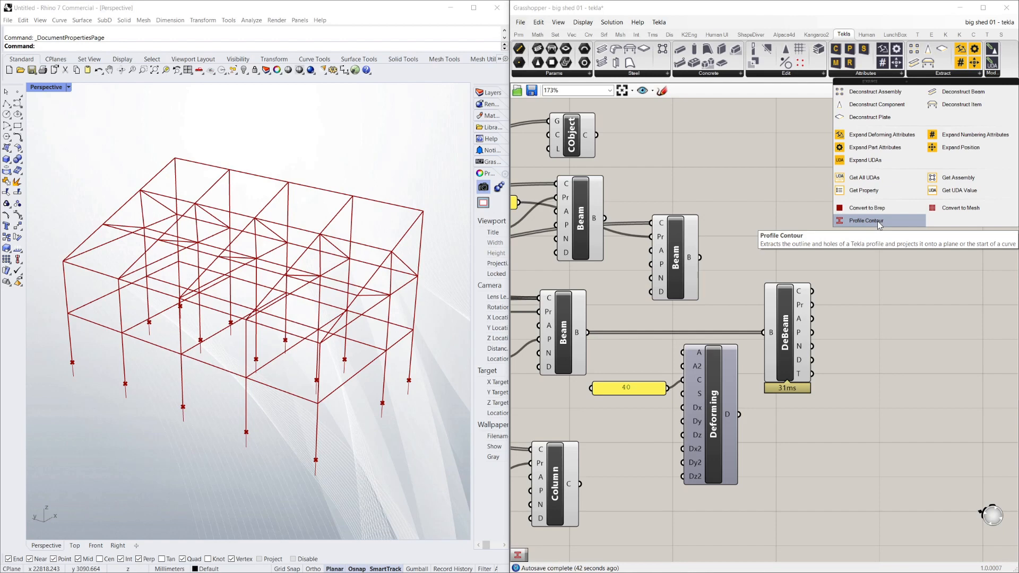
# - Place a Profile Contour component wired from DeBeam's C and Pr outputs
pyautogui.click(864, 220)
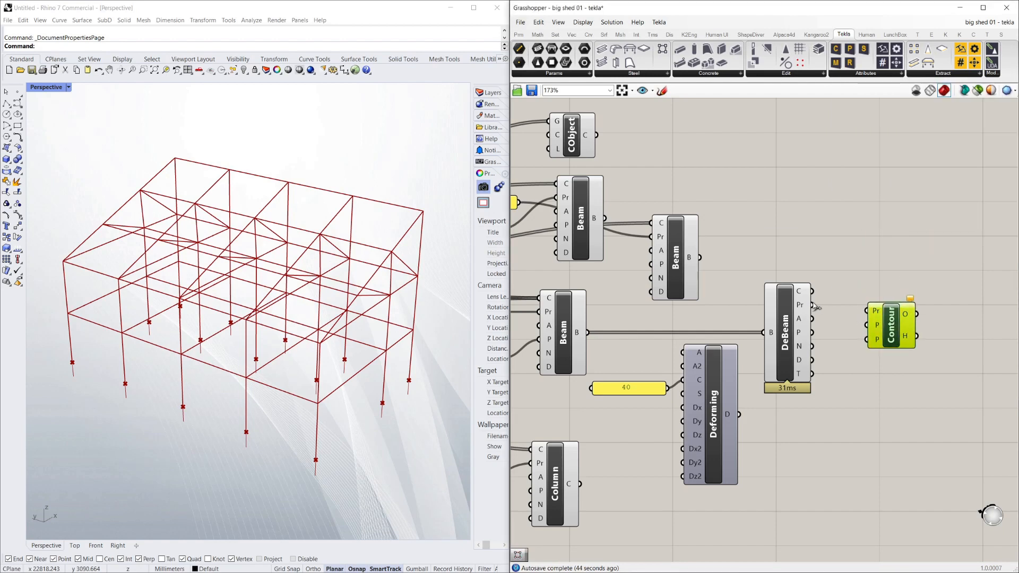
pyautogui.moveTo(812, 306)
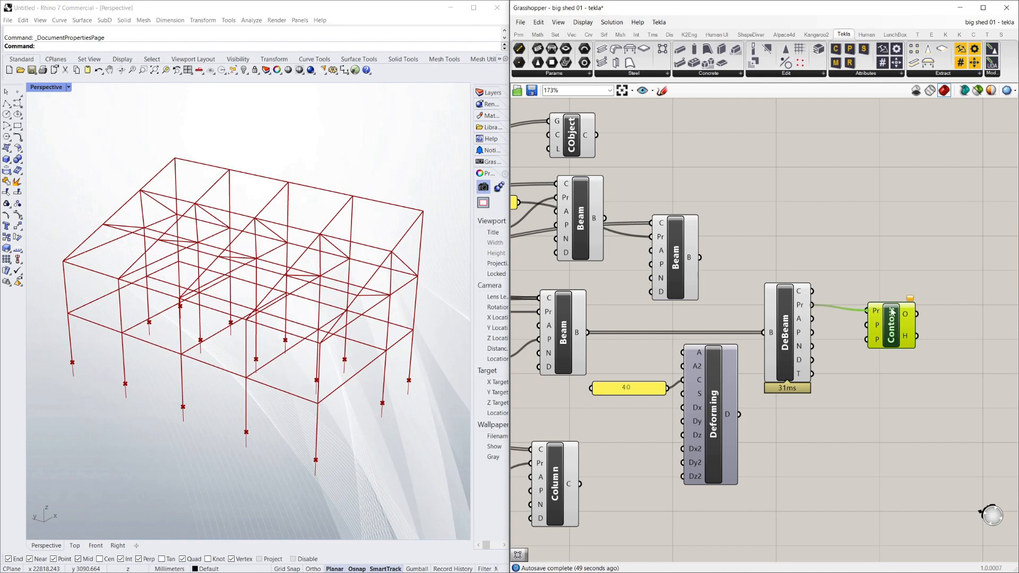
pyautogui.moveTo(892, 294)
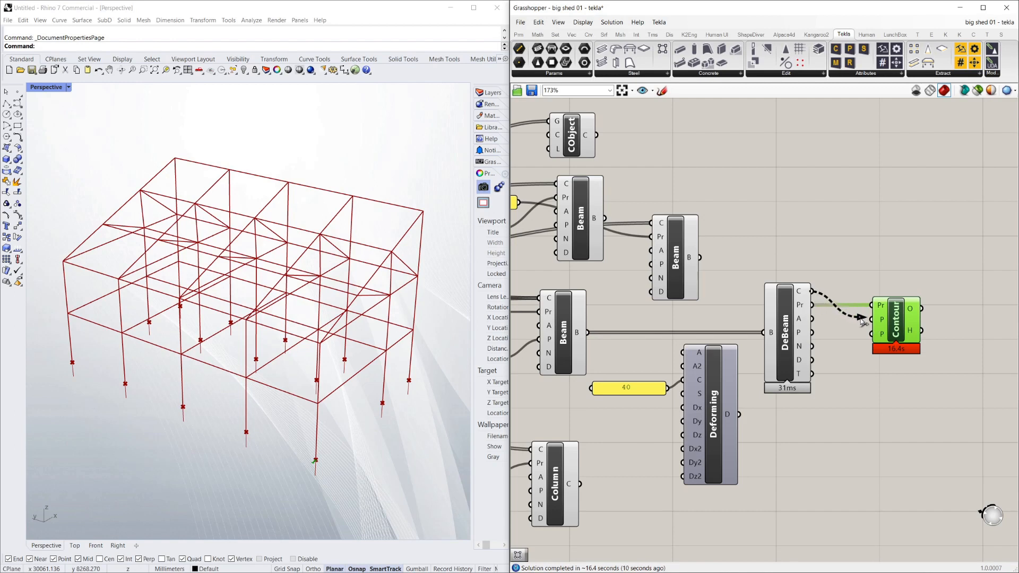
pyautogui.moveTo(881, 319)
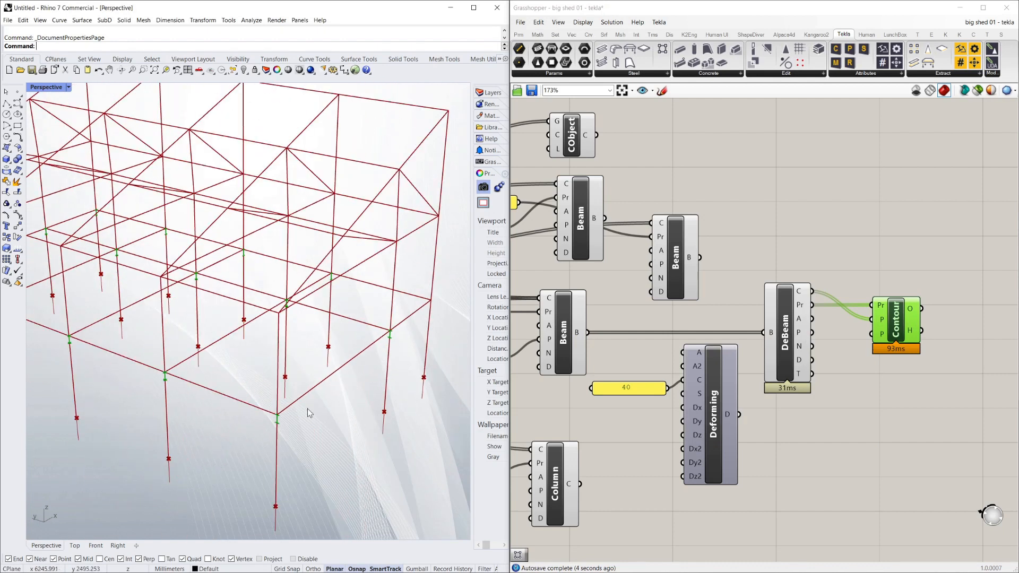
pyautogui.scroll(3)
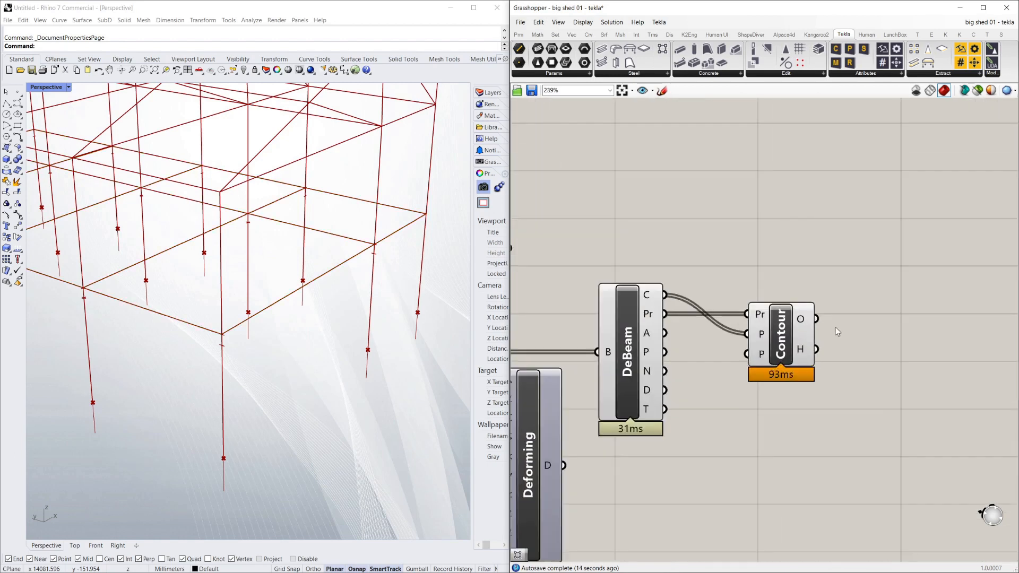
pyautogui.scroll(-3)
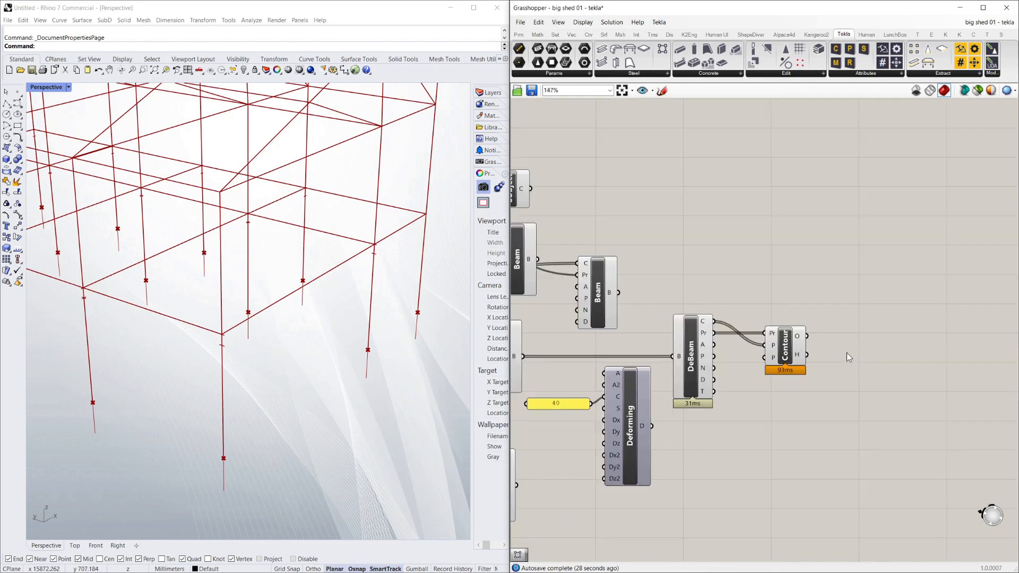
# - Add Extrude Along via an 'extru' search, extruding Contour outlines along DeBeam curves
pyautogui.doubleClick(849, 356)
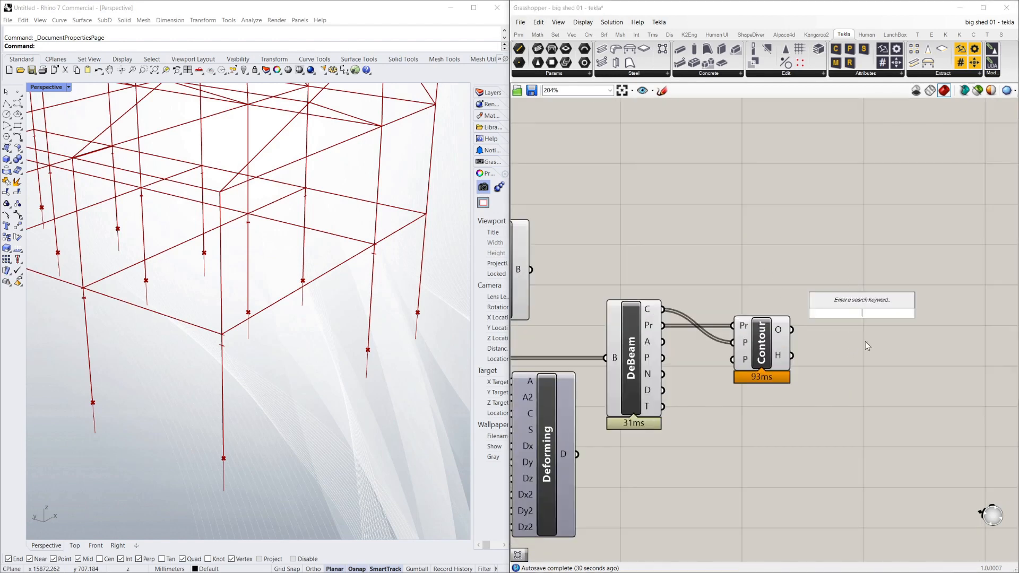
pyautogui.write('extru')
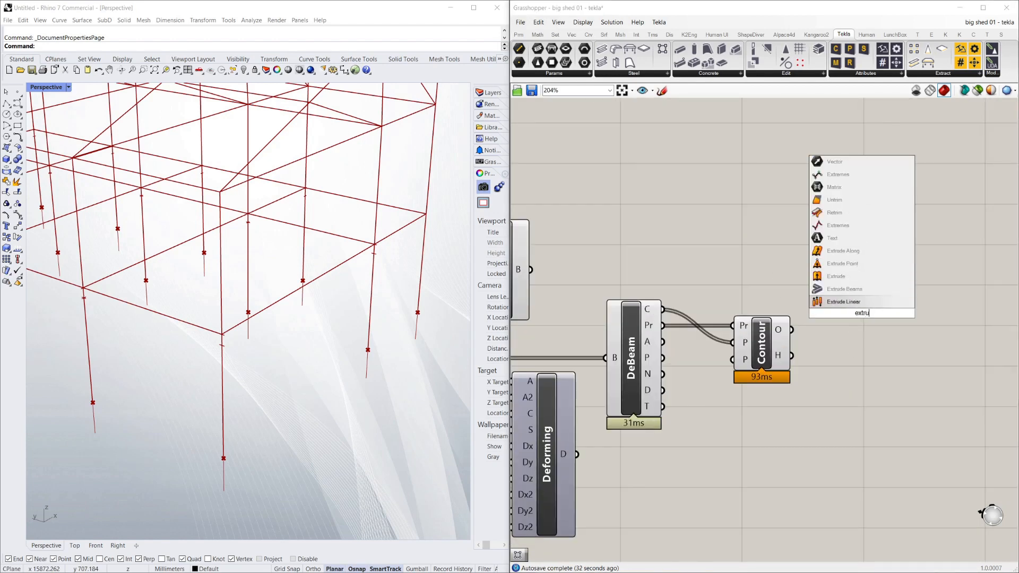
pyautogui.moveTo(850, 330)
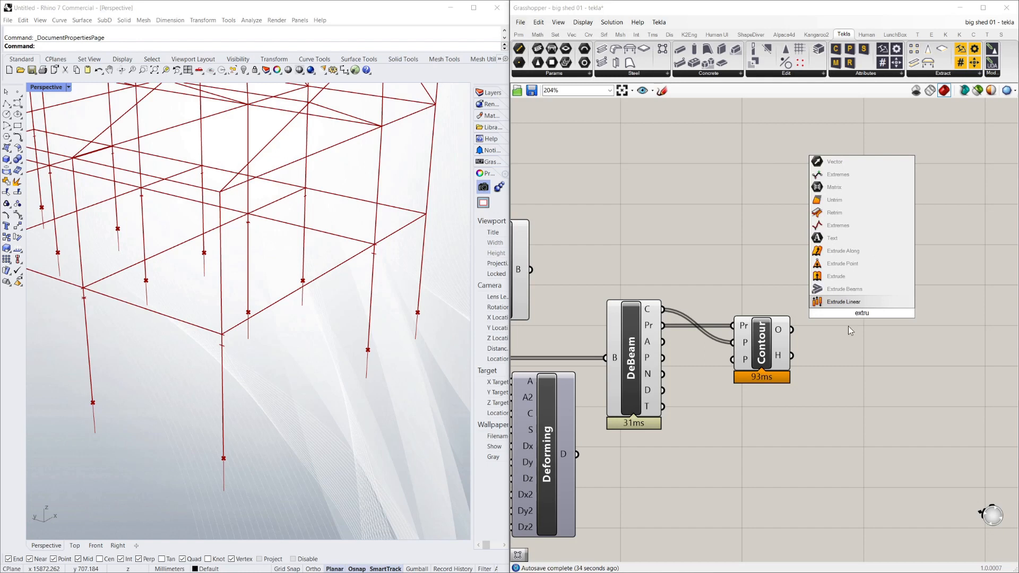
pyautogui.moveTo(844, 251)
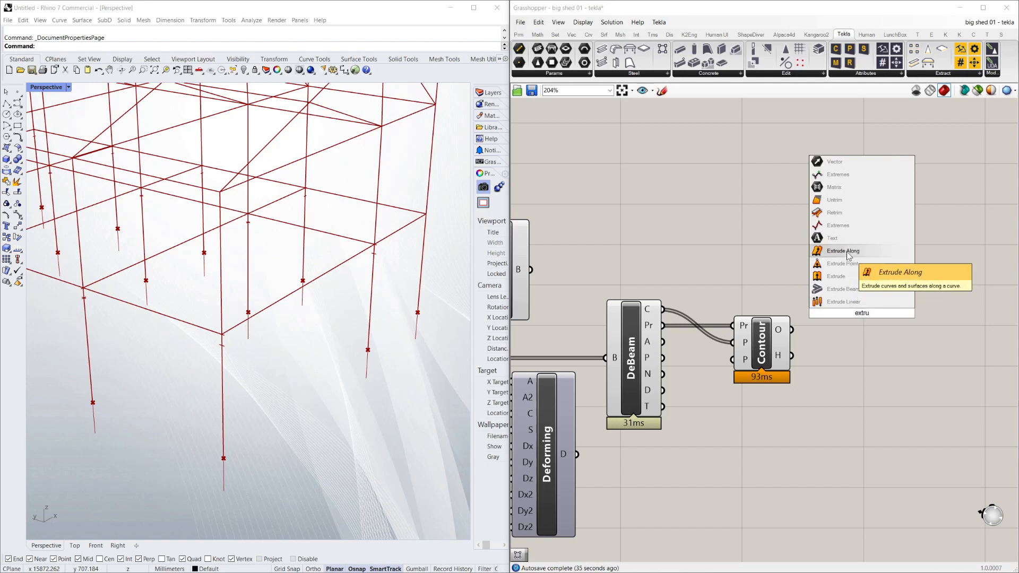
pyautogui.click(842, 251)
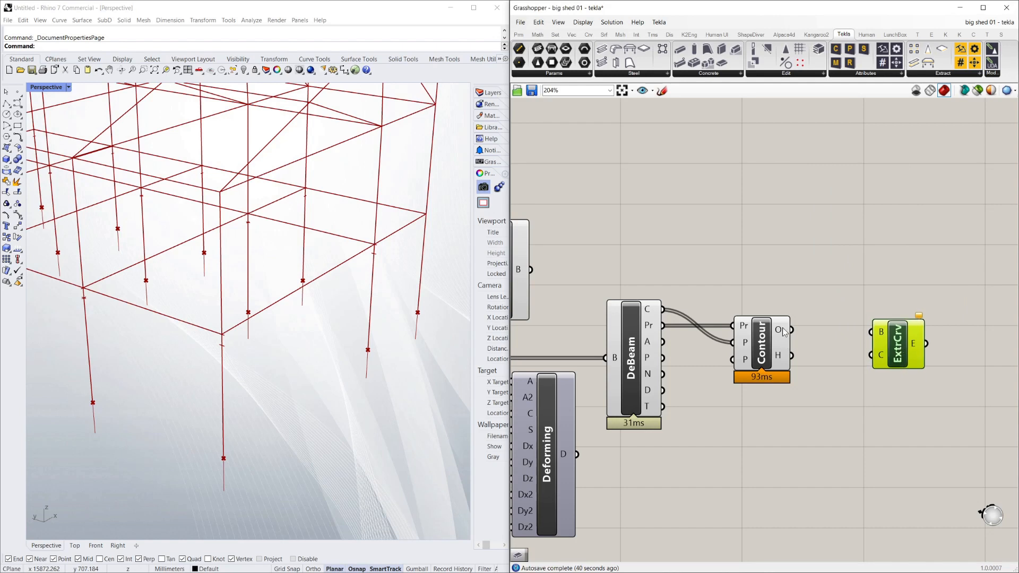
pyautogui.moveTo(804, 345)
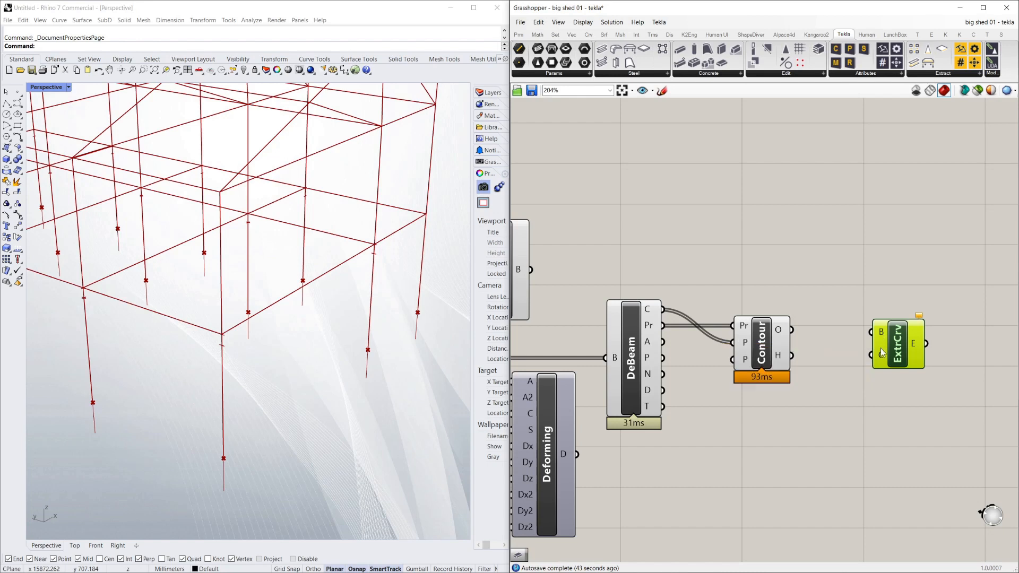
pyautogui.moveTo(881, 355)
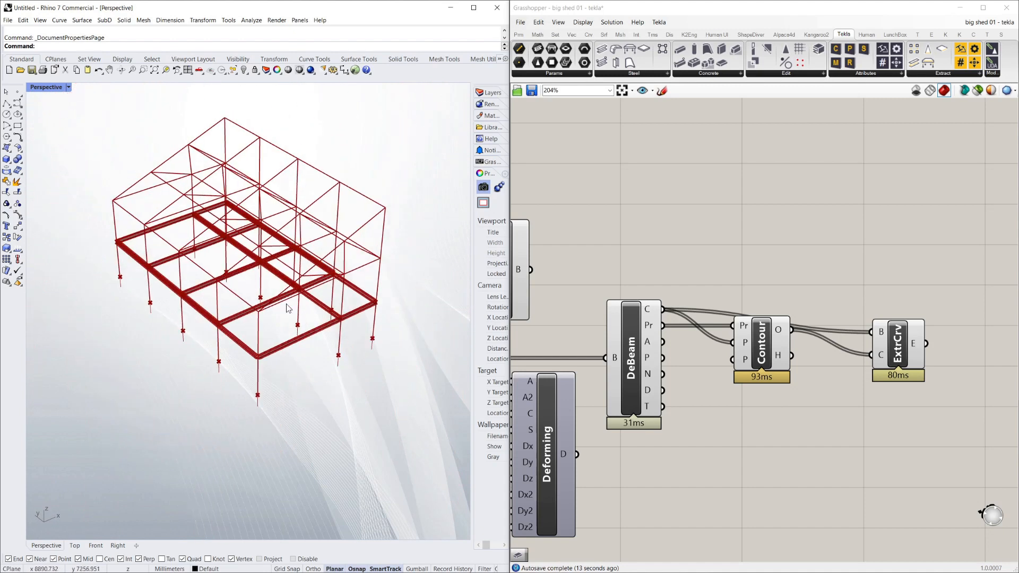
pyautogui.rightClick(897, 344)
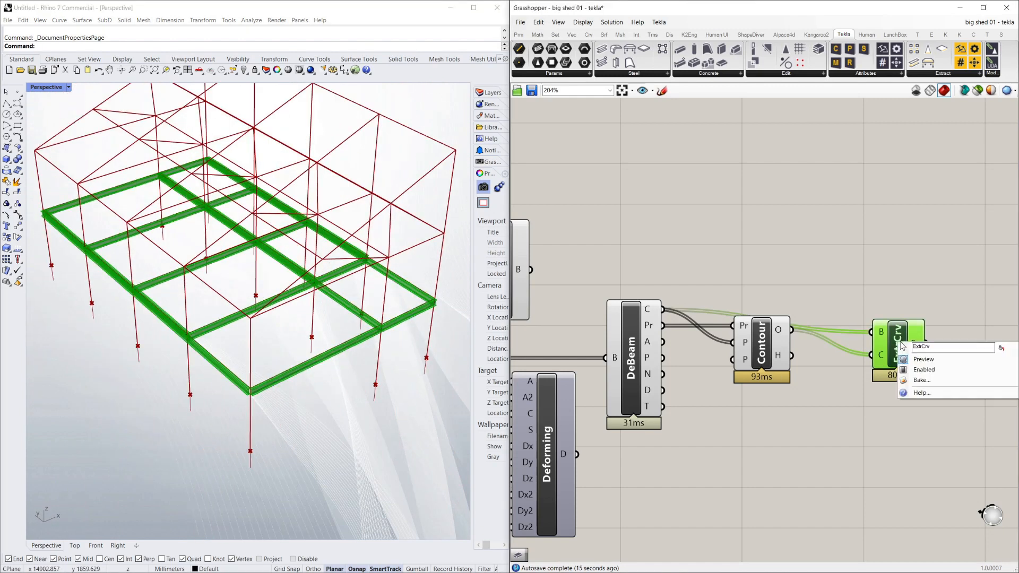
pyautogui.moveTo(851, 216)
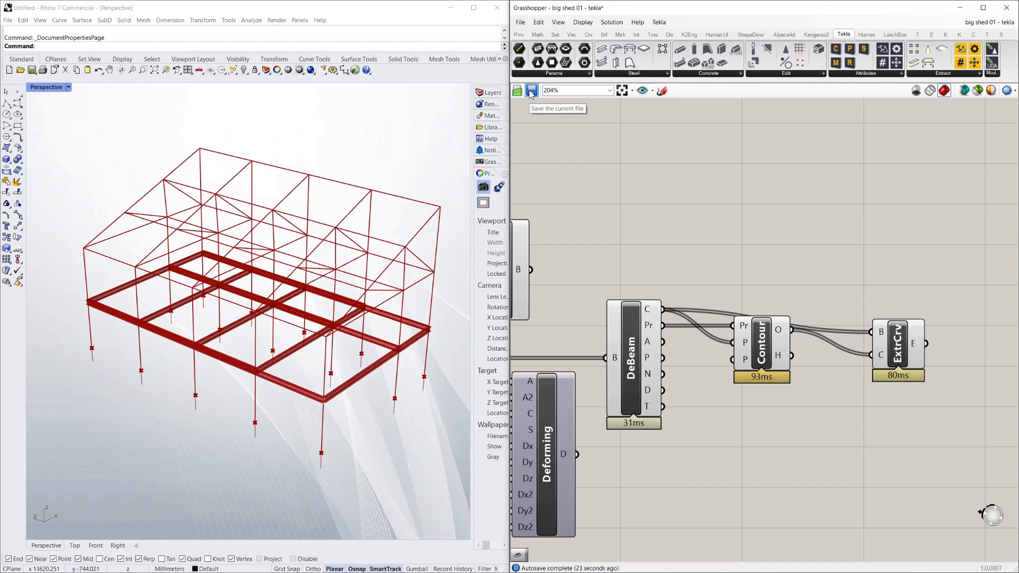
# - Add a Tekla concrete Pad component for the pad footings
pyautogui.scroll(-3)
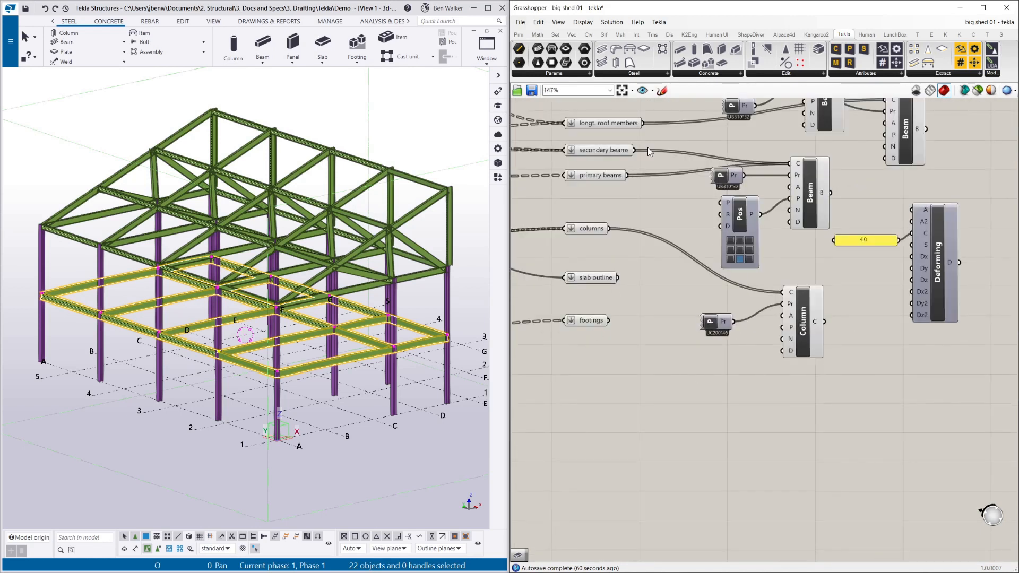
pyautogui.click(633, 73)
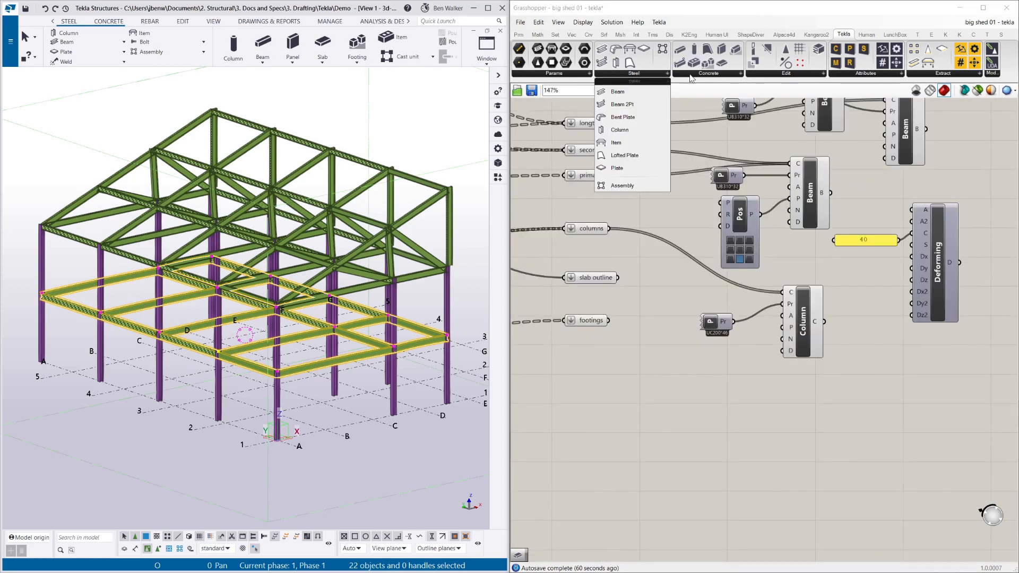
pyautogui.click(707, 73)
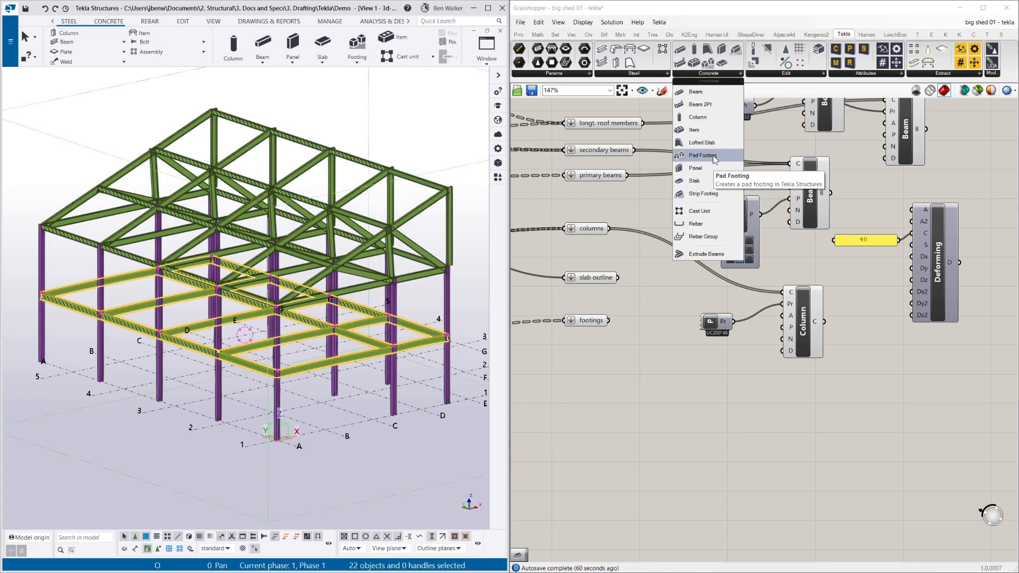
pyautogui.click(703, 156)
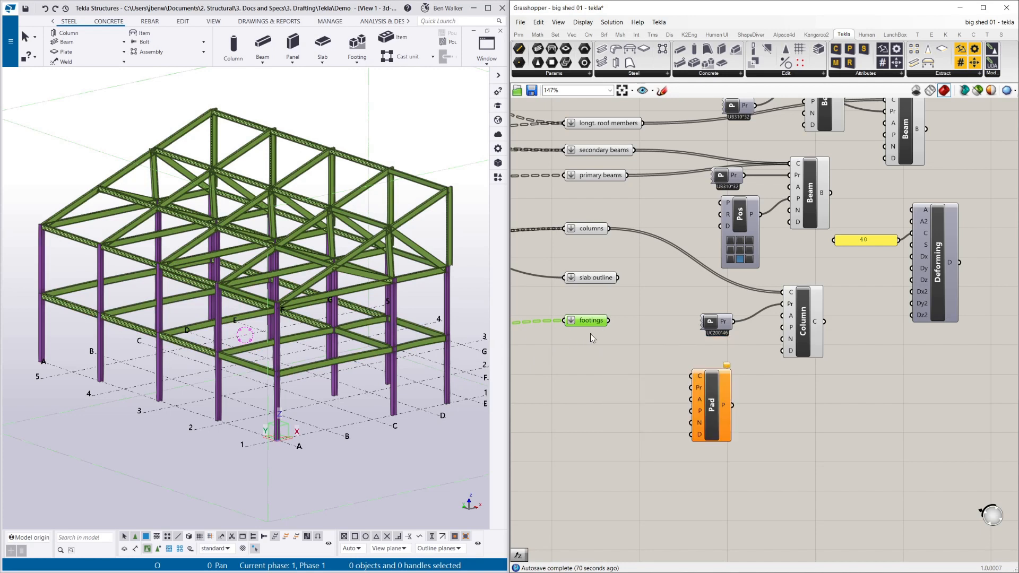
pyautogui.moveTo(610, 324)
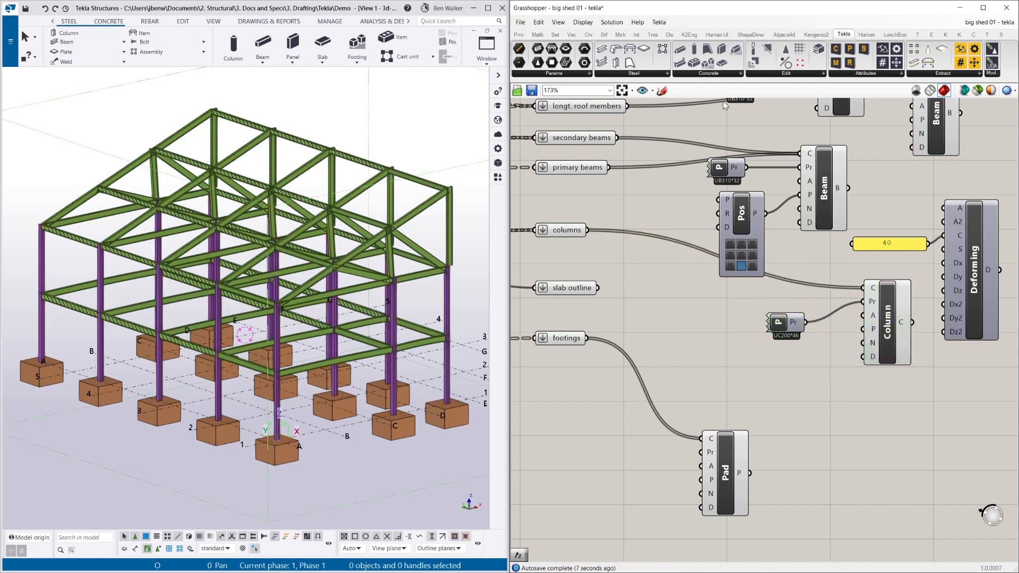
# - Add a concrete Slab component with the slab outline as its boundary
pyautogui.click(707, 62)
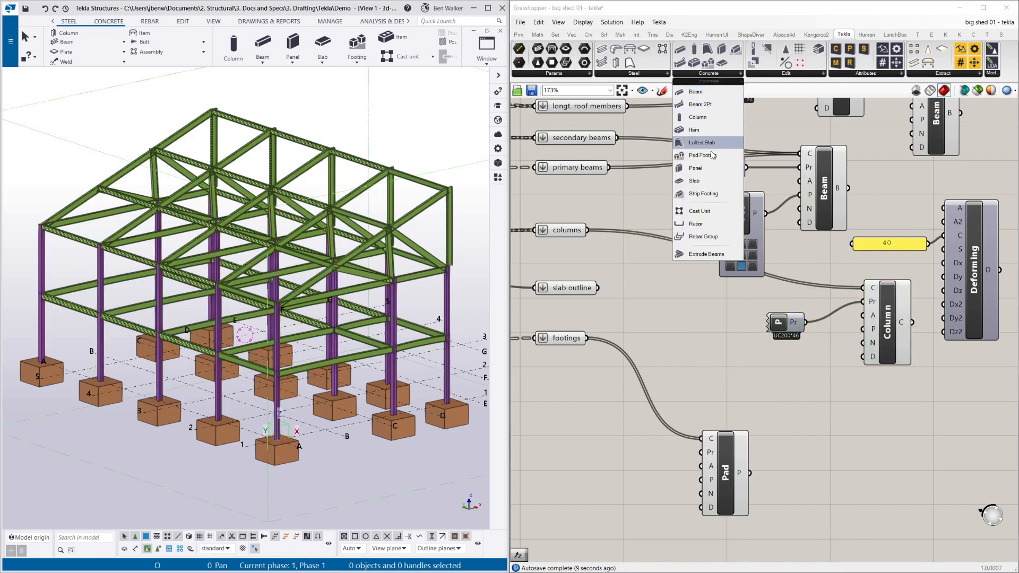
pyautogui.click(694, 180)
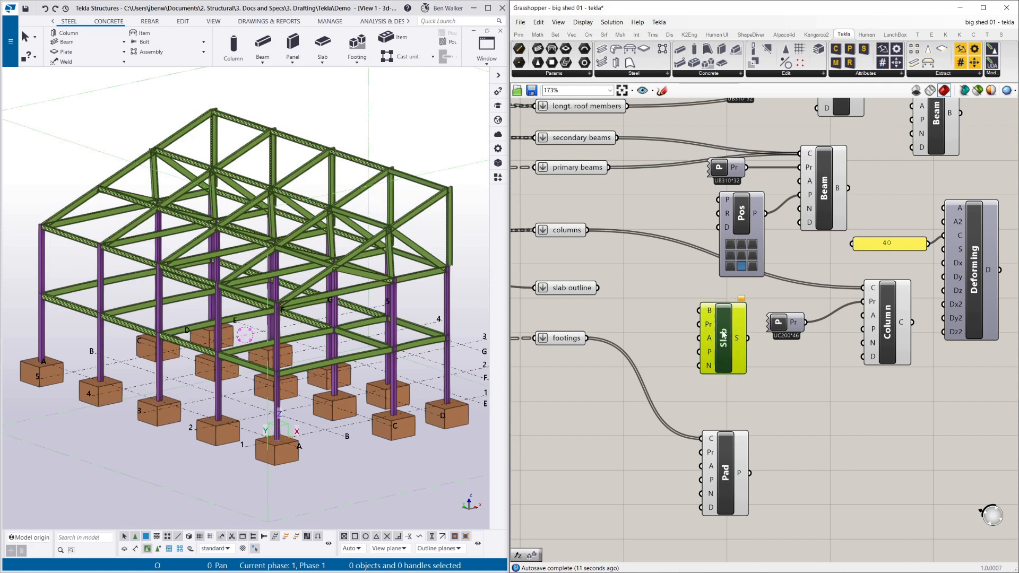
pyautogui.moveTo(709, 313)
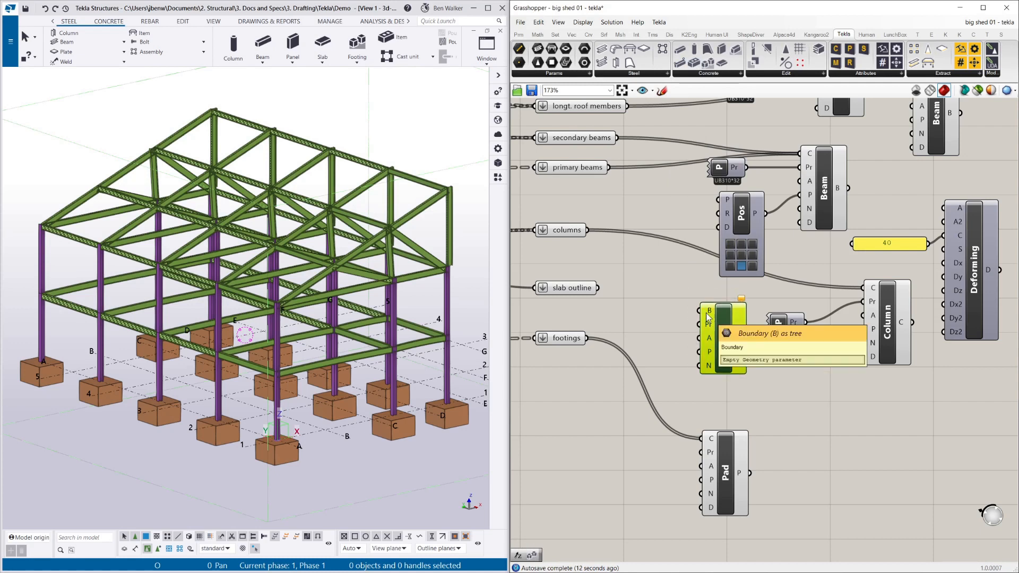
pyautogui.click(571, 287)
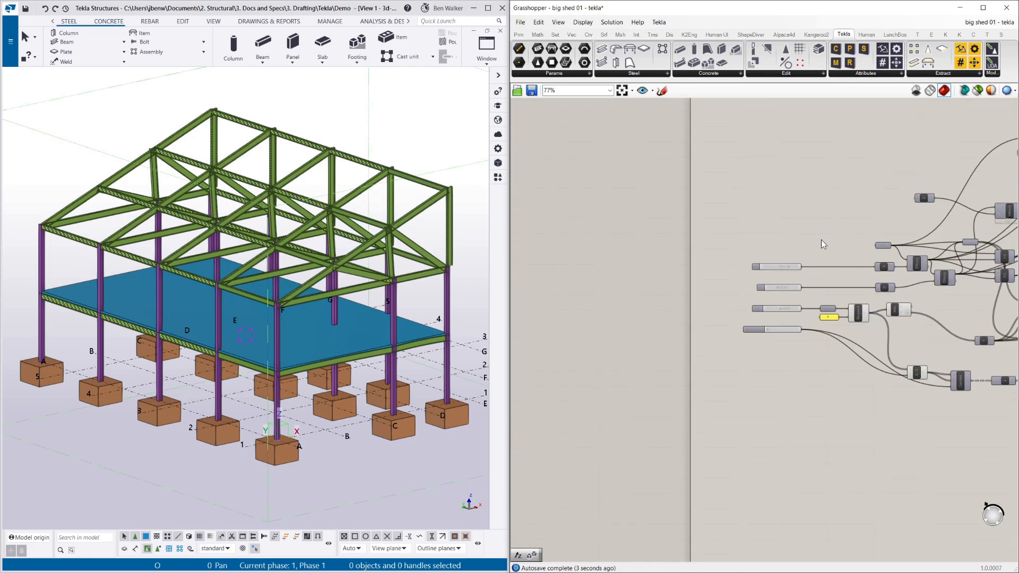
# - Review the x1, x2, y crs and sec division sliders and the updated shed
pyautogui.scroll(3)
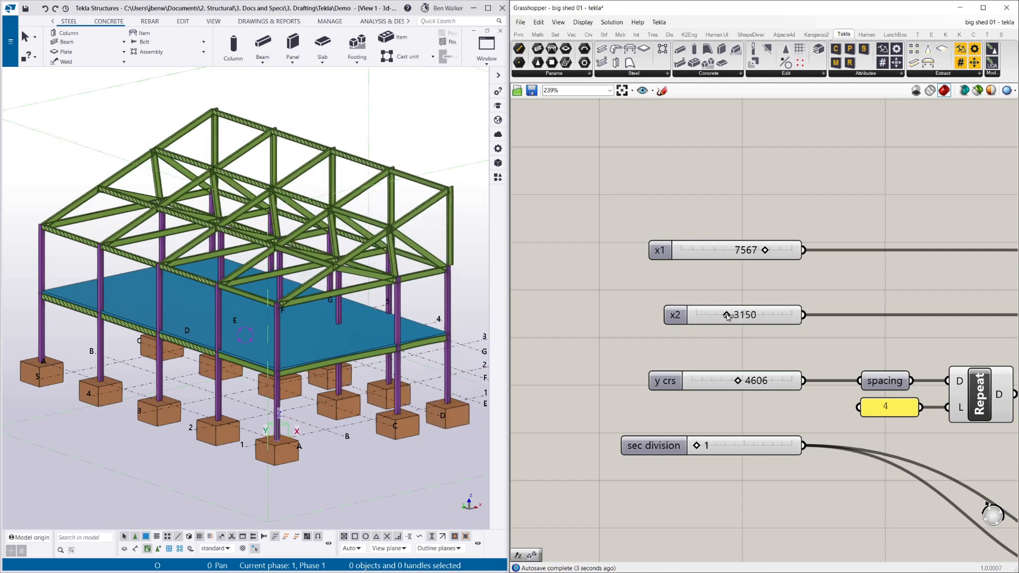
pyautogui.moveTo(423, 323)
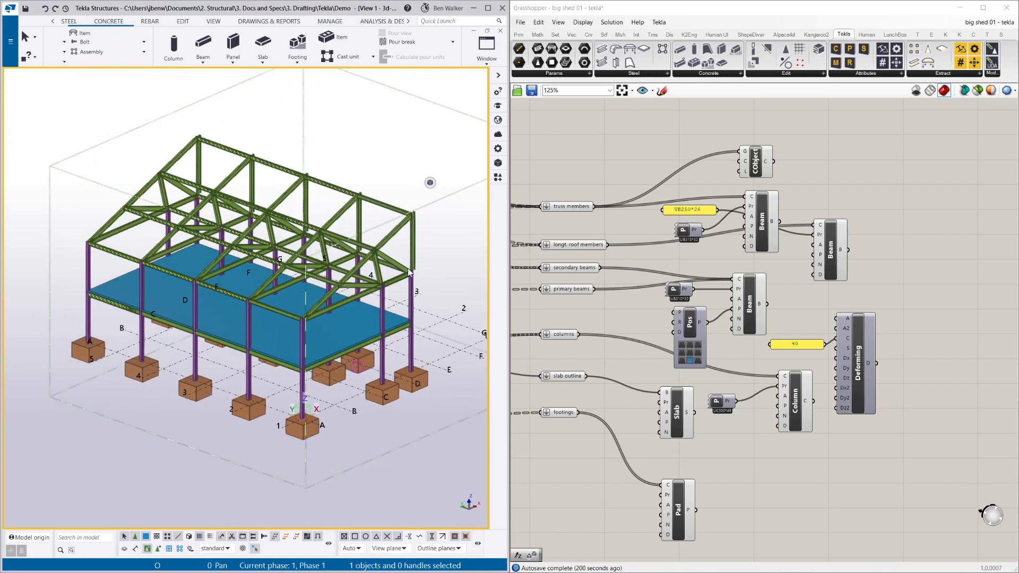
pyautogui.moveTo(143, 143)
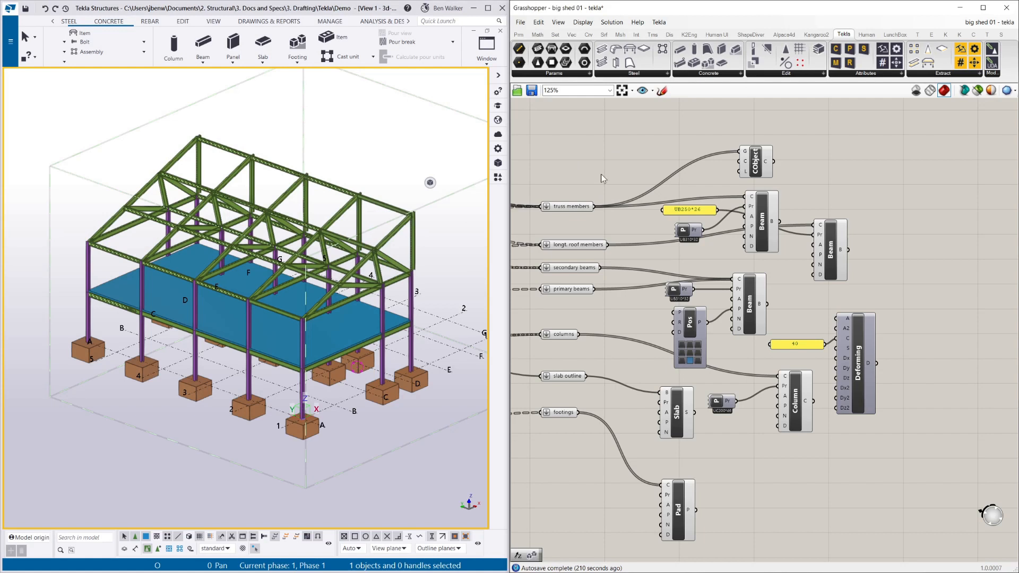
pyautogui.moveTo(371, 218)
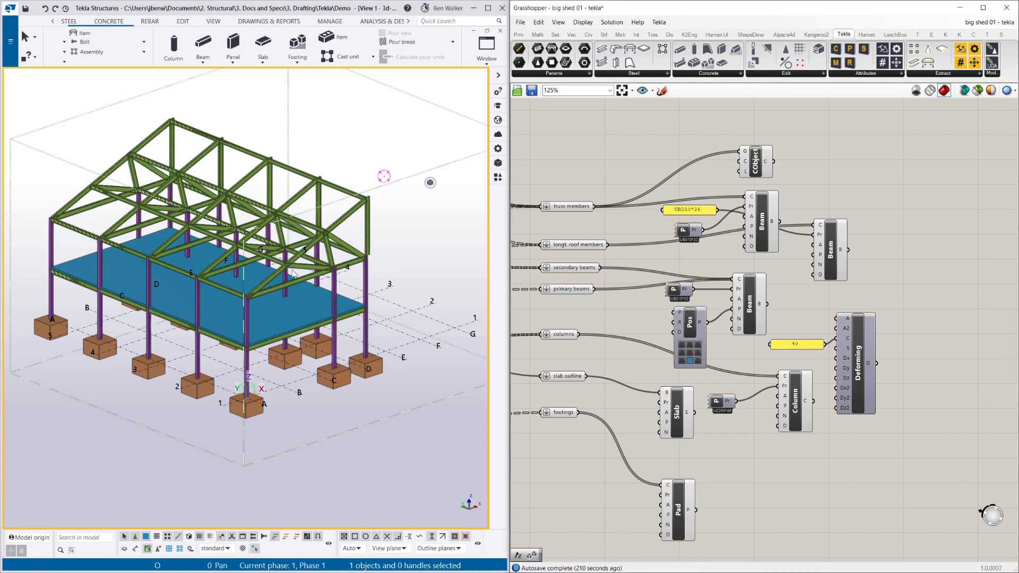
pyautogui.scroll(-3)
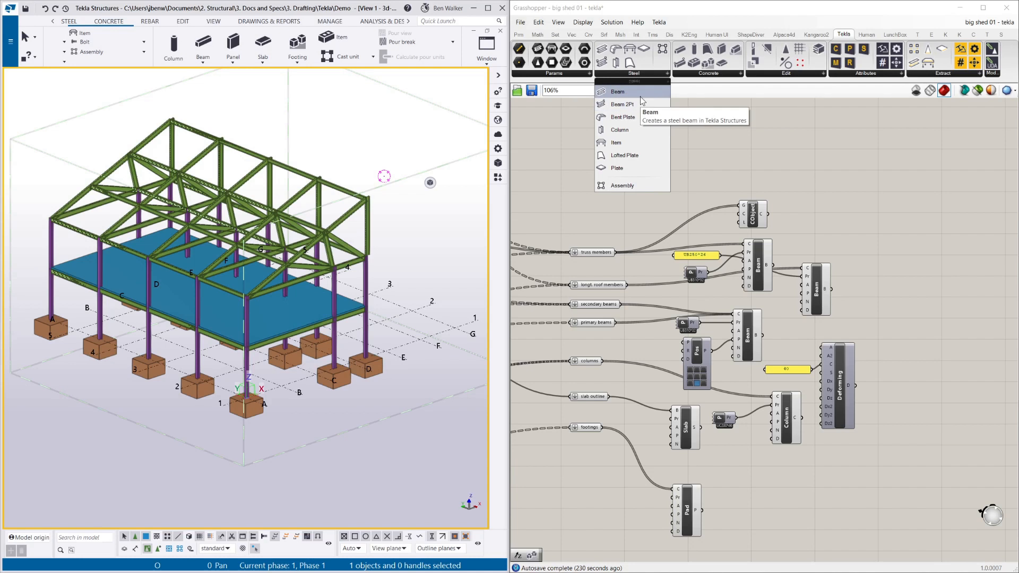
pyautogui.moveTo(649, 180)
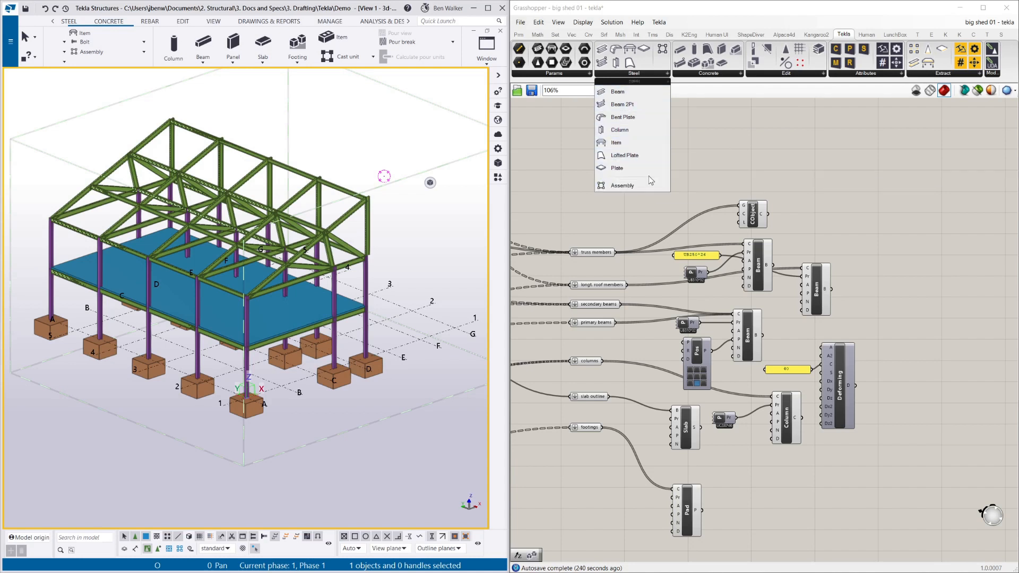
pyautogui.moveTo(621, 185)
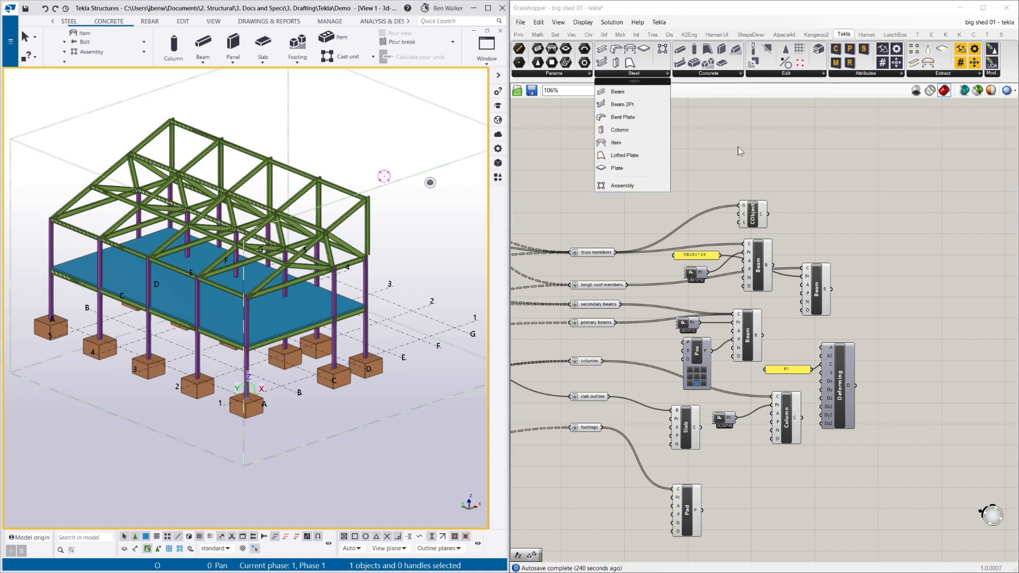
# - Browse the Tekla Concrete, Edit, Attributes and Extract lists, then zoom out
pyautogui.click(707, 72)
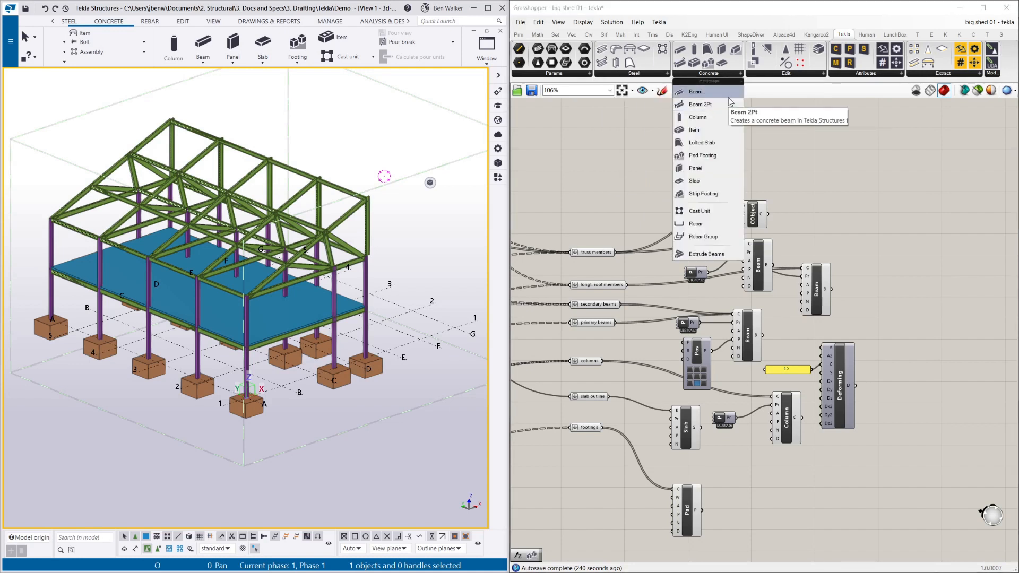
pyautogui.moveTo(695, 168)
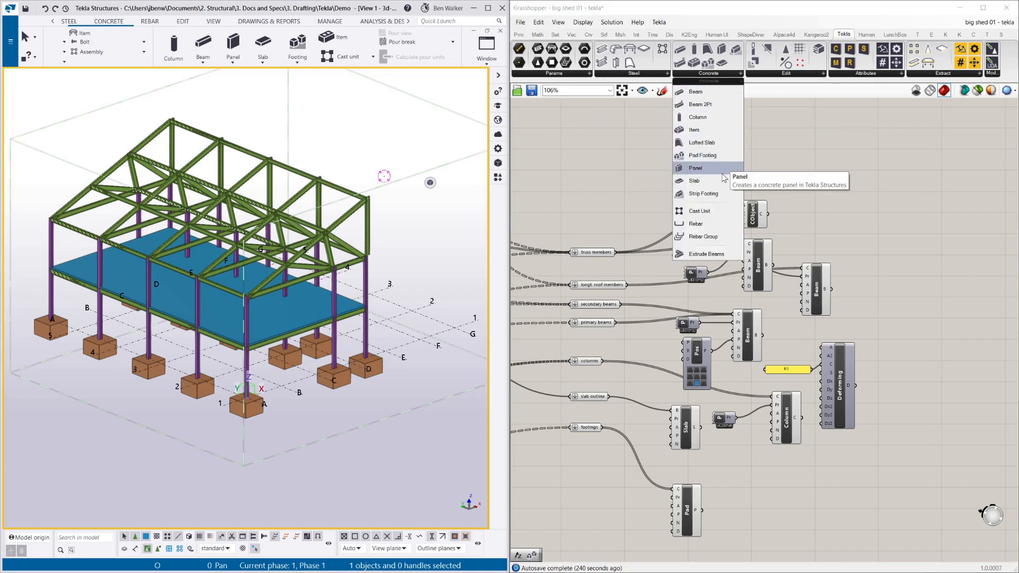
pyautogui.moveTo(703, 236)
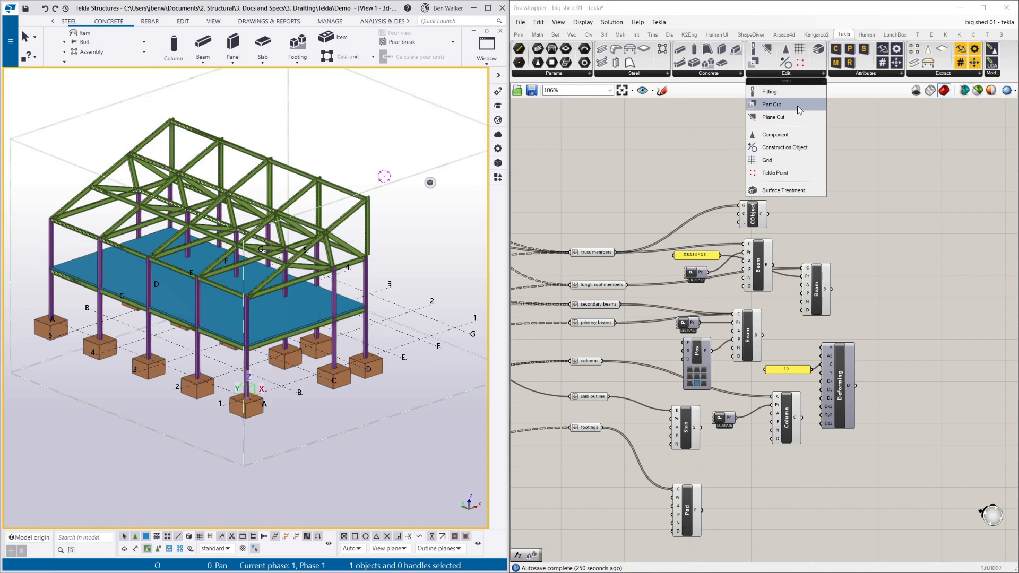
pyautogui.moveTo(779, 112)
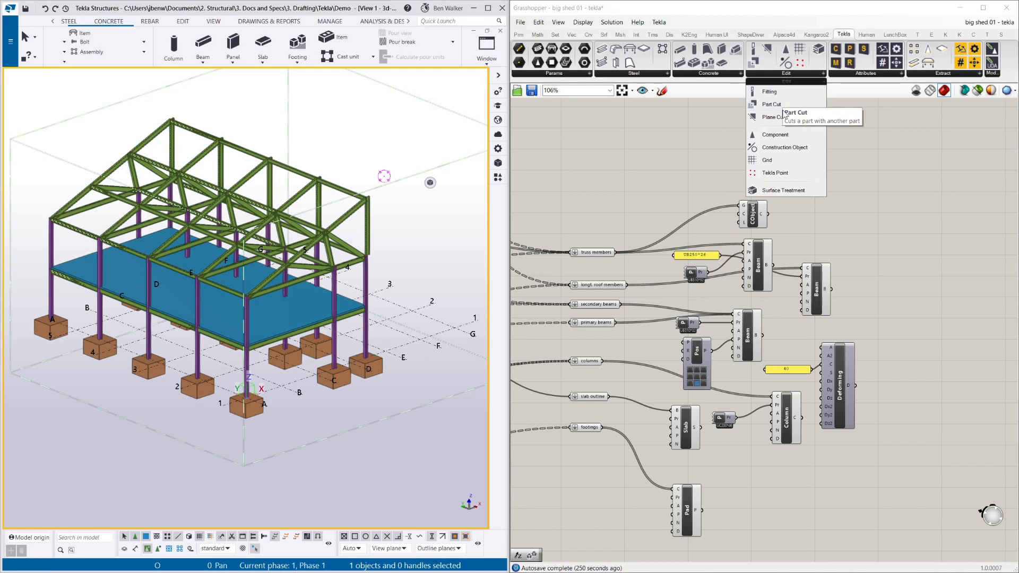
pyautogui.moveTo(771, 104)
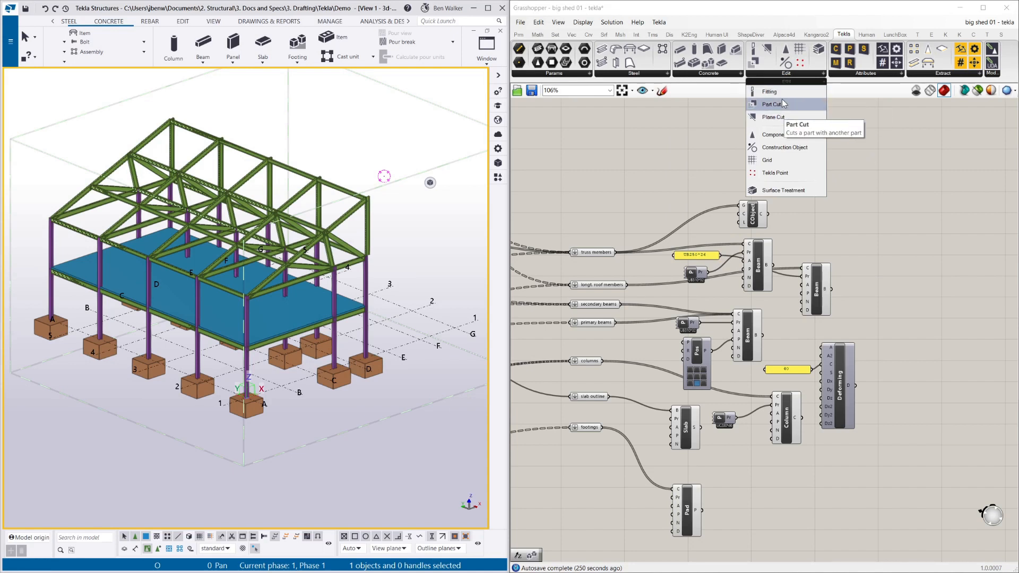
pyautogui.moveTo(847, 142)
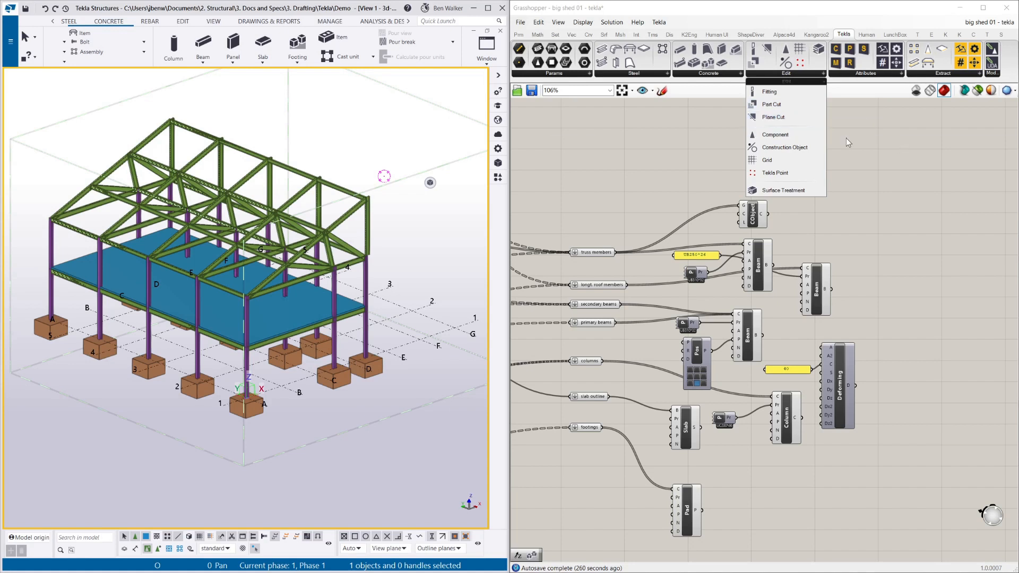
pyautogui.moveTo(783, 147)
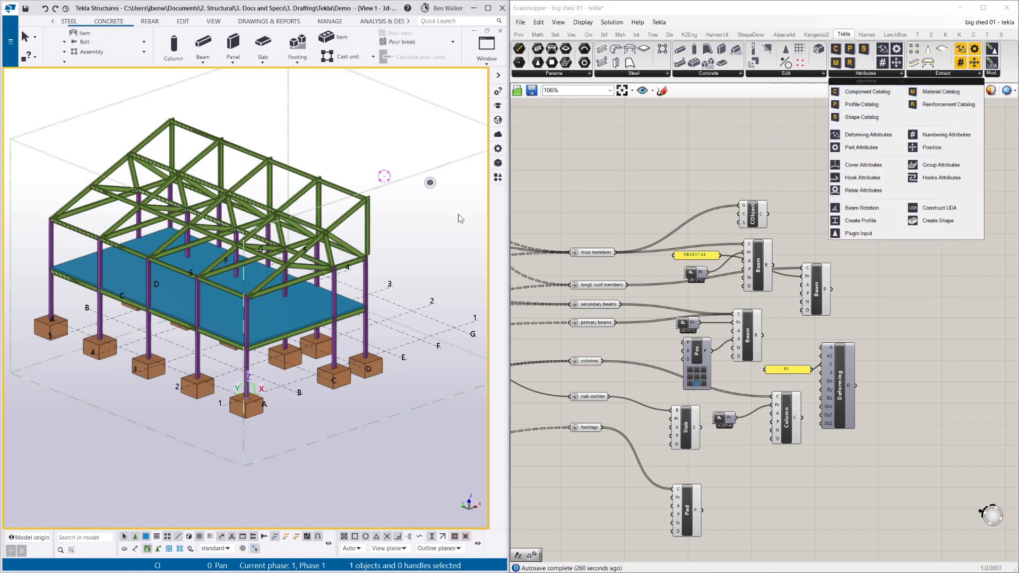
pyautogui.moveTo(556, 202)
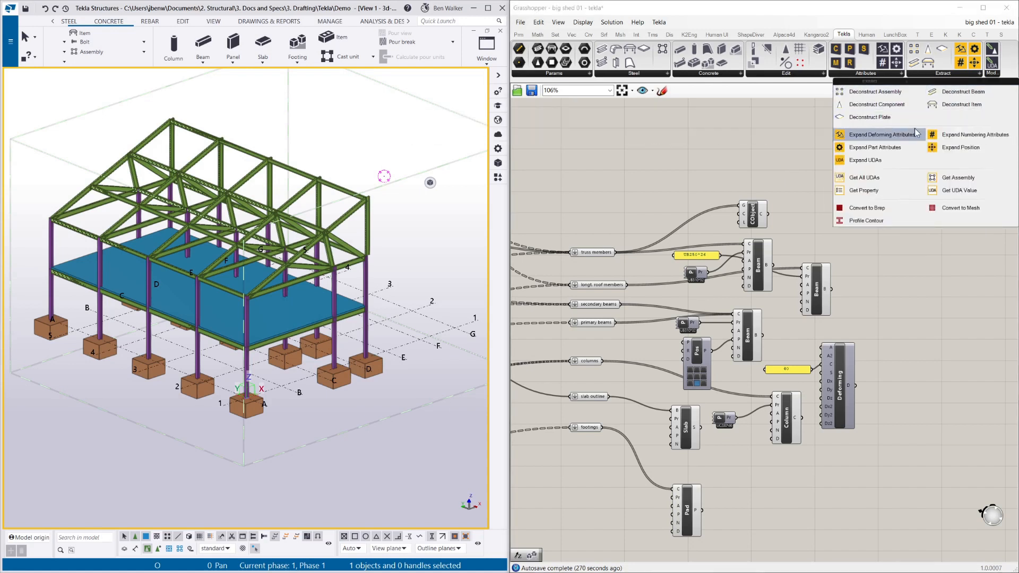
pyautogui.moveTo(770, 142)
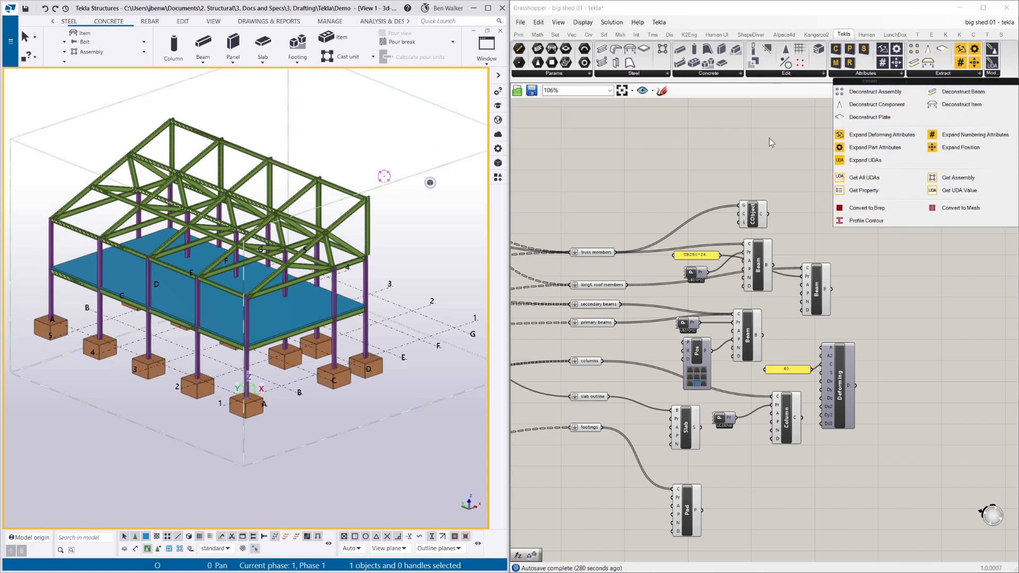
pyautogui.moveTo(810, 178)
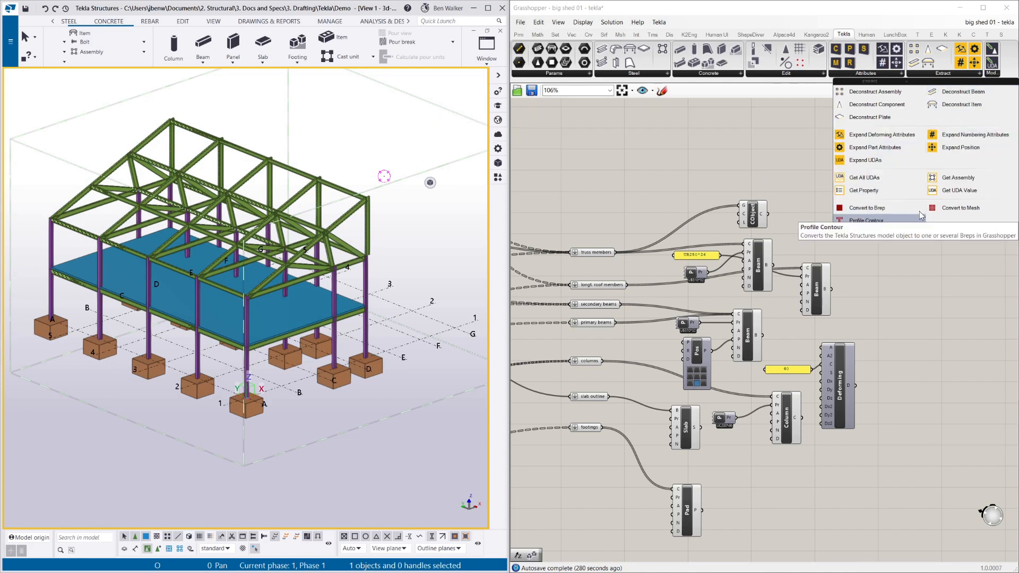
pyautogui.moveTo(794, 194)
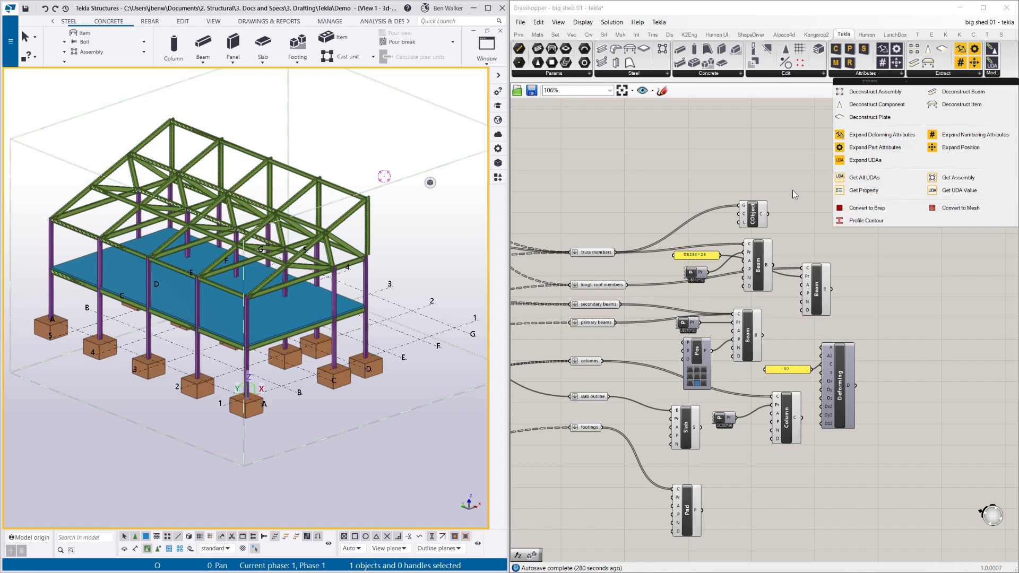
pyautogui.moveTo(695, 150)
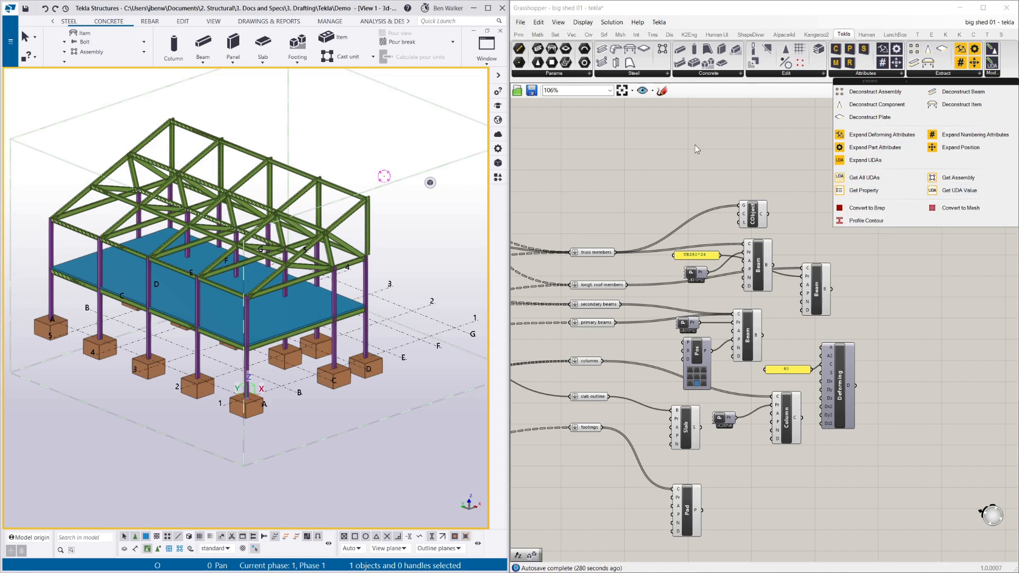
pyautogui.click(601, 63)
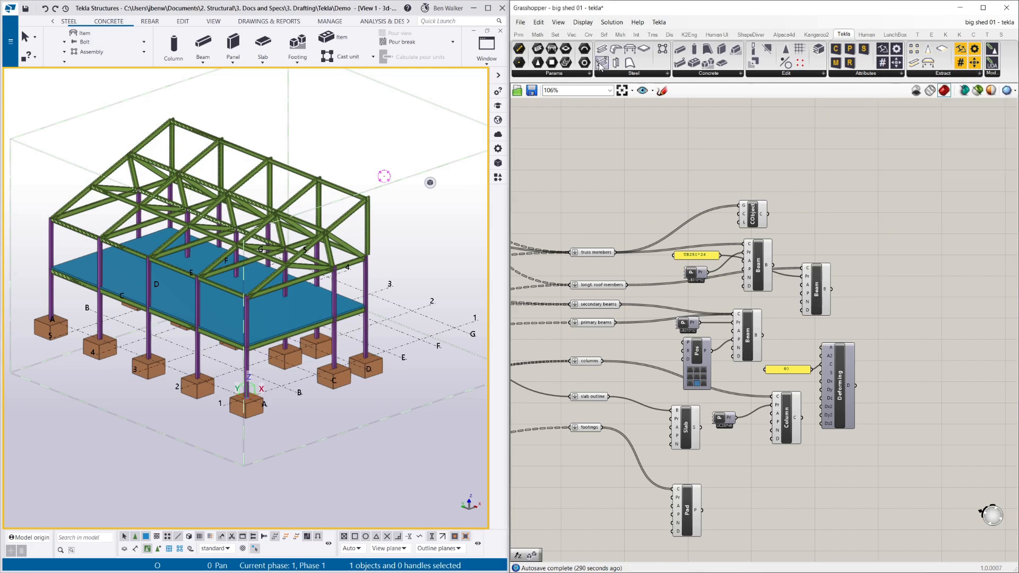
pyautogui.scroll(-3)
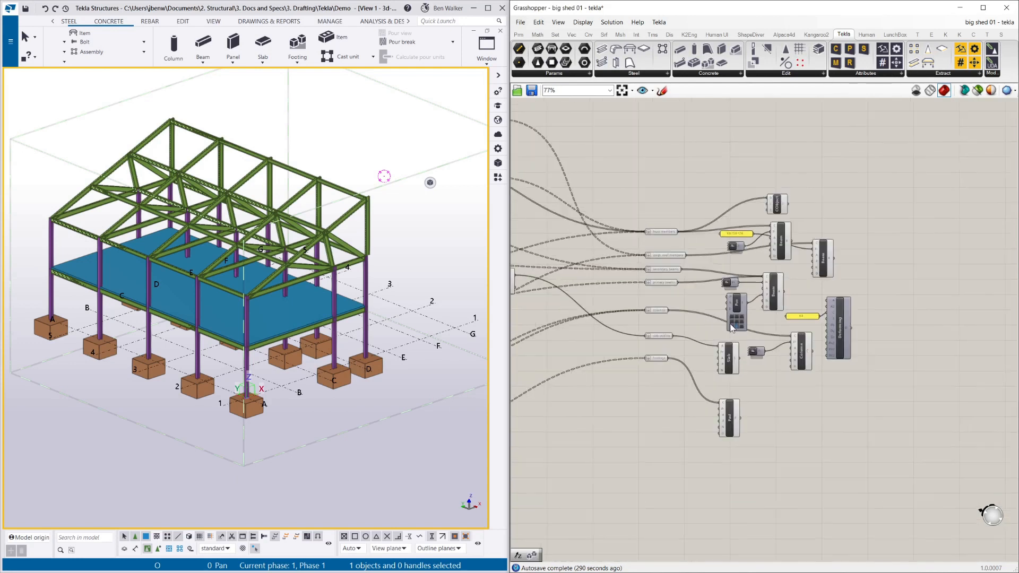